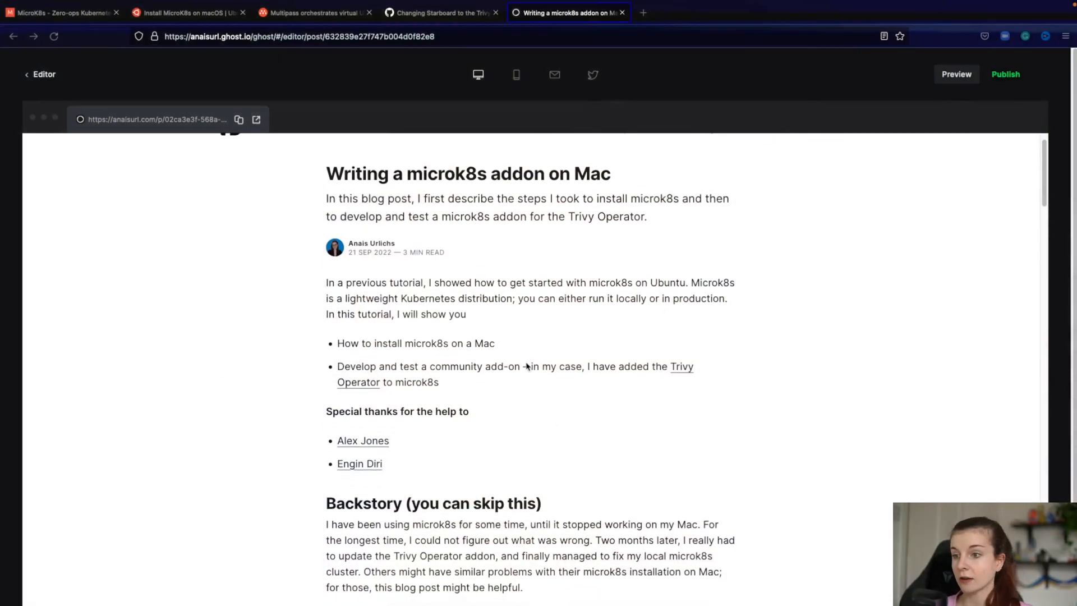
- Scroll the blog draft, then switch to and scroll the MicroK8s homepage
scroll(down, 3)
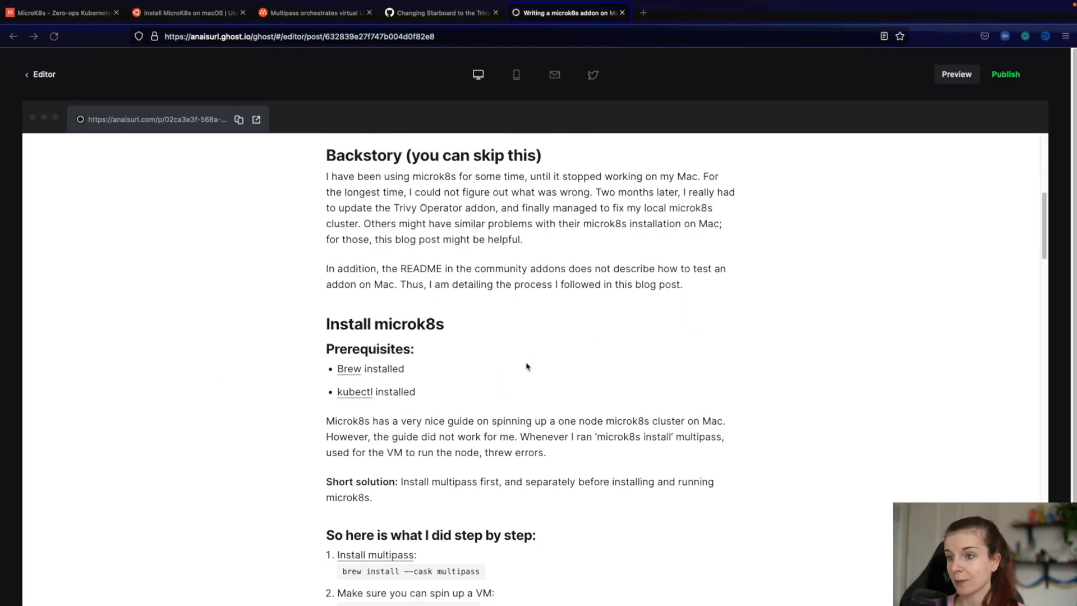
scroll(down, 3)
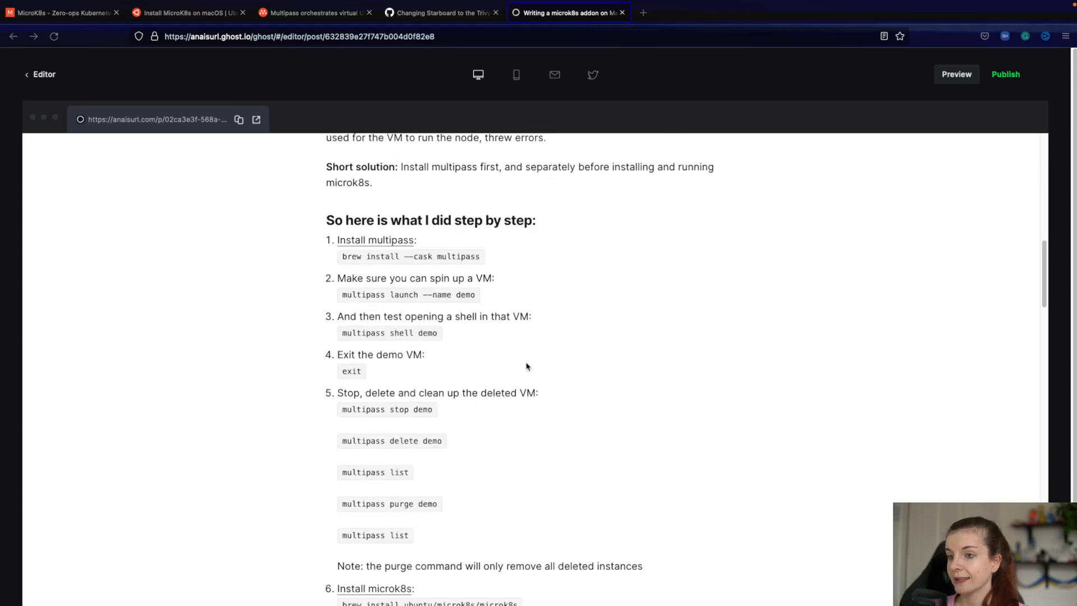
scroll(down, 3)
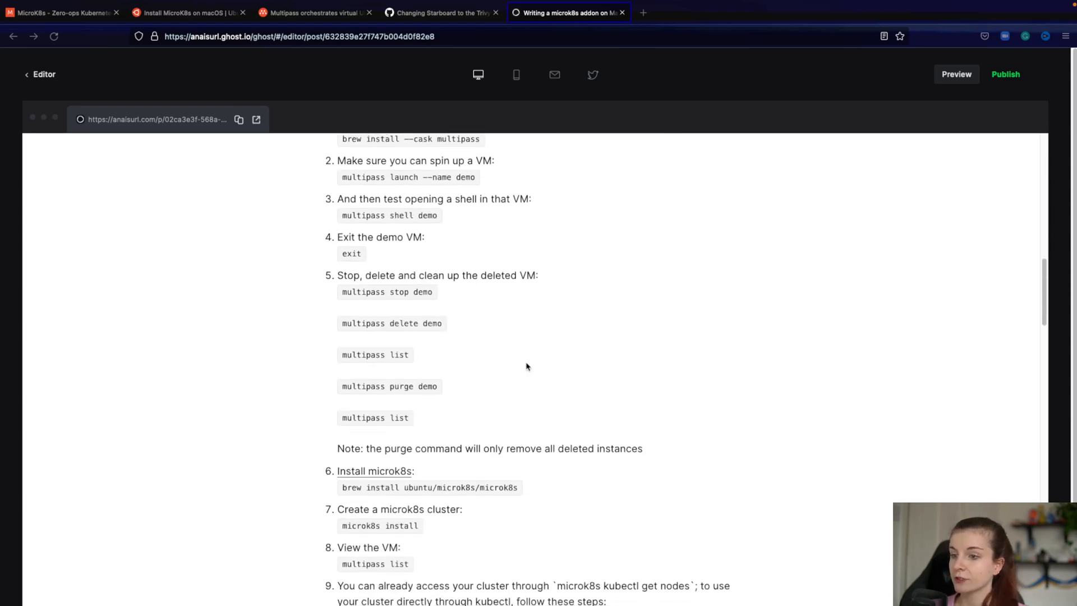
scroll(down, 3)
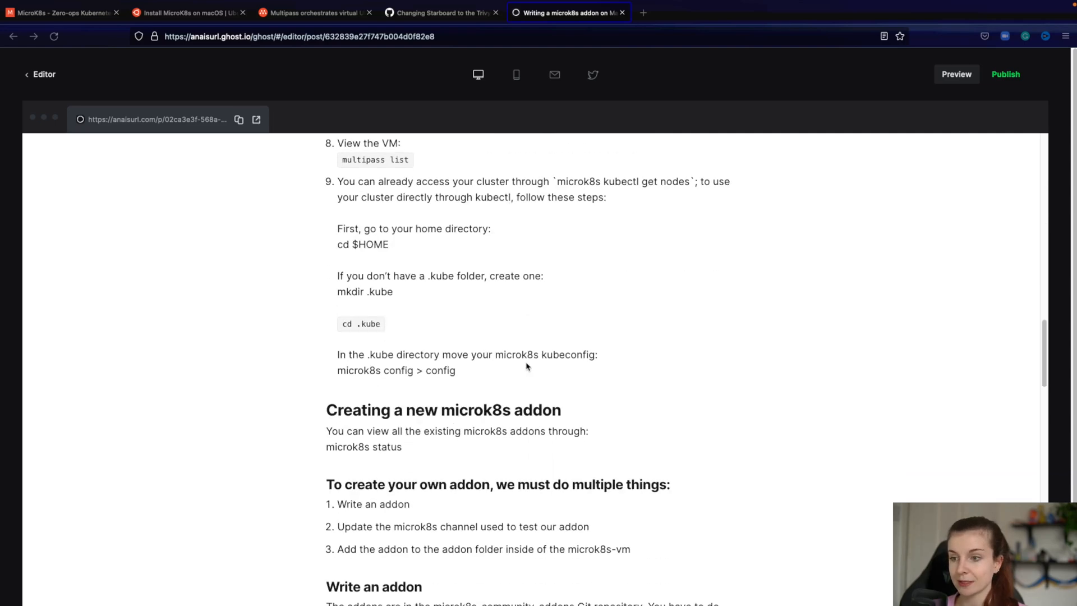
scroll(up, 3)
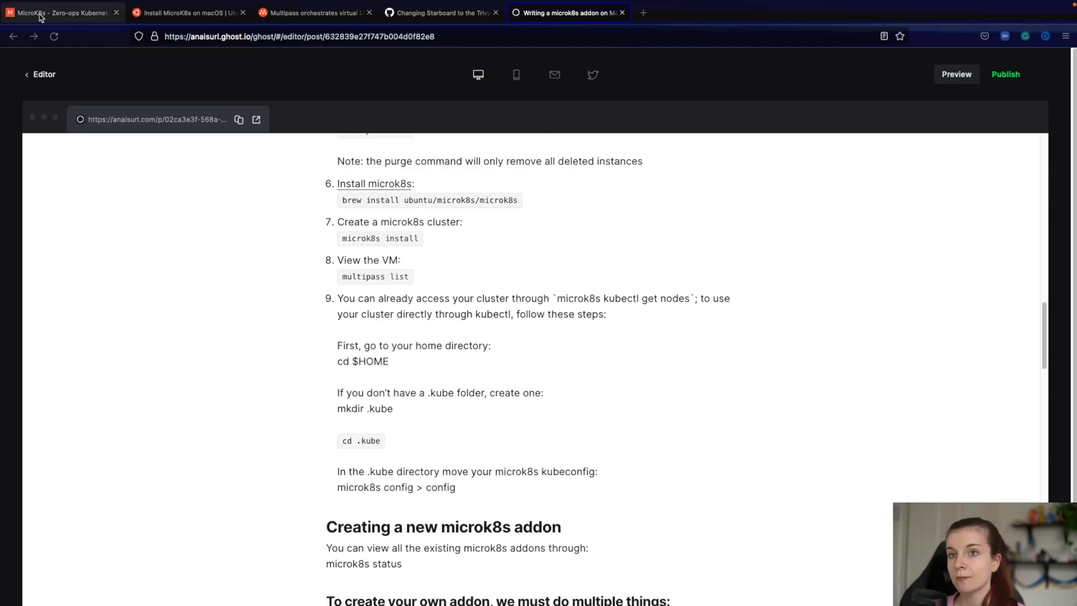
click(62, 12)
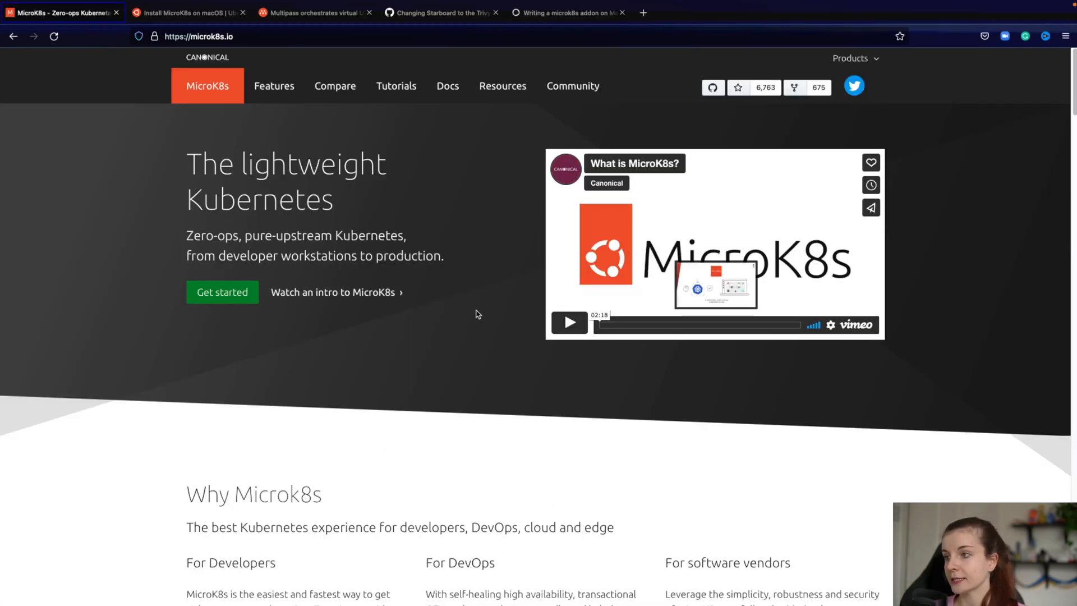
scroll(down, 3)
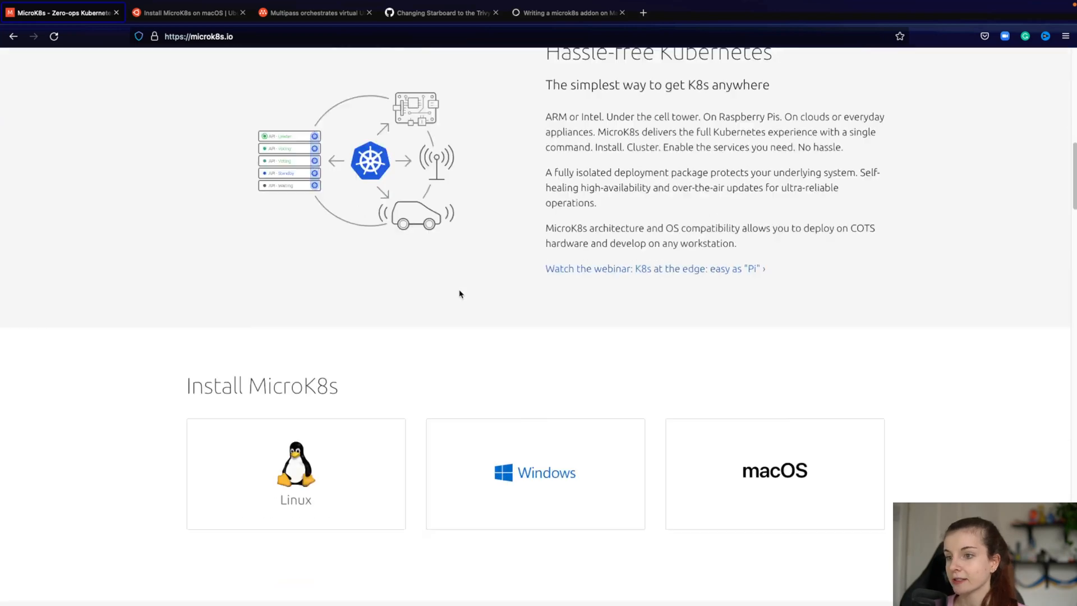
scroll(down, 3)
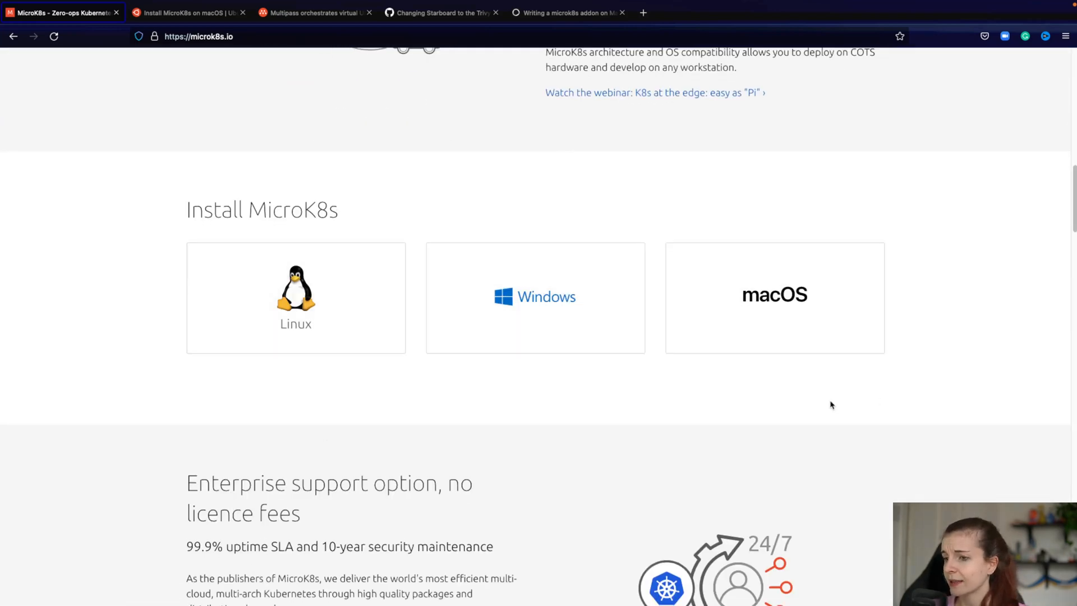
scroll(down, 3)
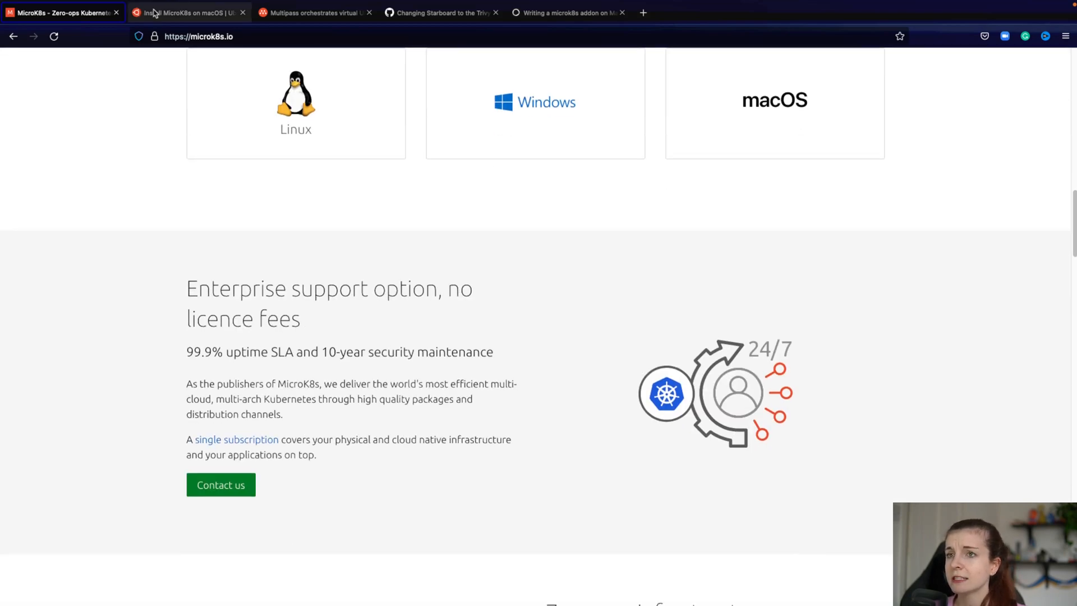
- Browse the macOS install tutorial and the Multipass site, ending on microk8s.io
click(186, 12)
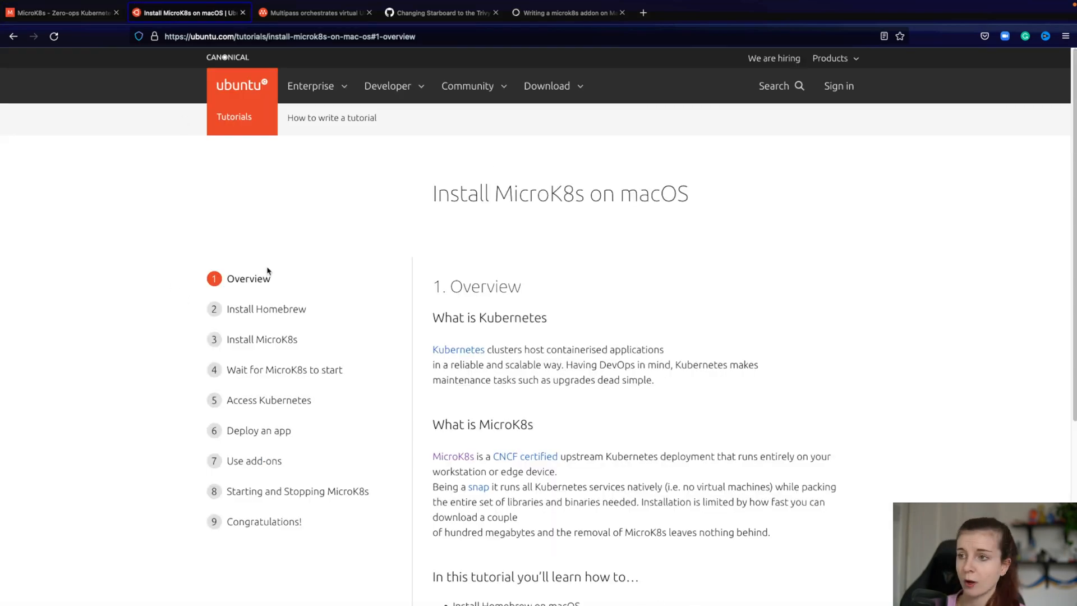
mouse_move(379, 291)
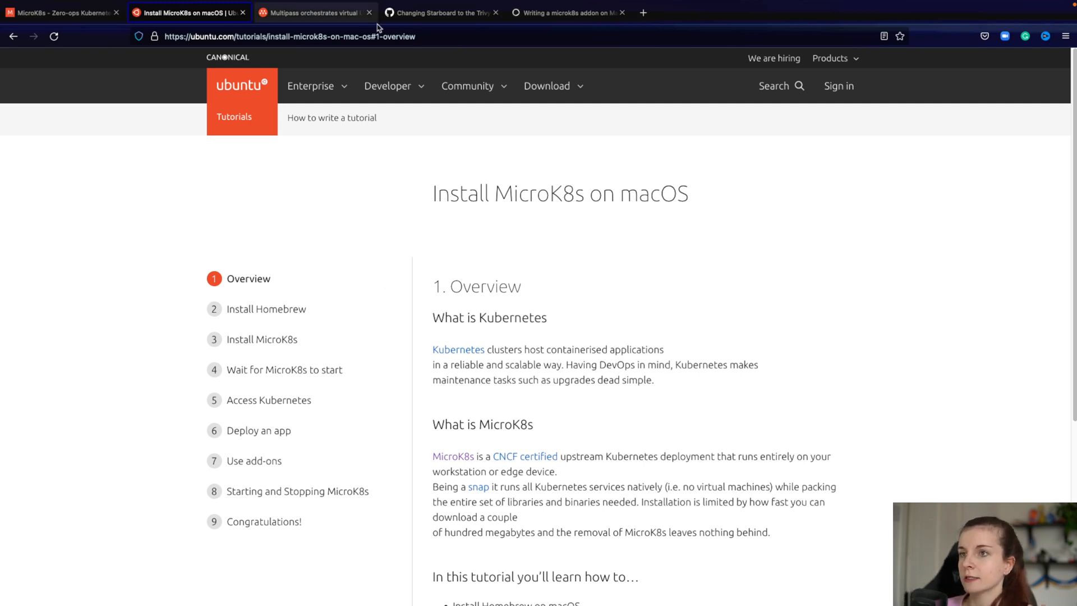
click(313, 13)
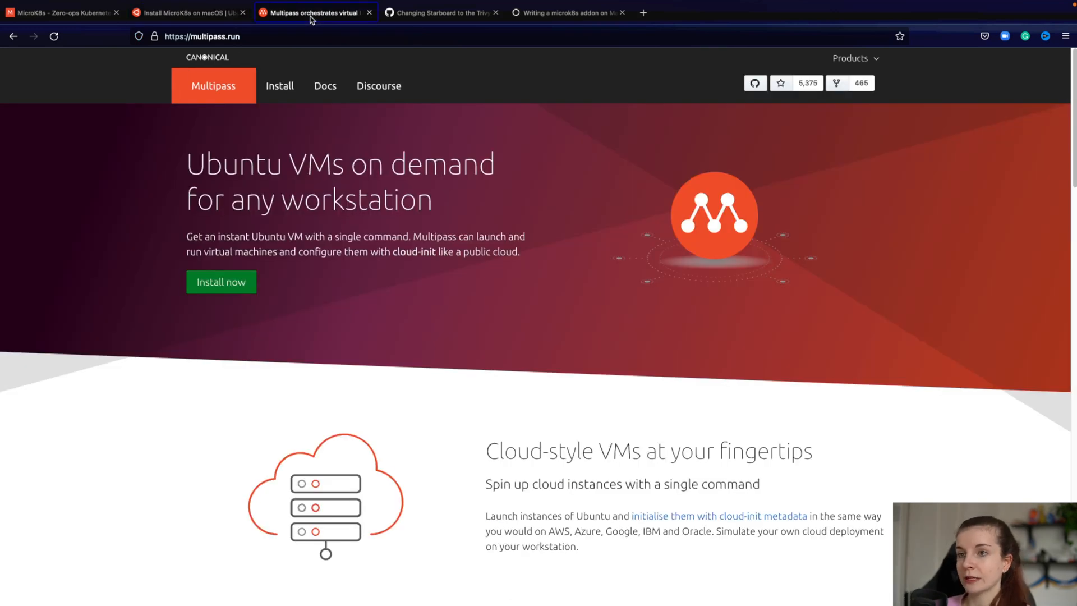
mouse_move(189, 13)
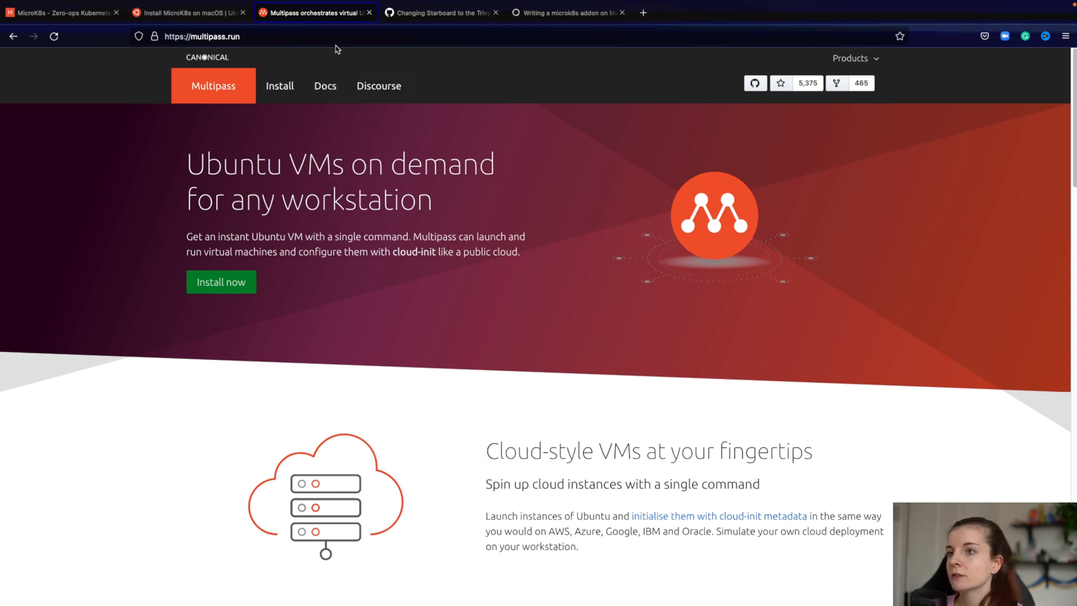
click(186, 12)
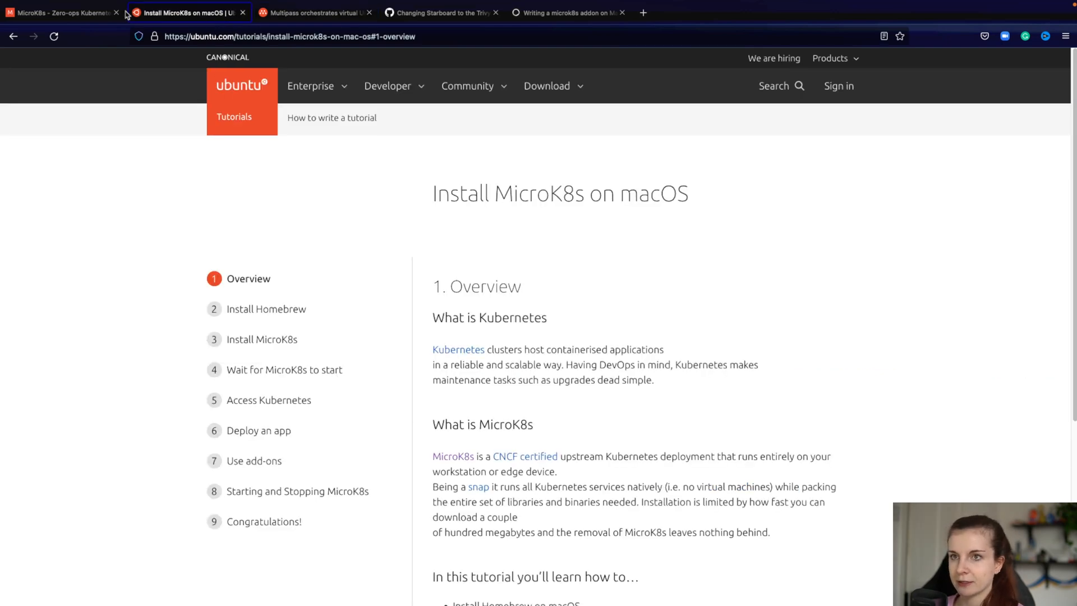
click(62, 12)
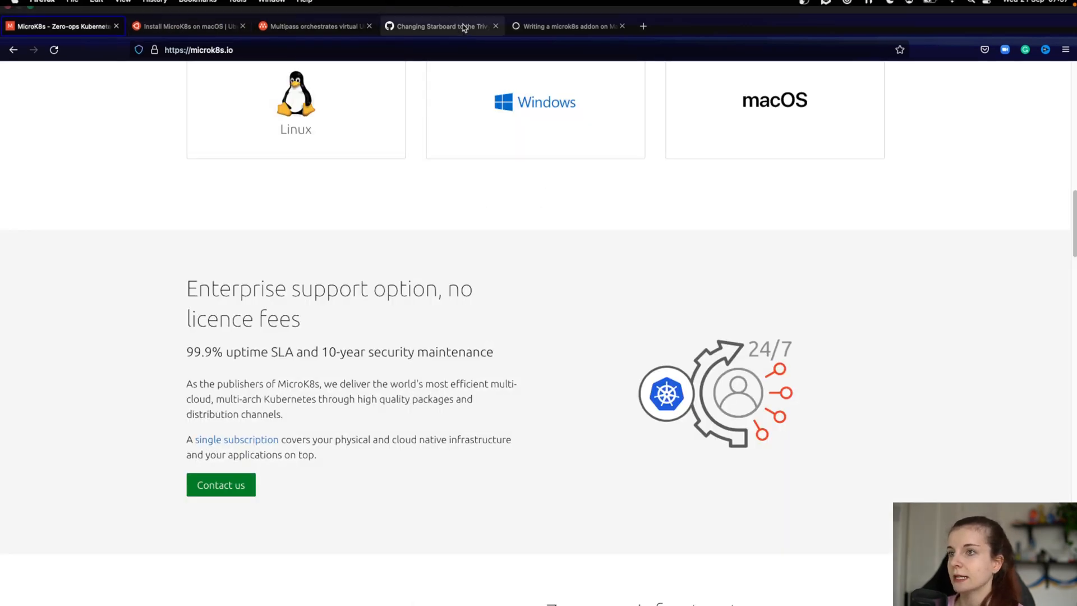
- Read the 'Writing a microk8s addon on Mac' draft down to step 9's kubeconfig steps
click(563, 12)
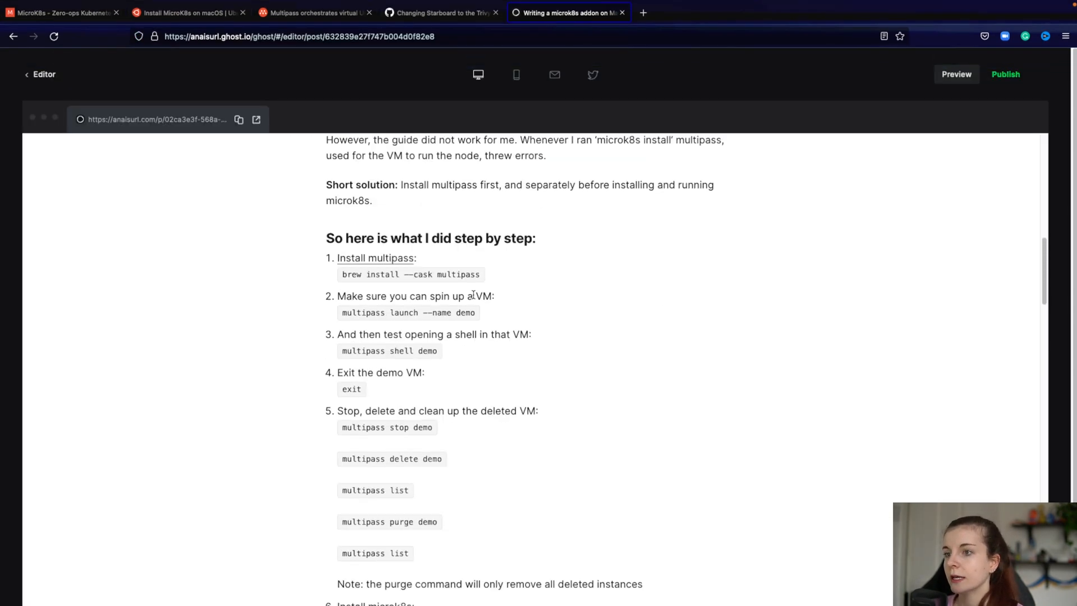
scroll(down, 3)
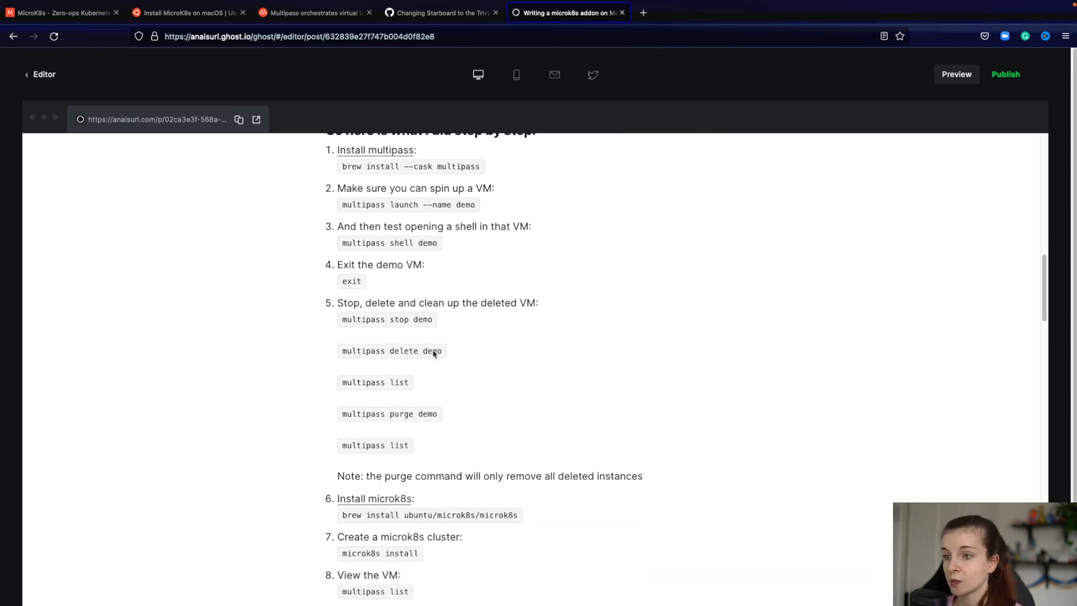
mouse_move(394, 553)
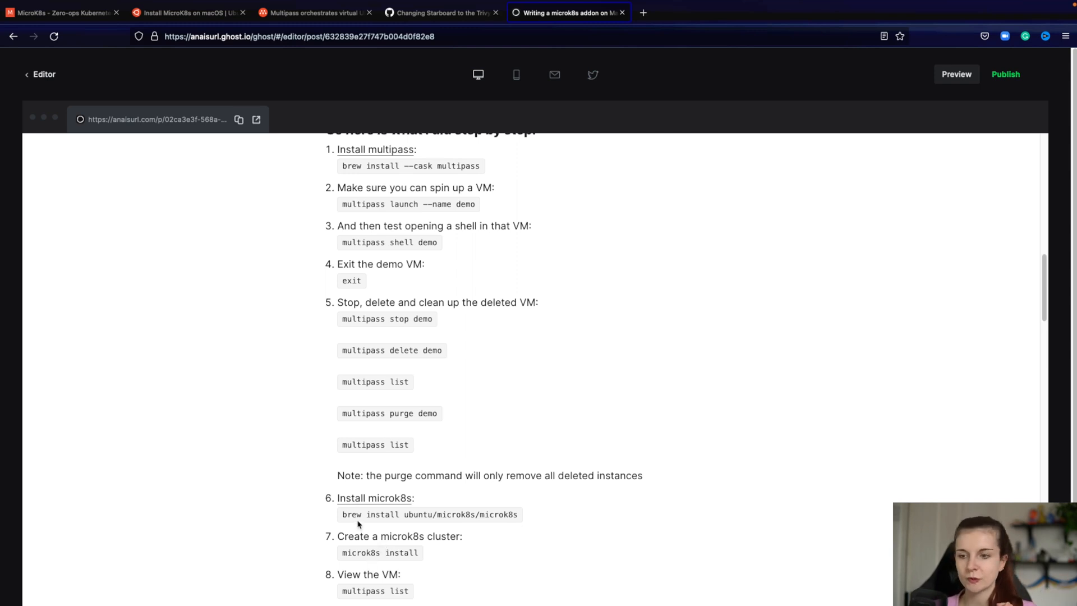
scroll(down, 3)
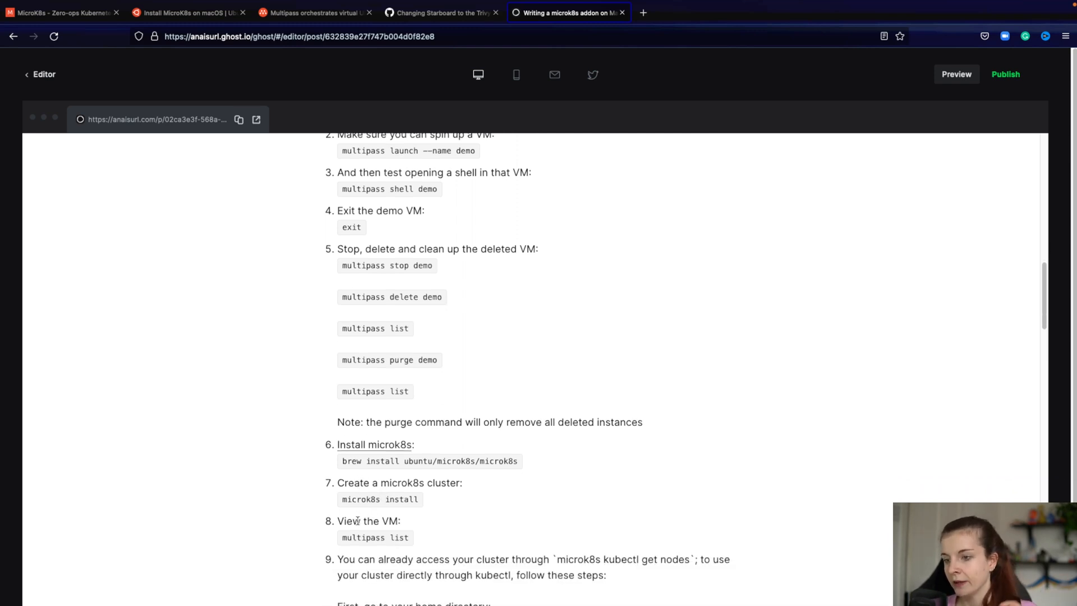
scroll(down, 3)
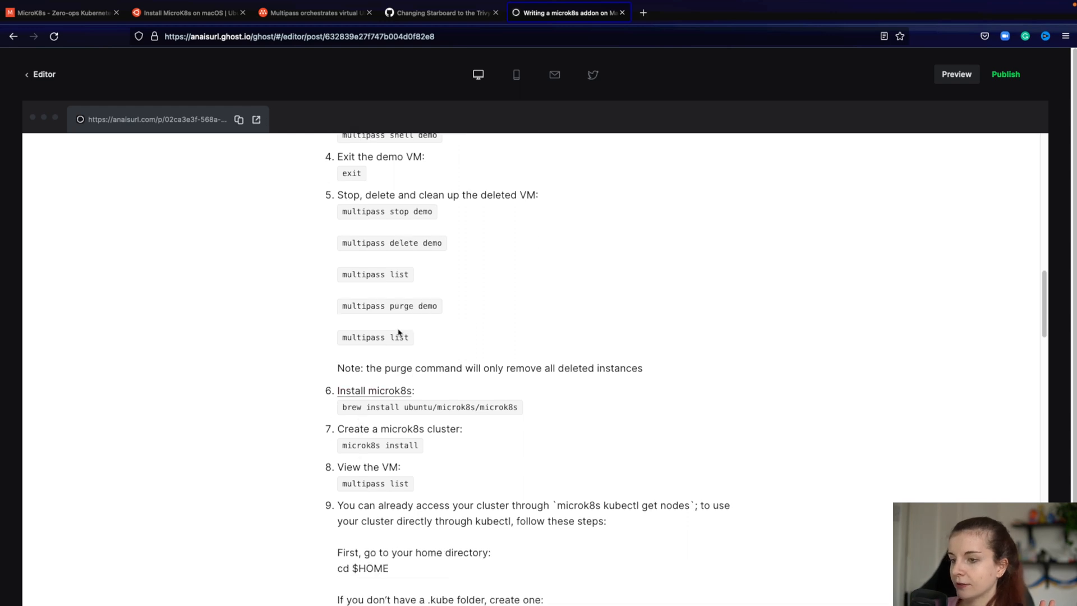
scroll(down, 3)
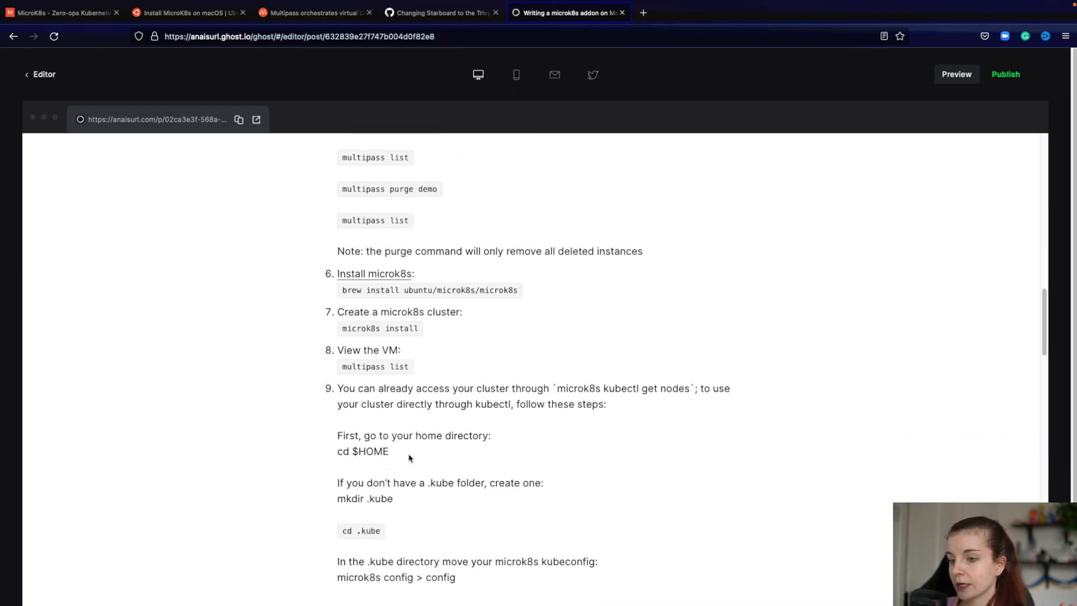
- Revisit the Multipass and macOS tutorial tabs, then show MicroK8s install options
click(315, 12)
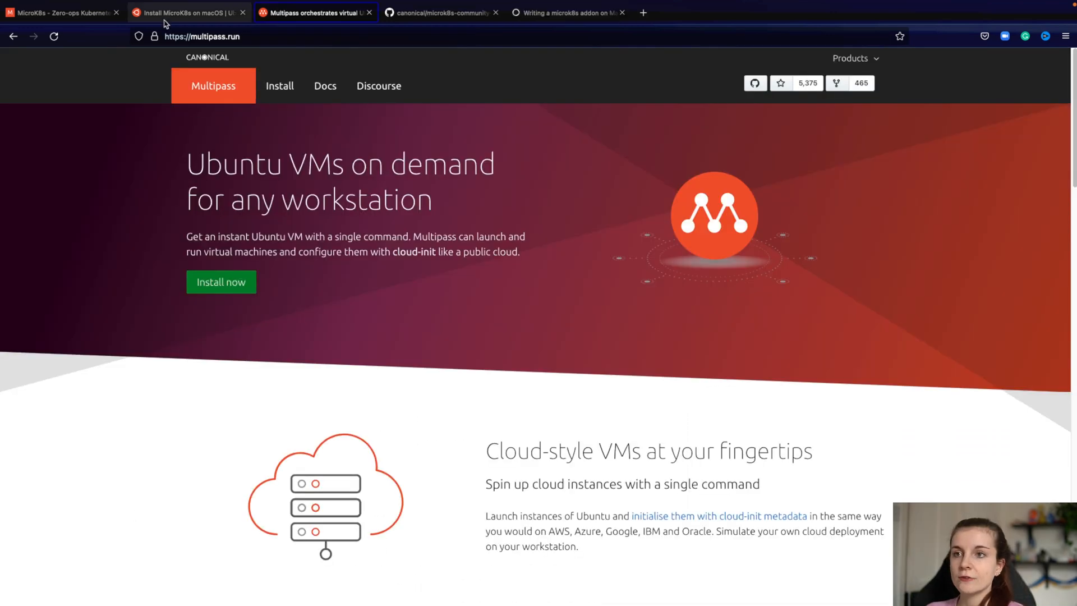
click(186, 13)
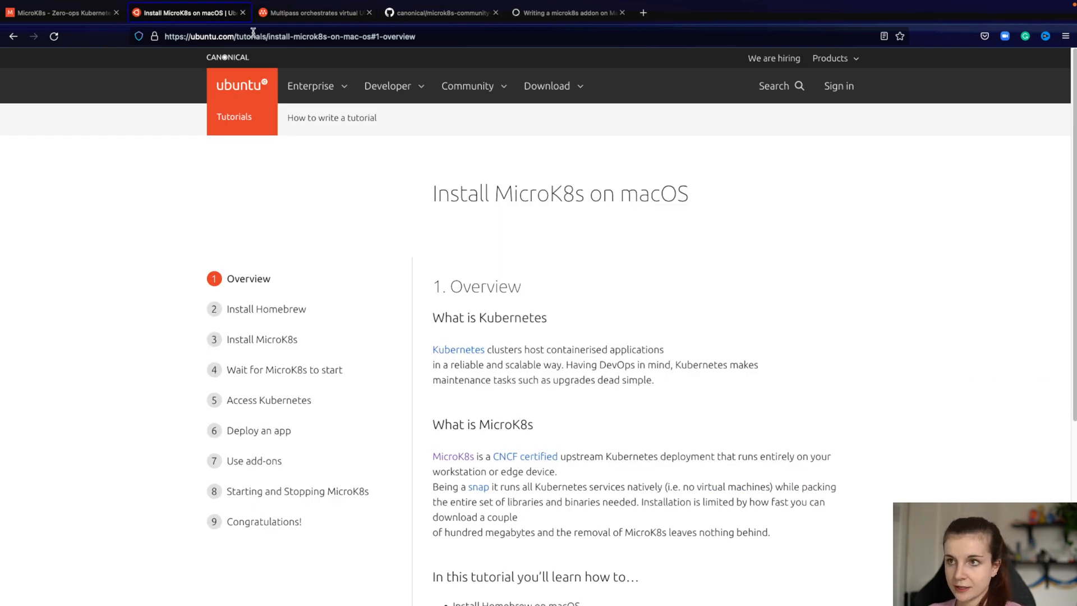
click(313, 12)
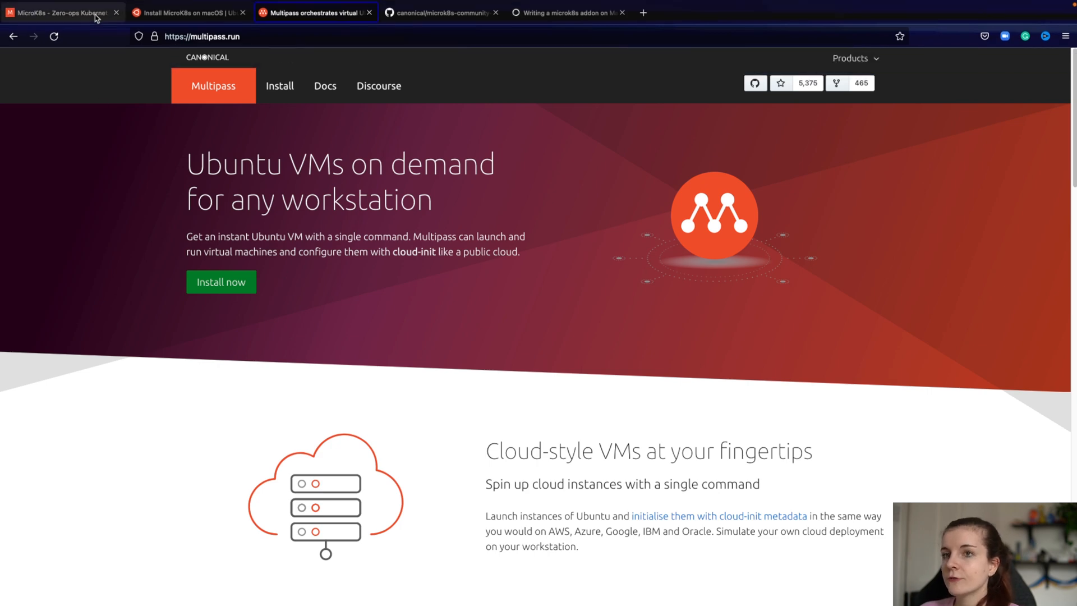
click(62, 13)
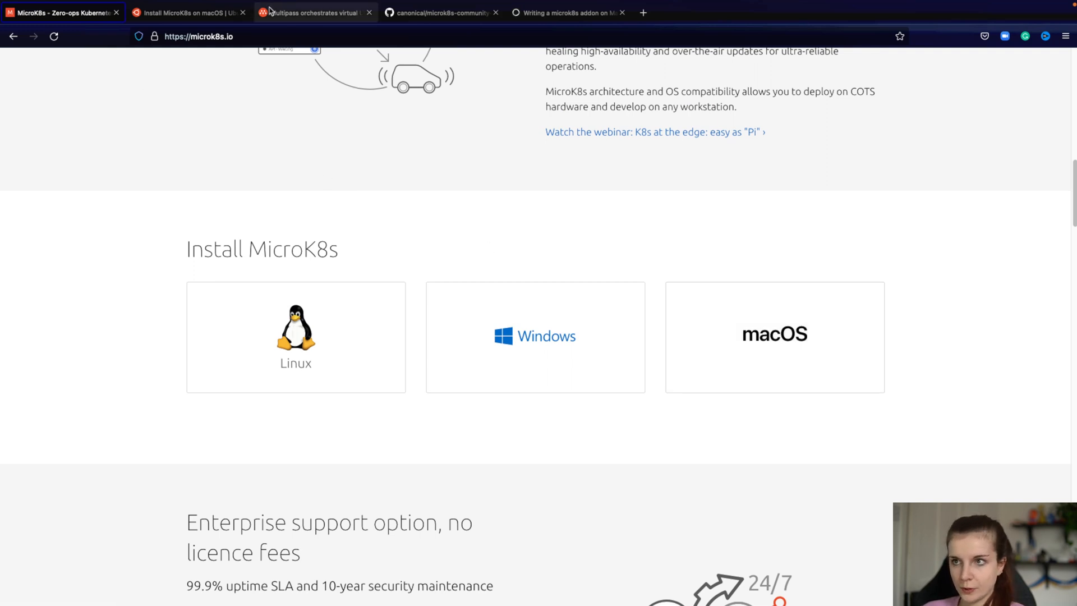
mouse_move(281, 36)
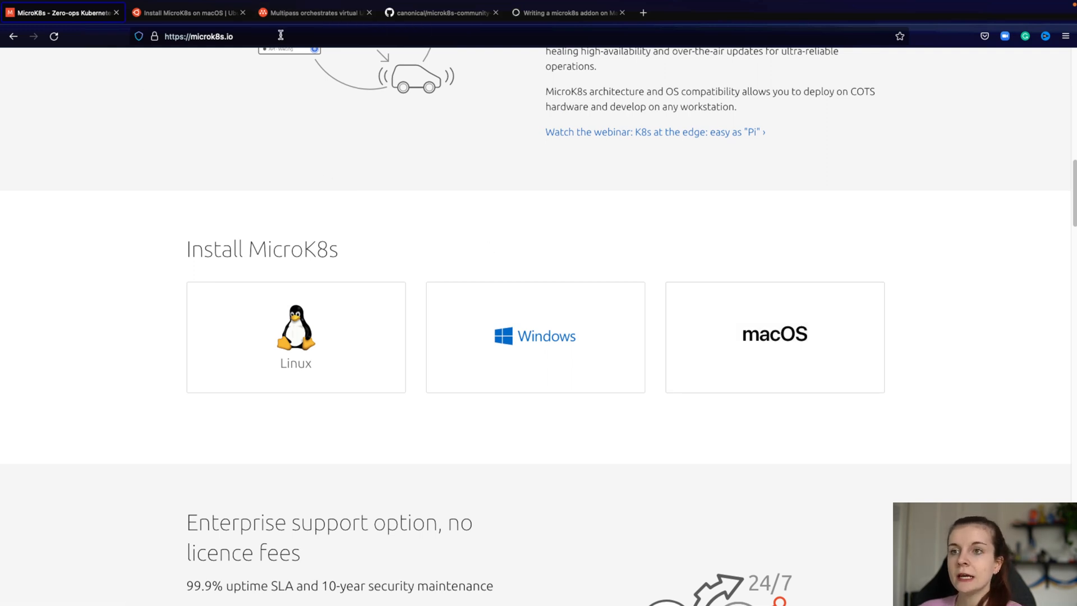
mouse_move(252, 345)
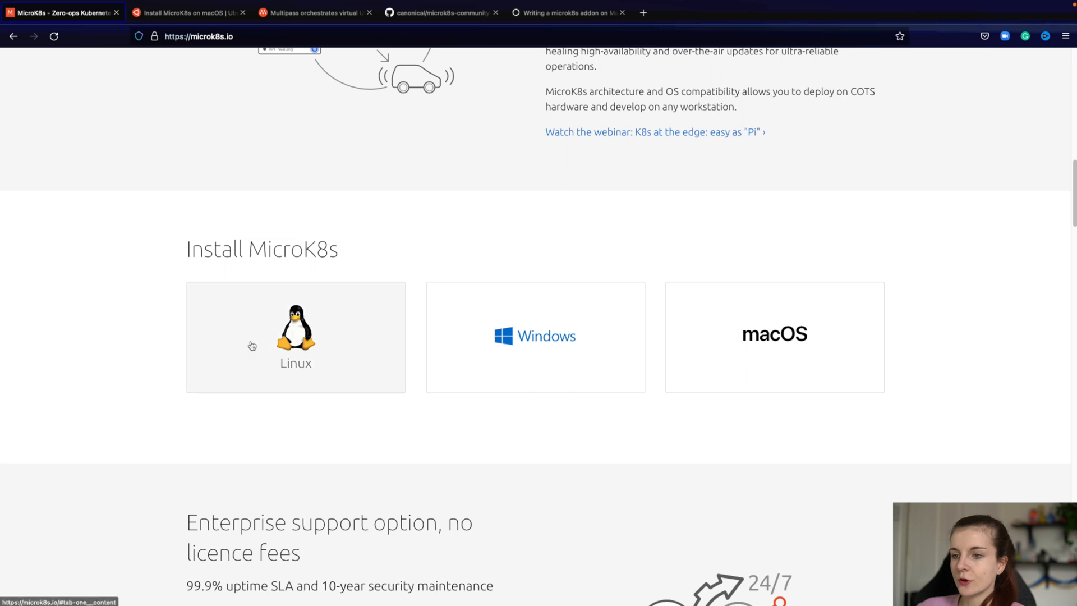
mouse_move(388, 218)
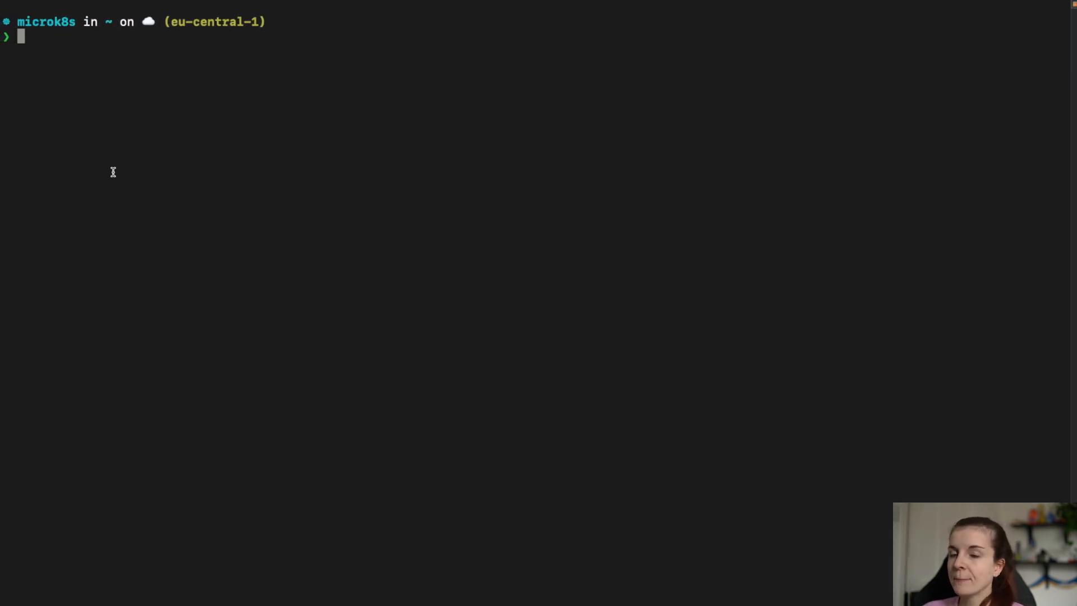
- Run 'microk8s' to see its usage, then run 'microk8s status'
text(micr)
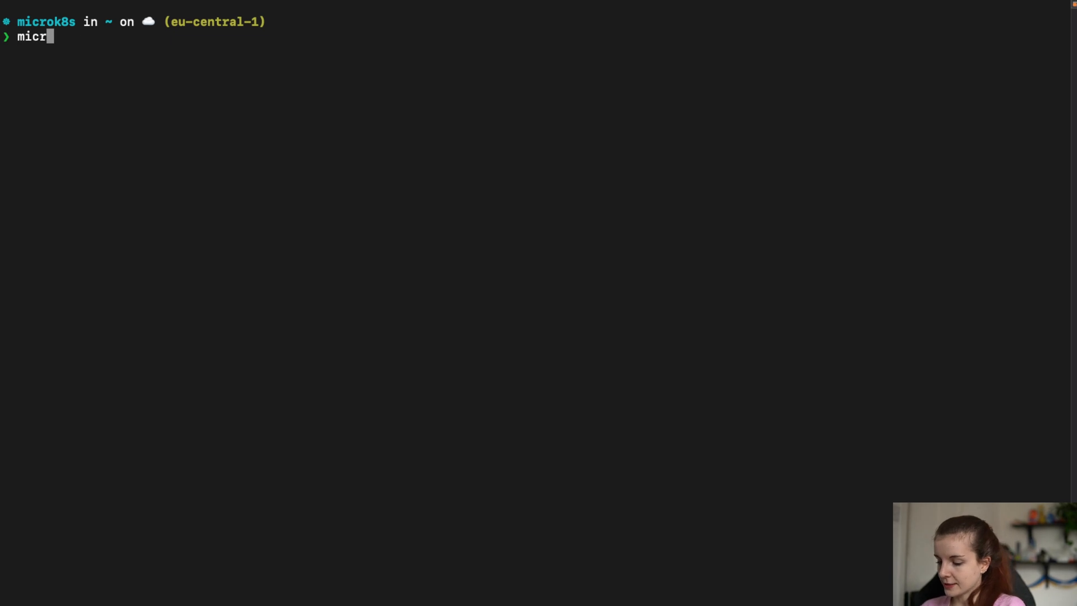
text(o)
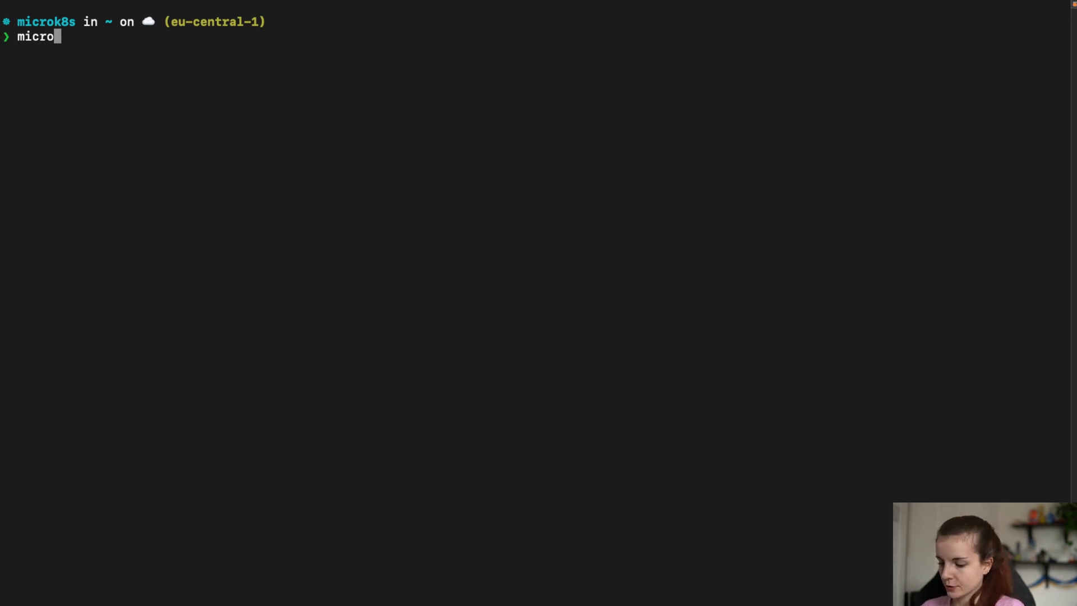
key(Return)
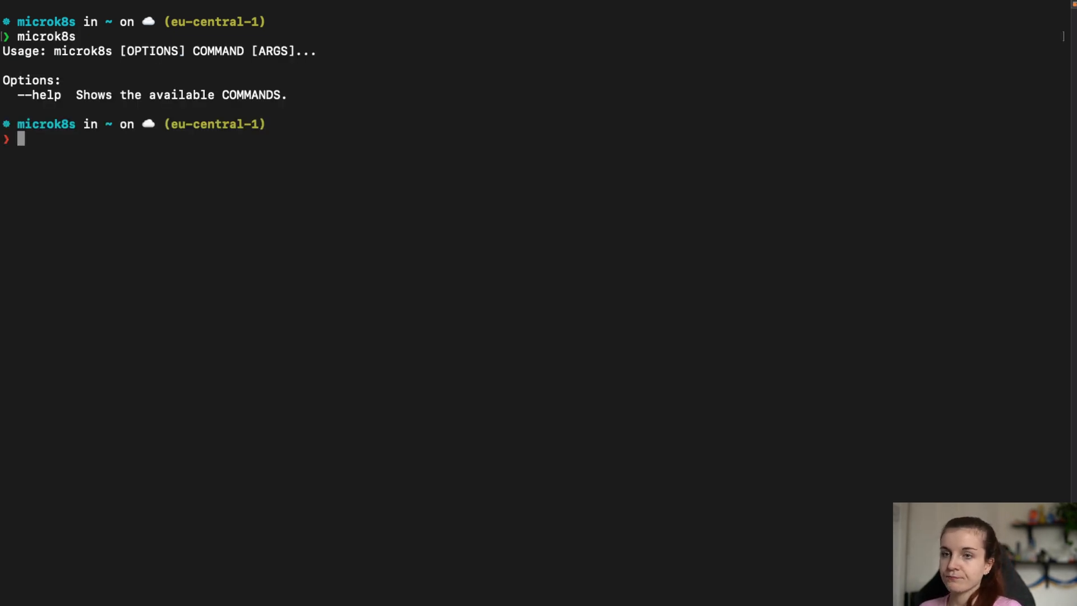
text(microk8s s)
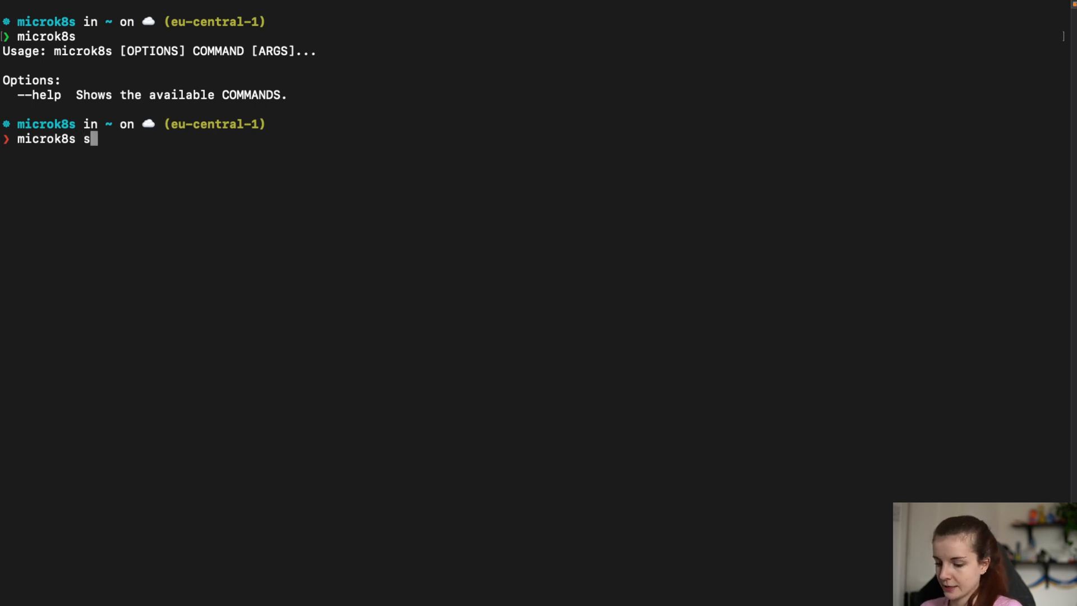
text(tatus)
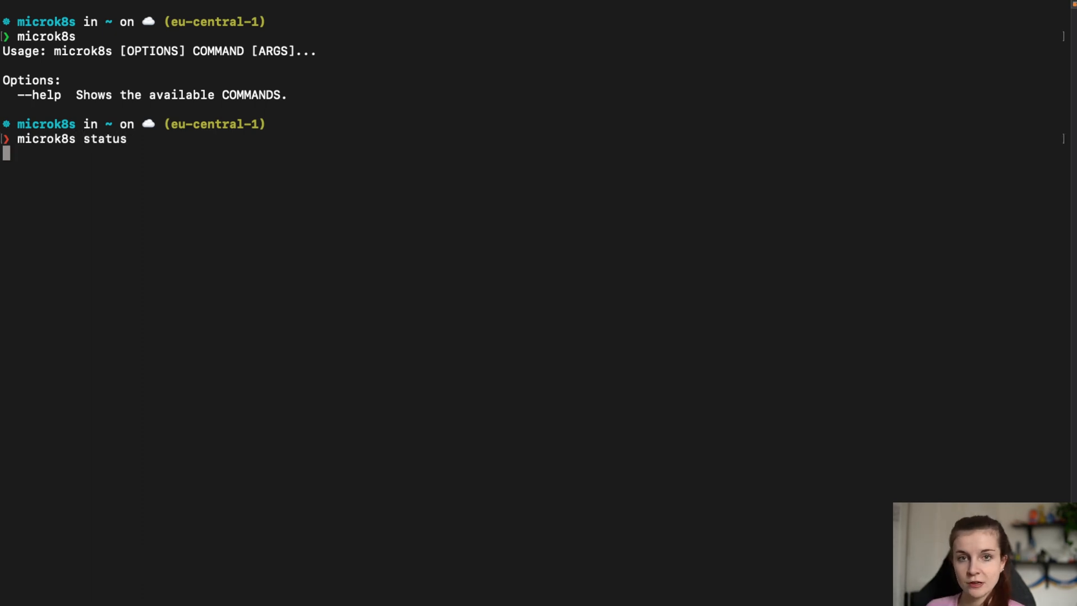
key(Return)
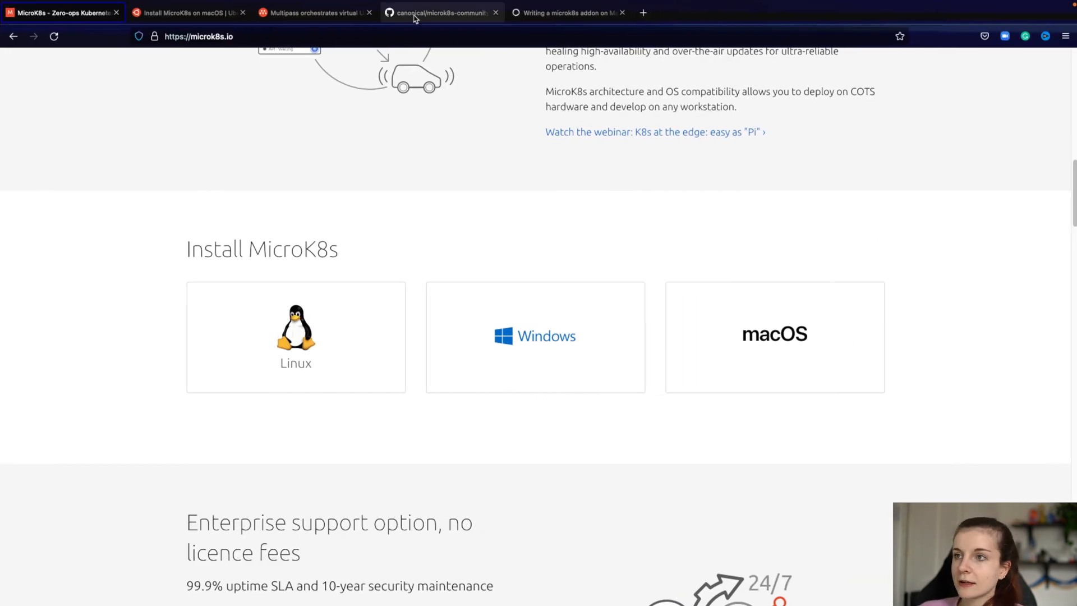
- Browse the addons folder of the canonical/microk8s-community-addons repository
click(440, 13)
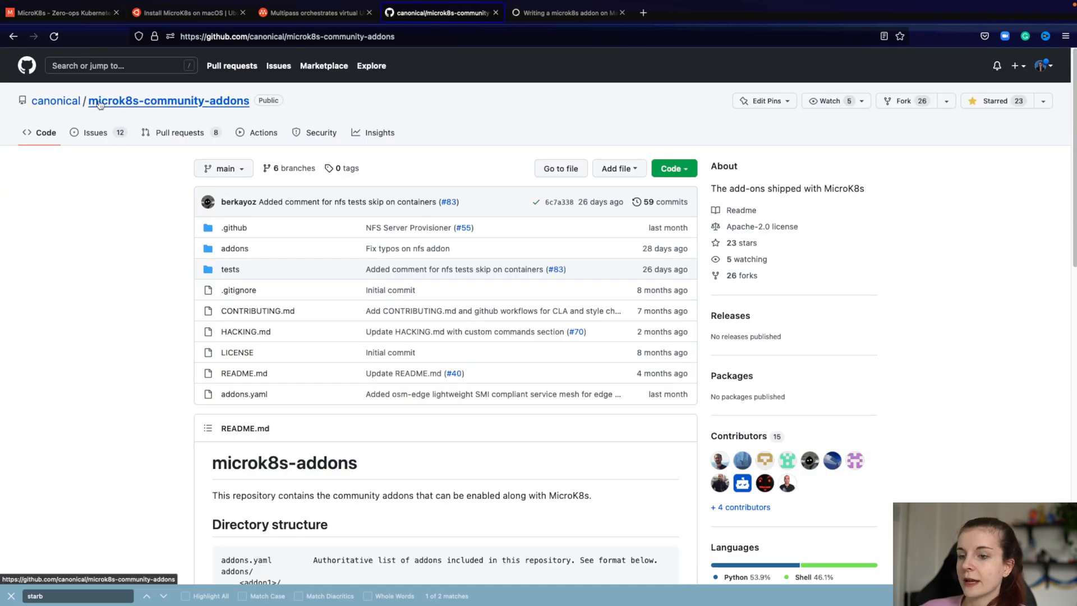
mouse_move(137, 100)
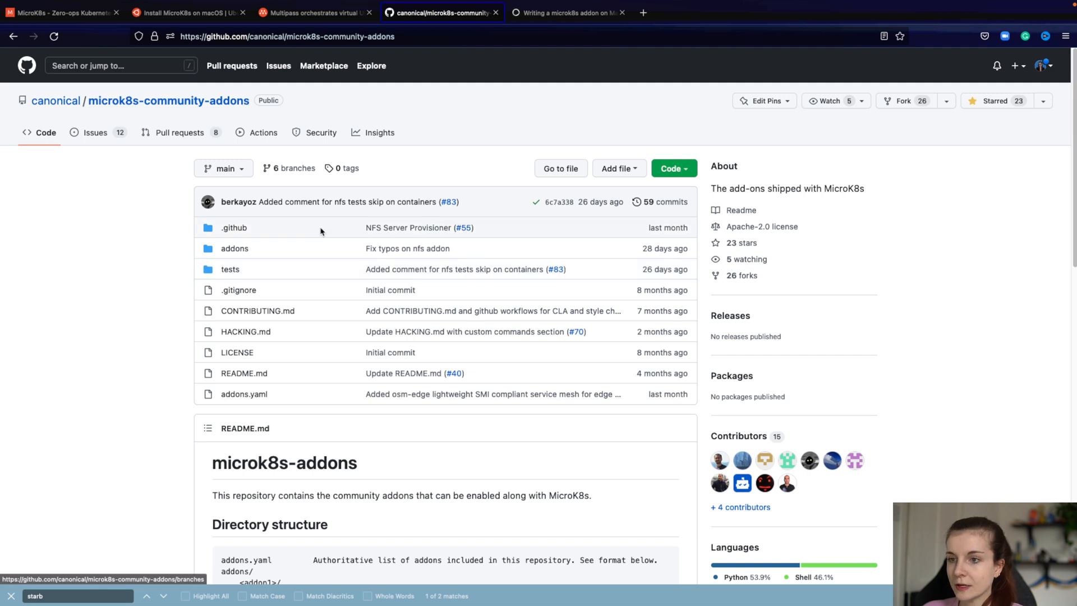
mouse_move(235, 248)
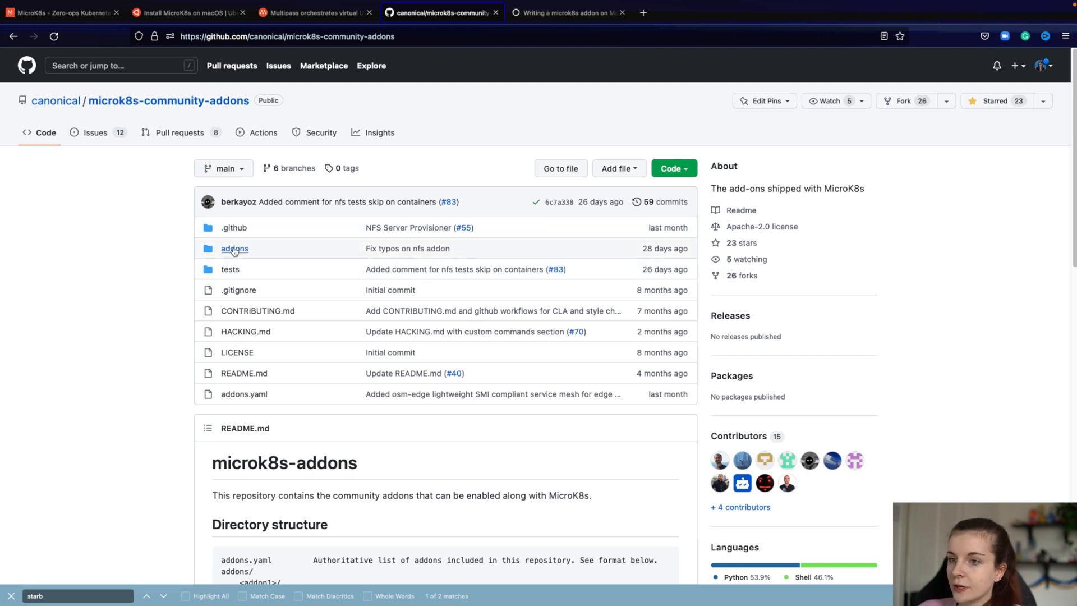
click(235, 248)
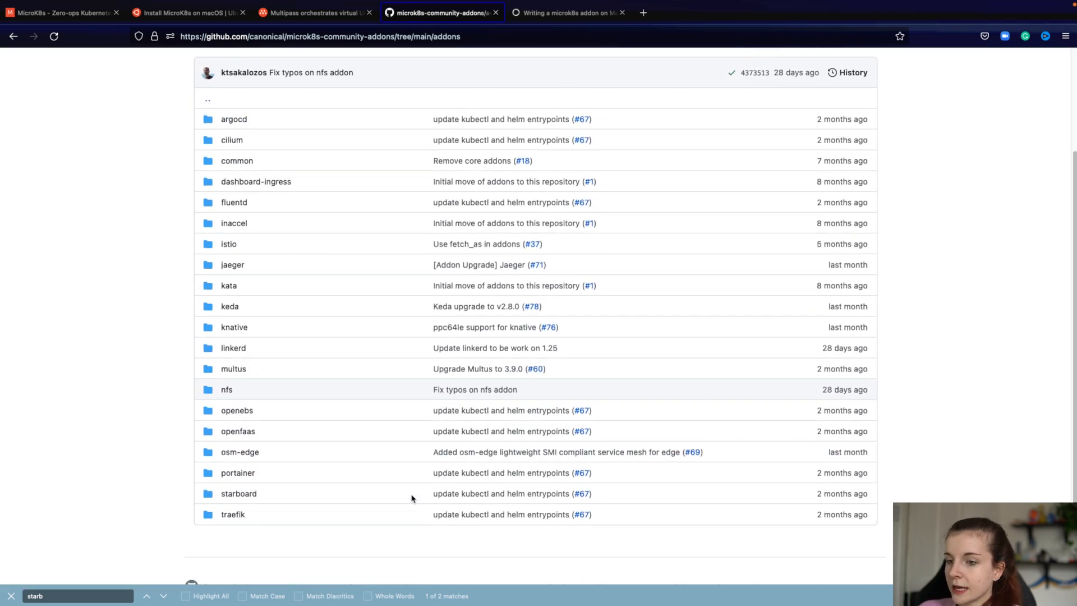
scroll(down, 3)
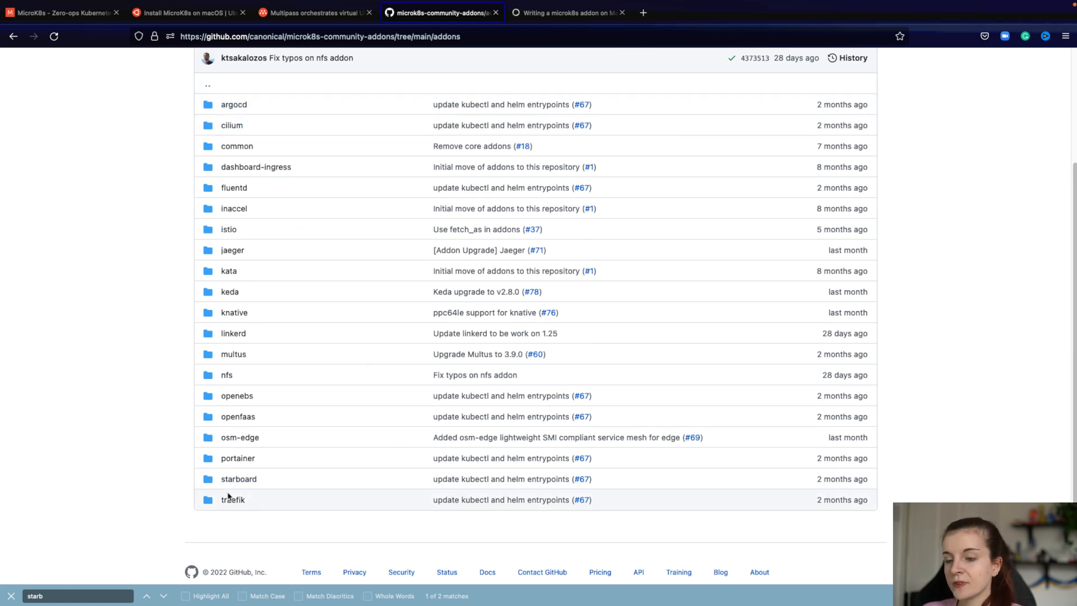
mouse_move(239, 478)
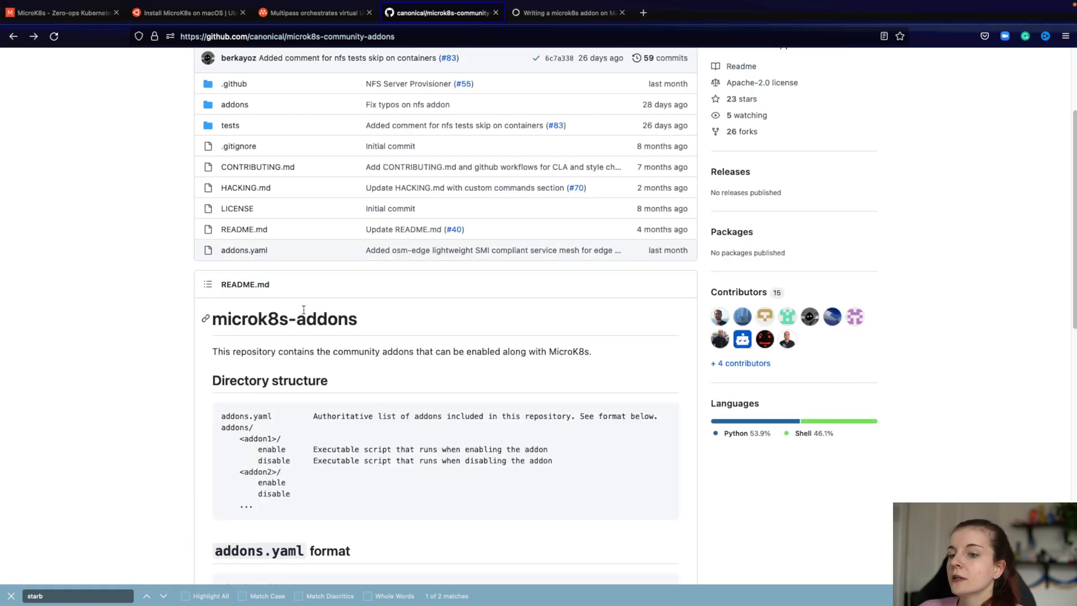
scroll(down, 3)
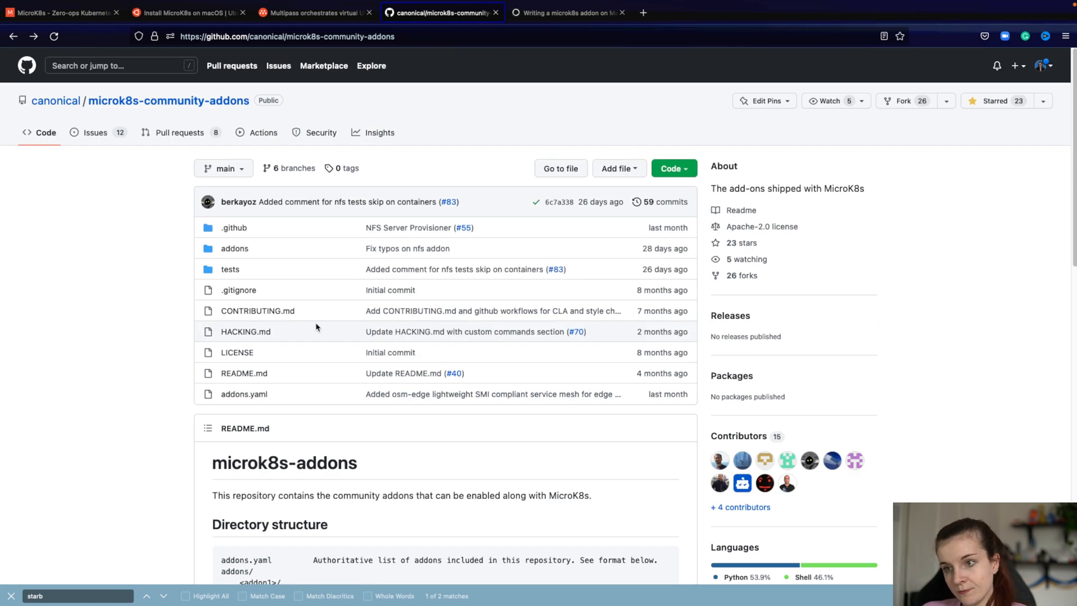
click(235, 248)
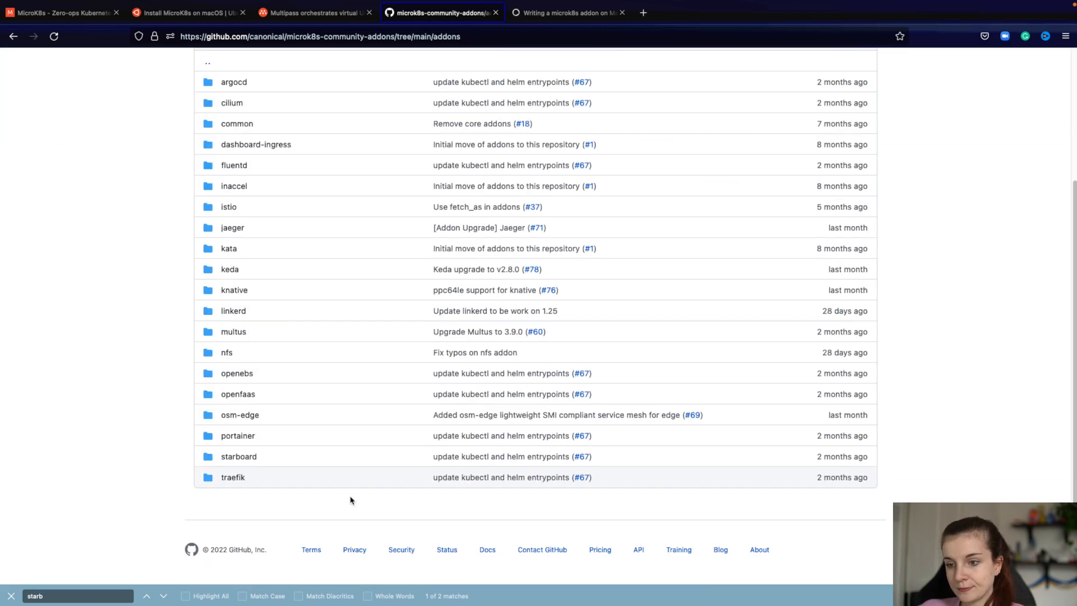
- View the starboard addon's enable and disable scripts, ending back at addons
click(239, 456)
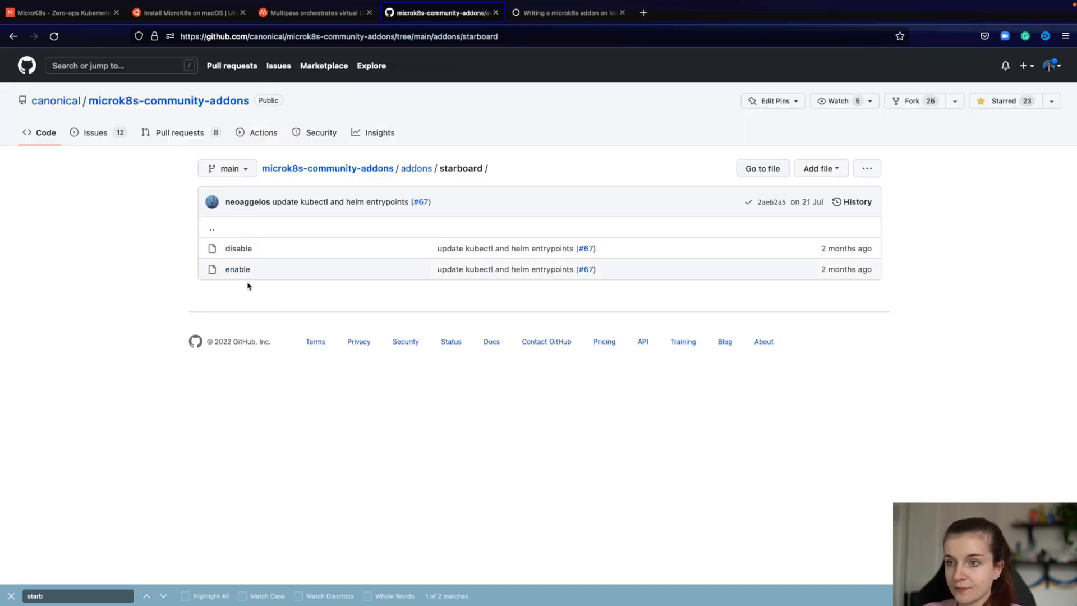
click(236, 269)
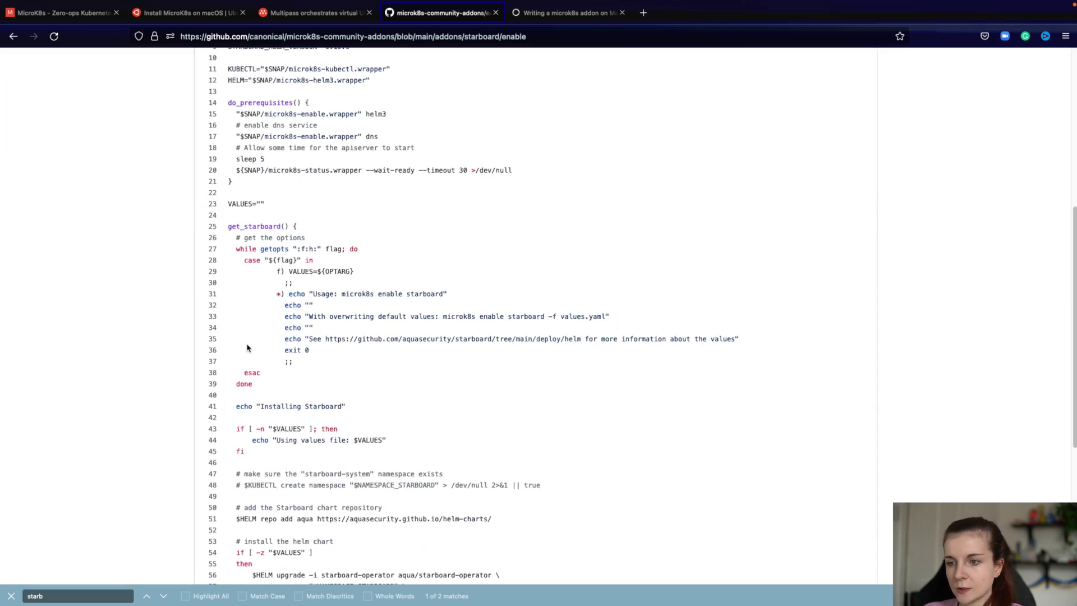
click(12, 36)
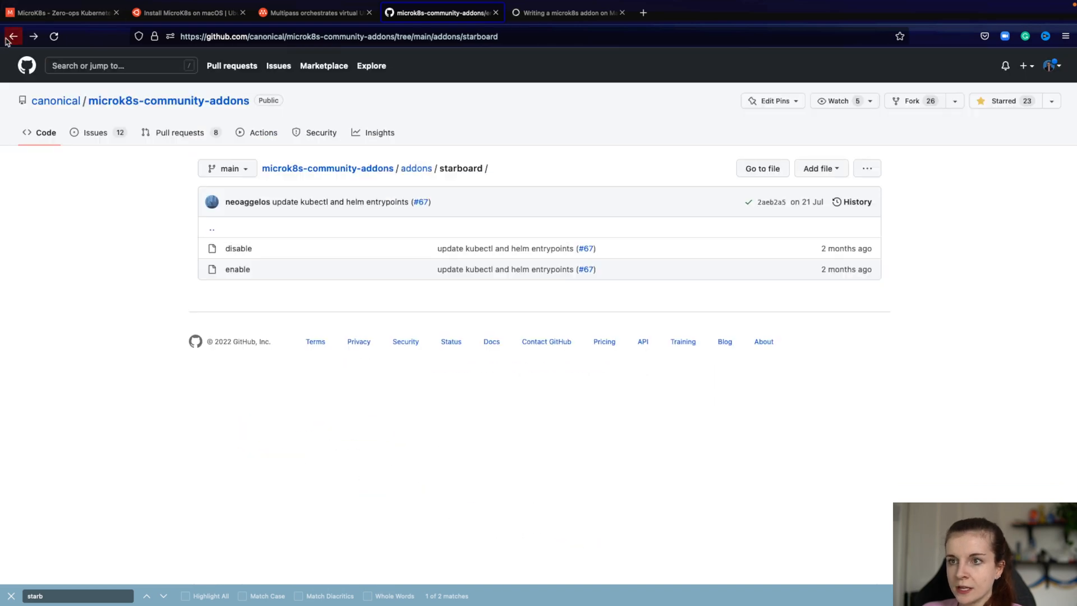
click(238, 248)
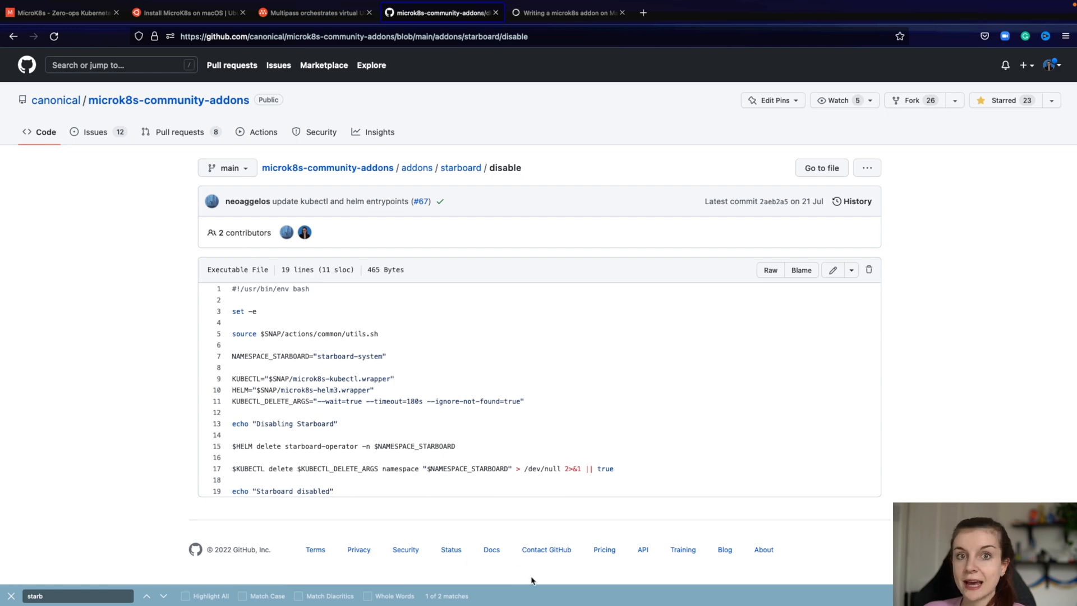
click(11, 36)
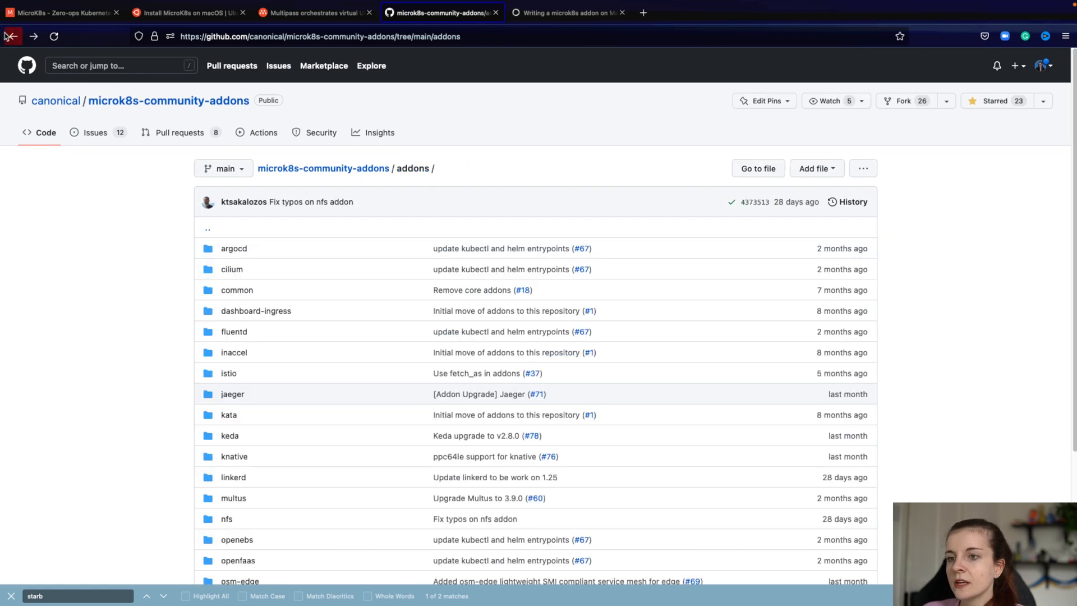
- Scroll addons.yaml to the starboard entry, then open the repository's tests folder
scroll(down, 3)
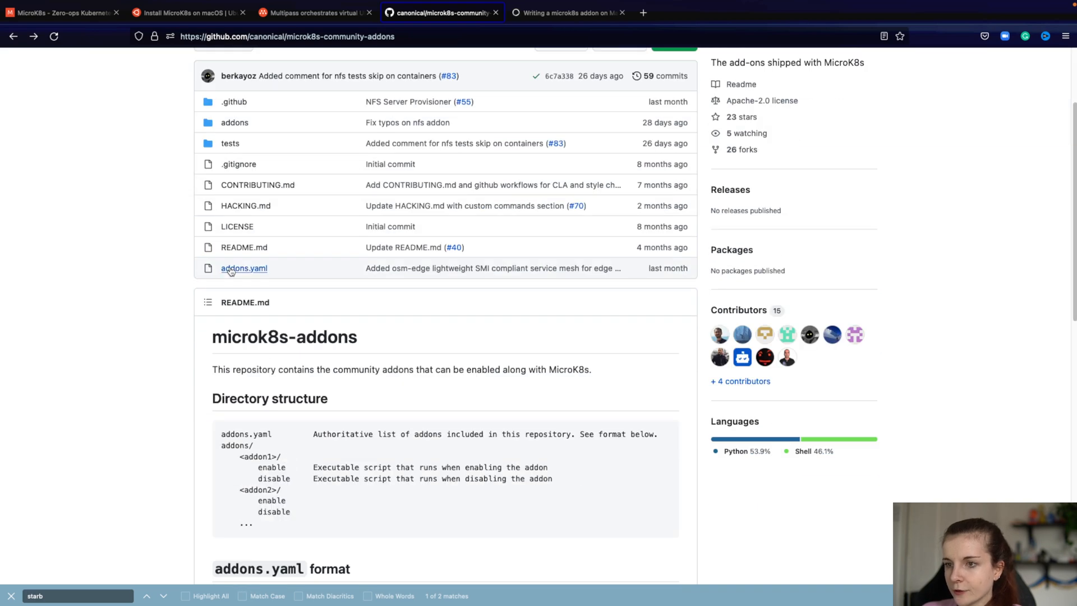
click(244, 268)
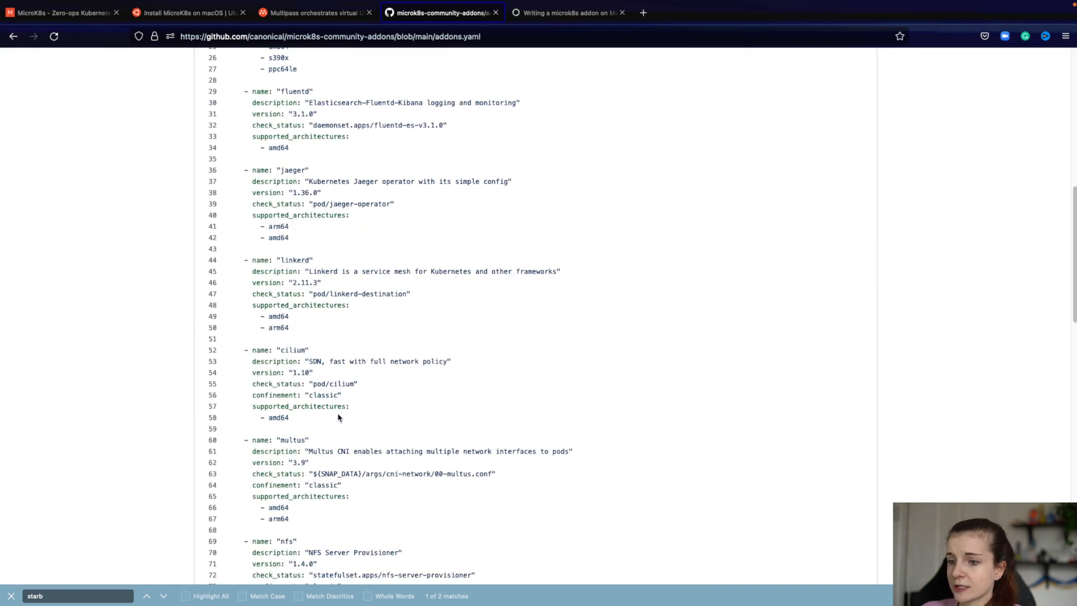
scroll(down, 3)
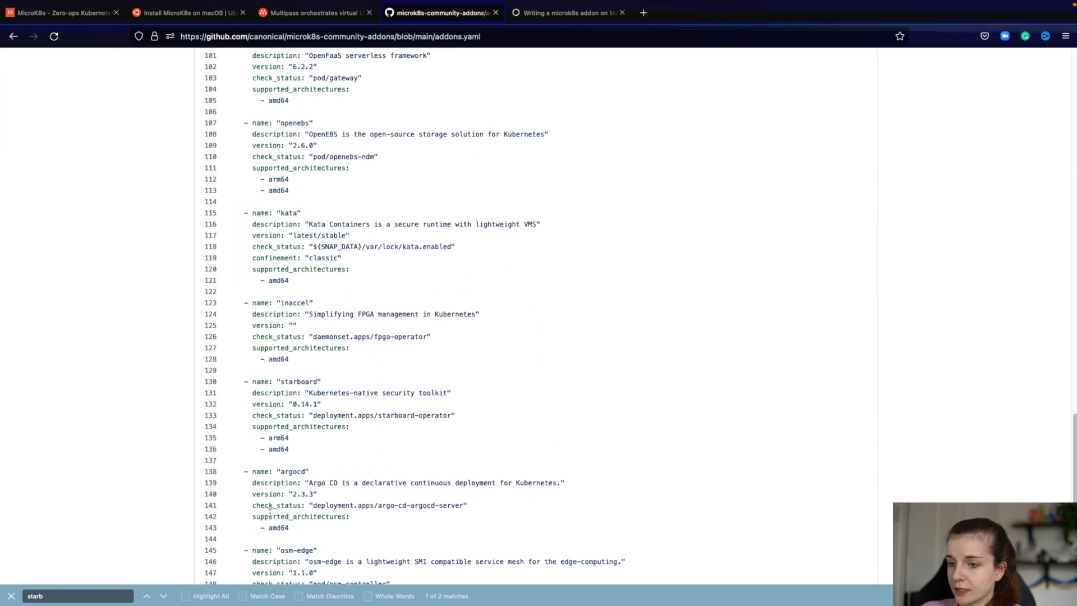
scroll(down, 3)
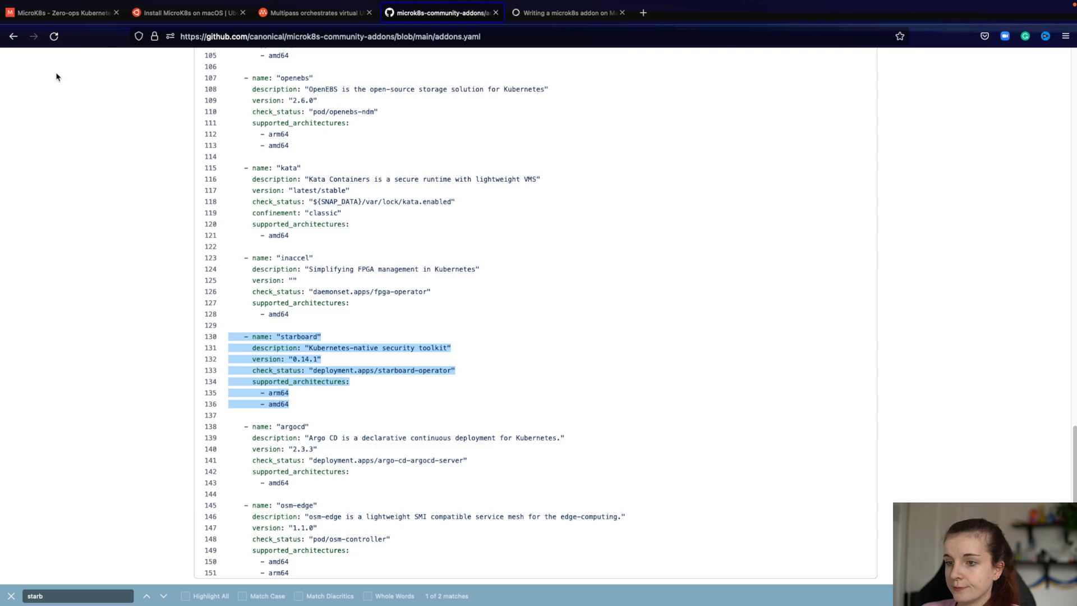
click(12, 37)
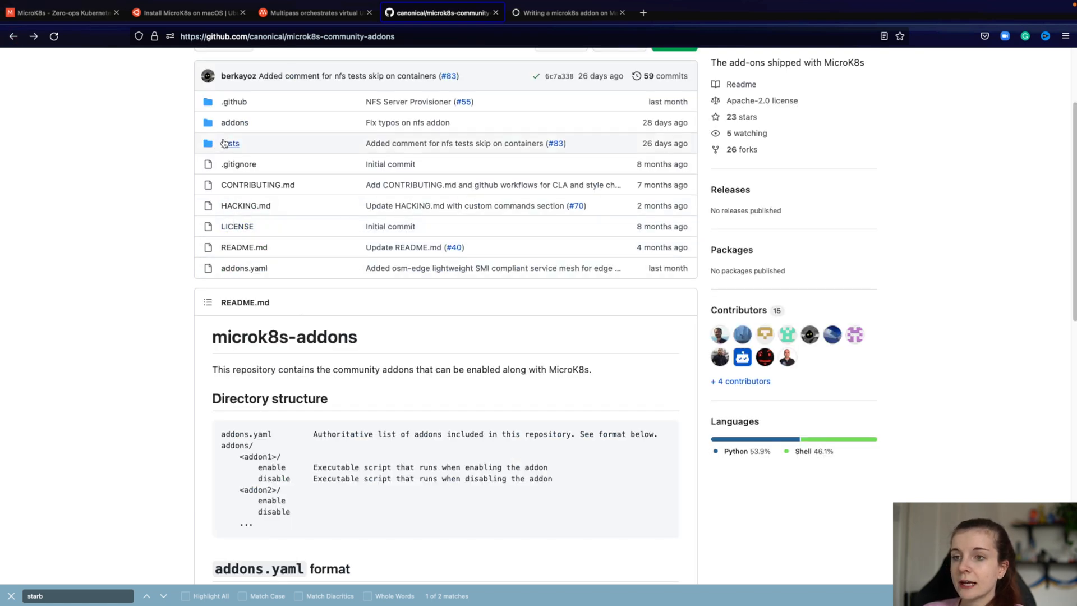
click(230, 143)
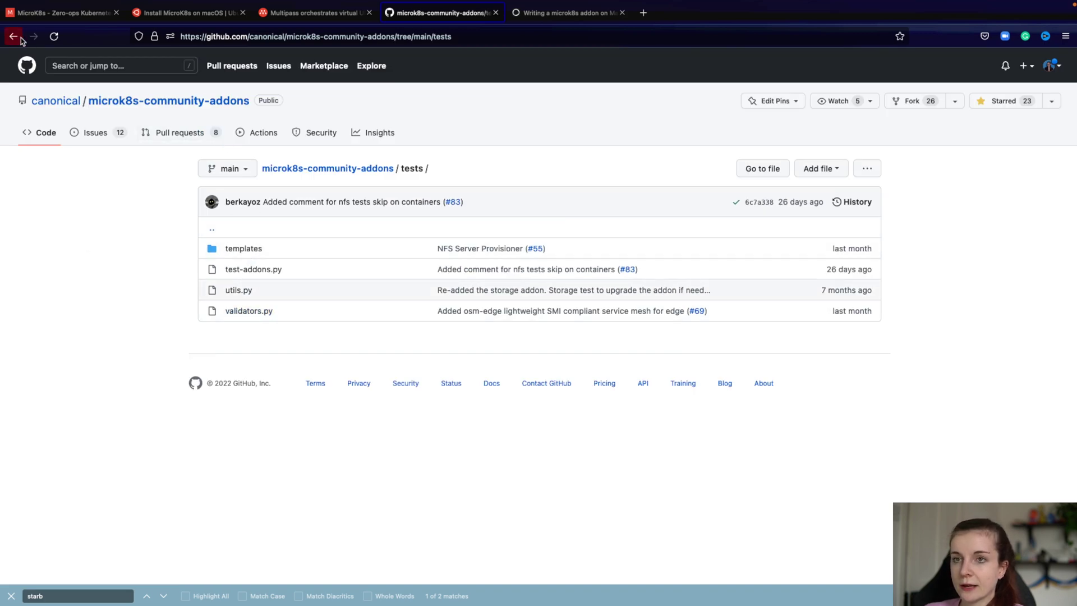
- Go back to the repo README, open HACKING.md and scroll through it
click(13, 36)
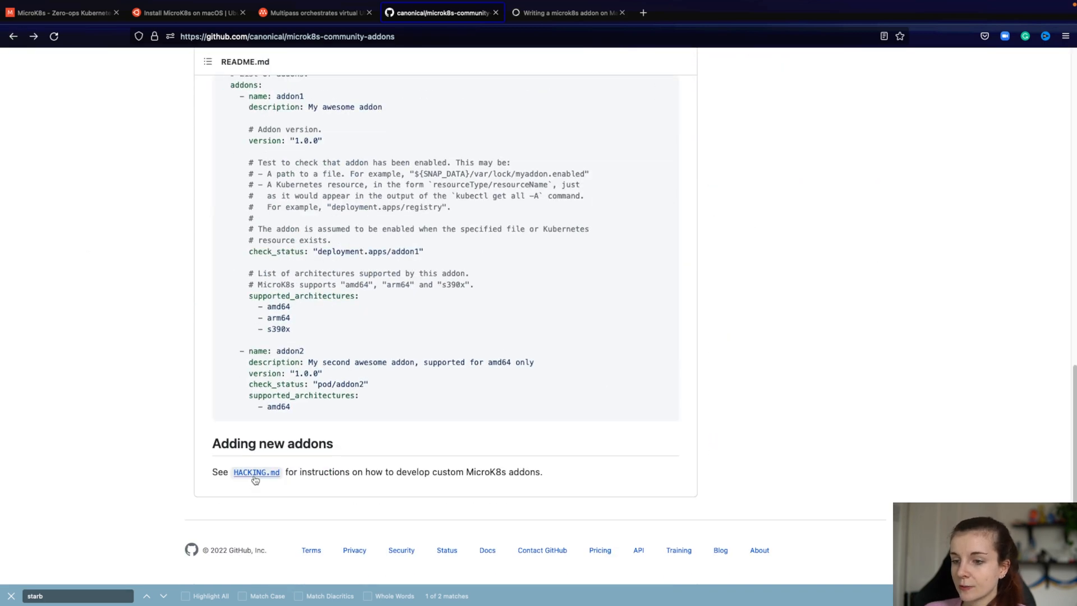
click(256, 472)
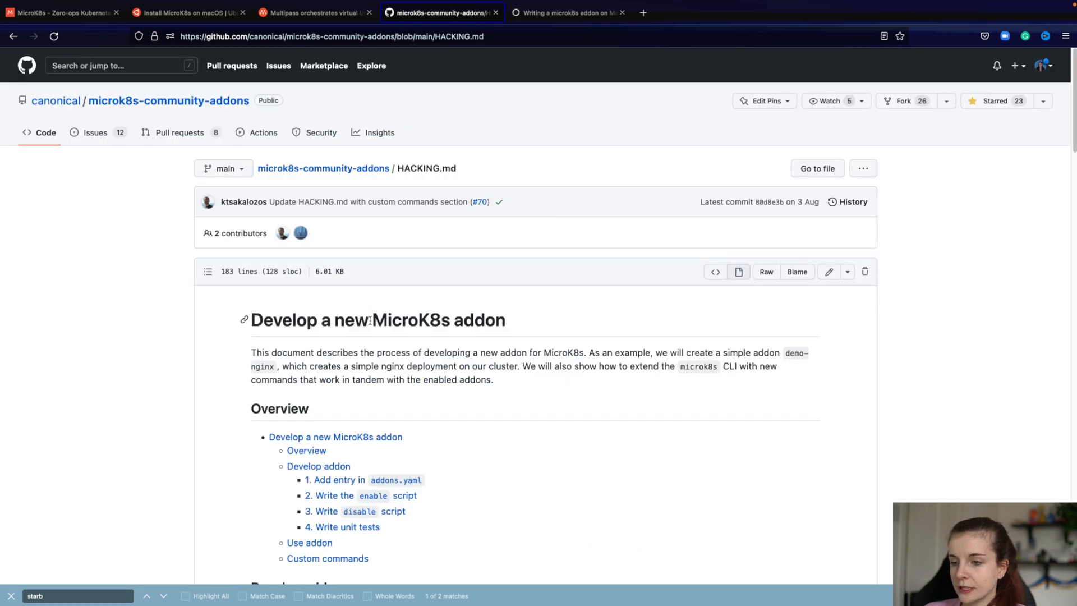
scroll(down, 3)
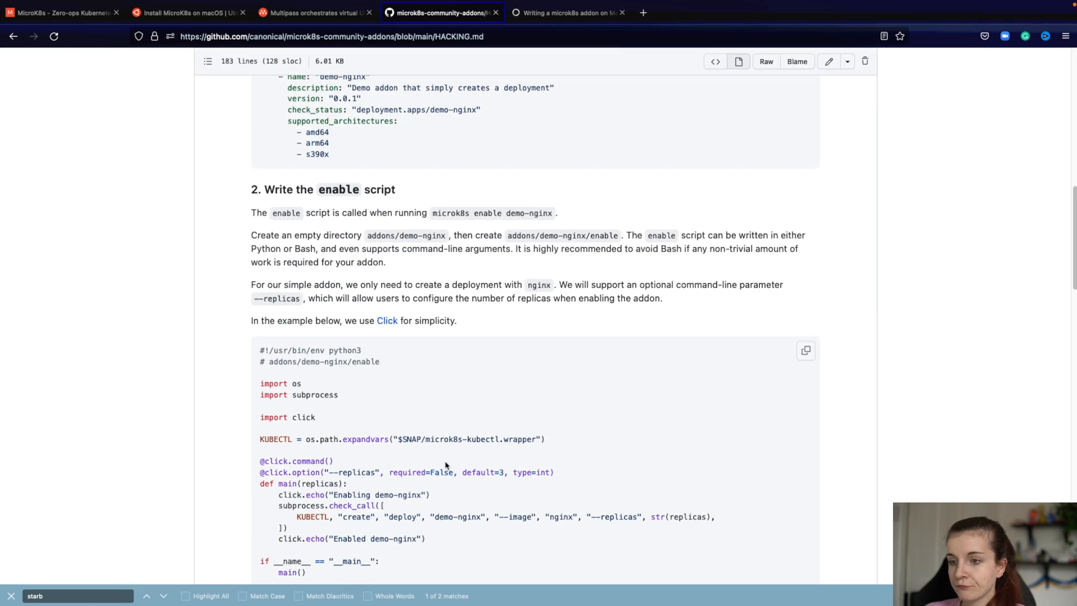
scroll(down, 3)
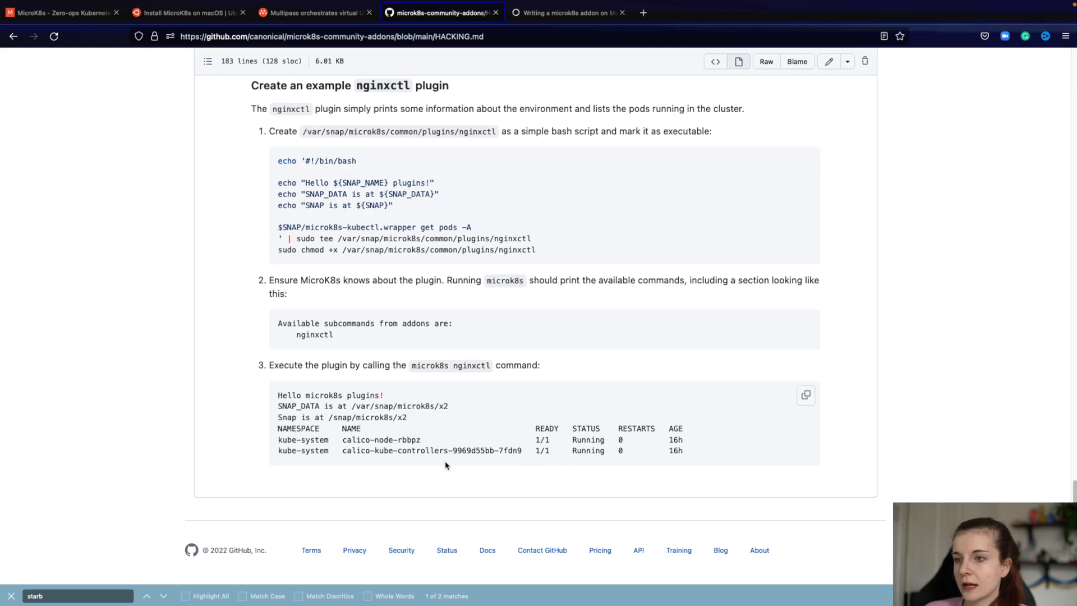
scroll(up, 3)
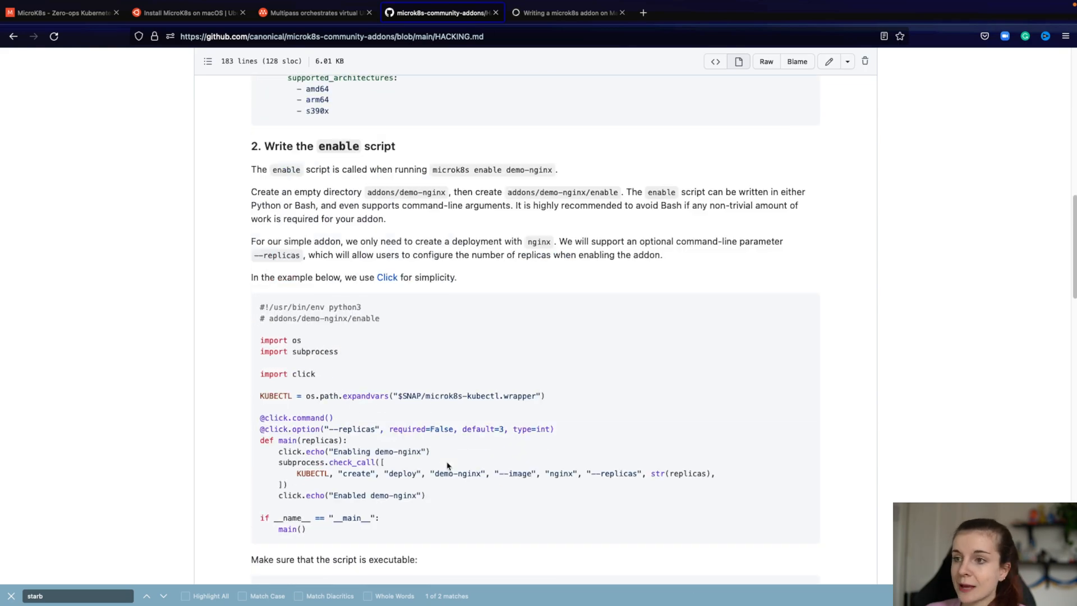
scroll(up, 3)
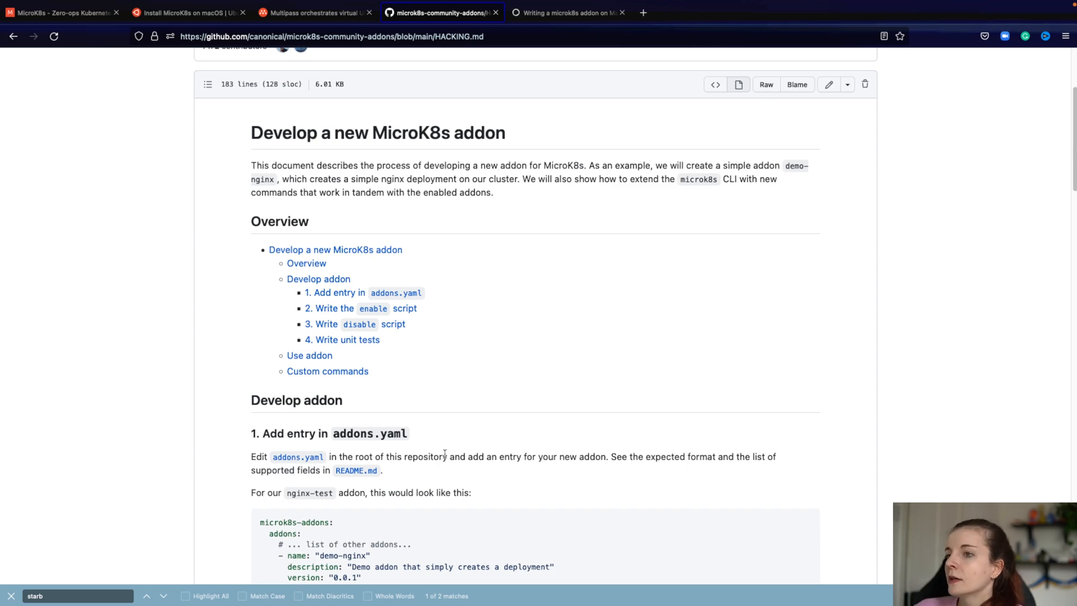
scroll(up, 3)
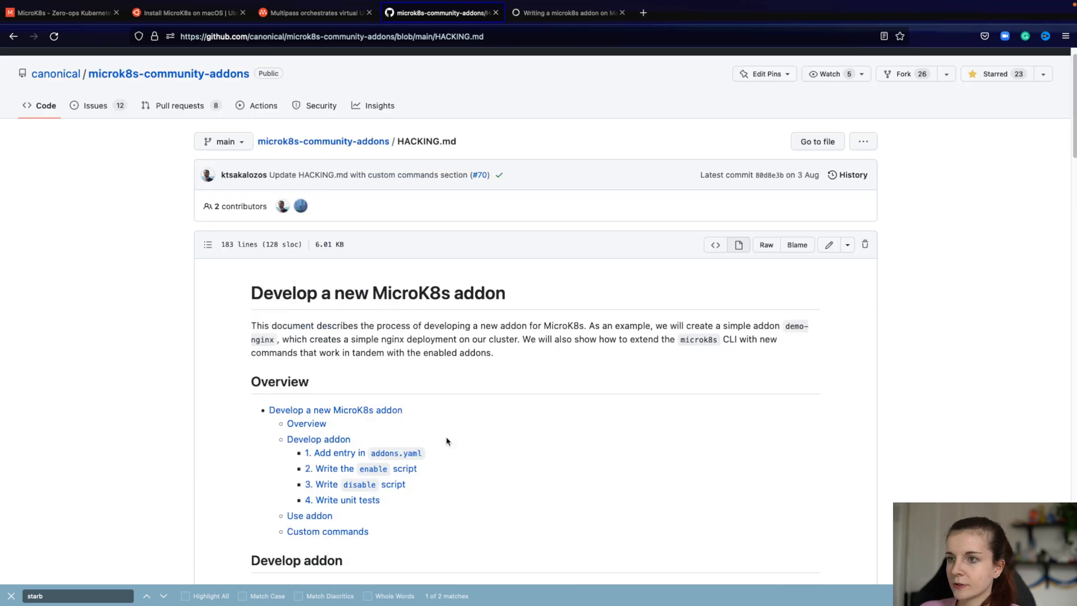
scroll(up, 3)
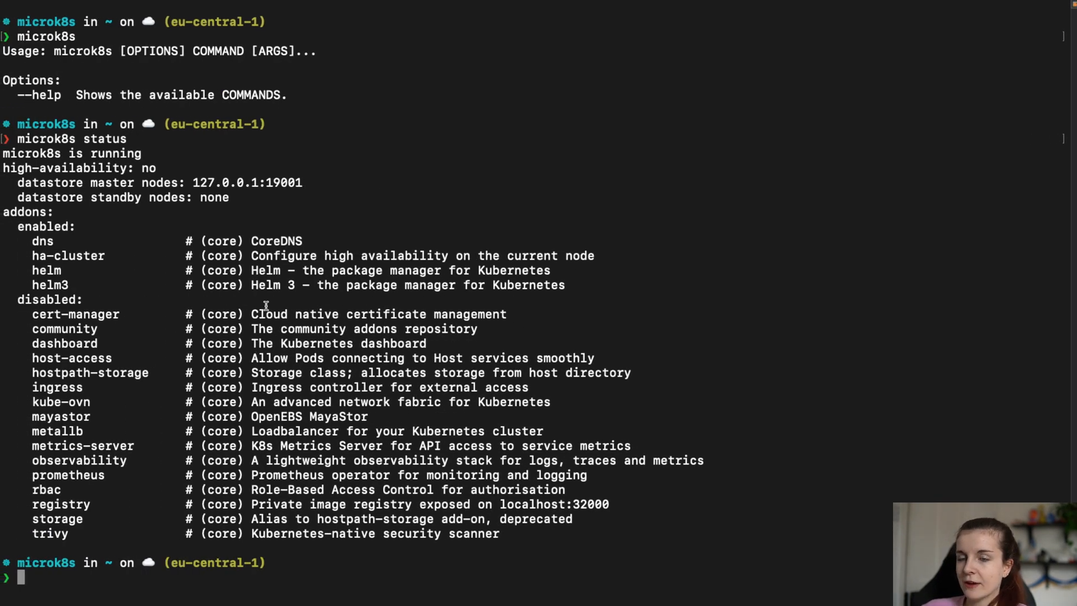
mouse_move(202, 546)
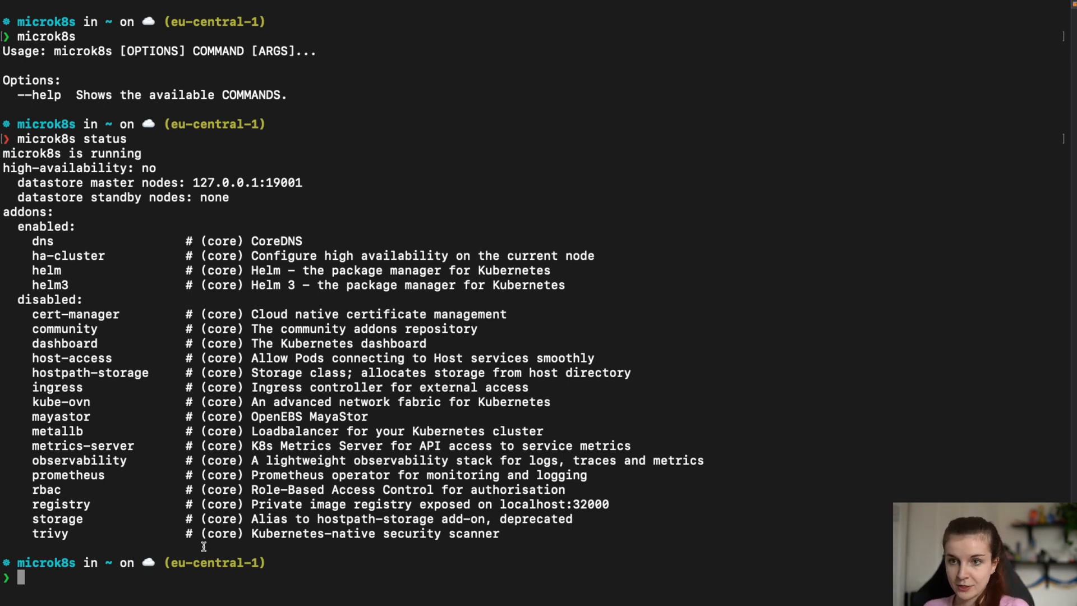
- Run 'multipass list' in the terminal
text(mult)
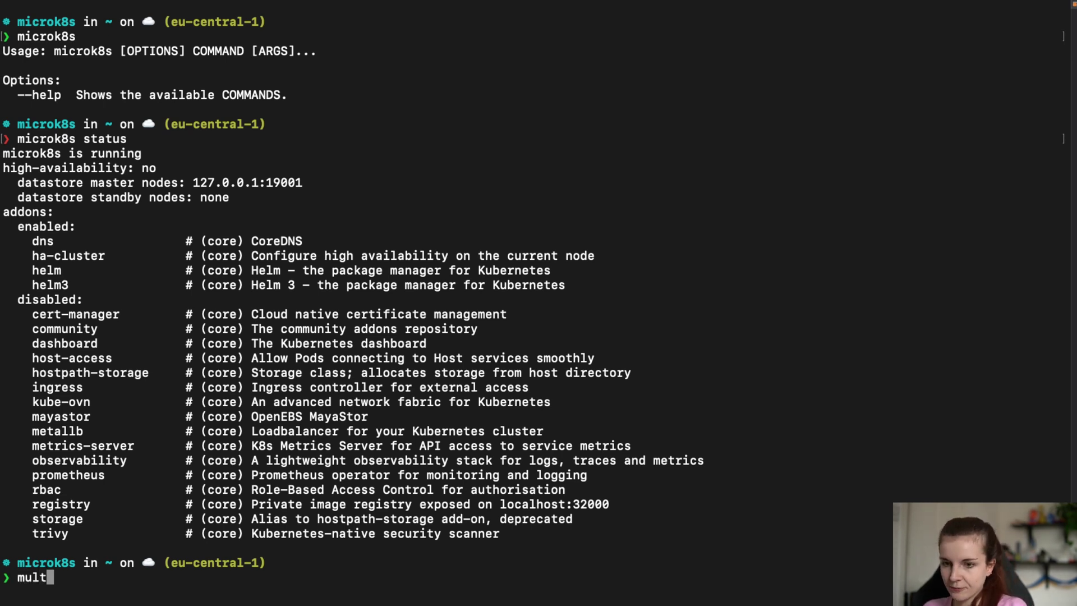
text(ipass l)
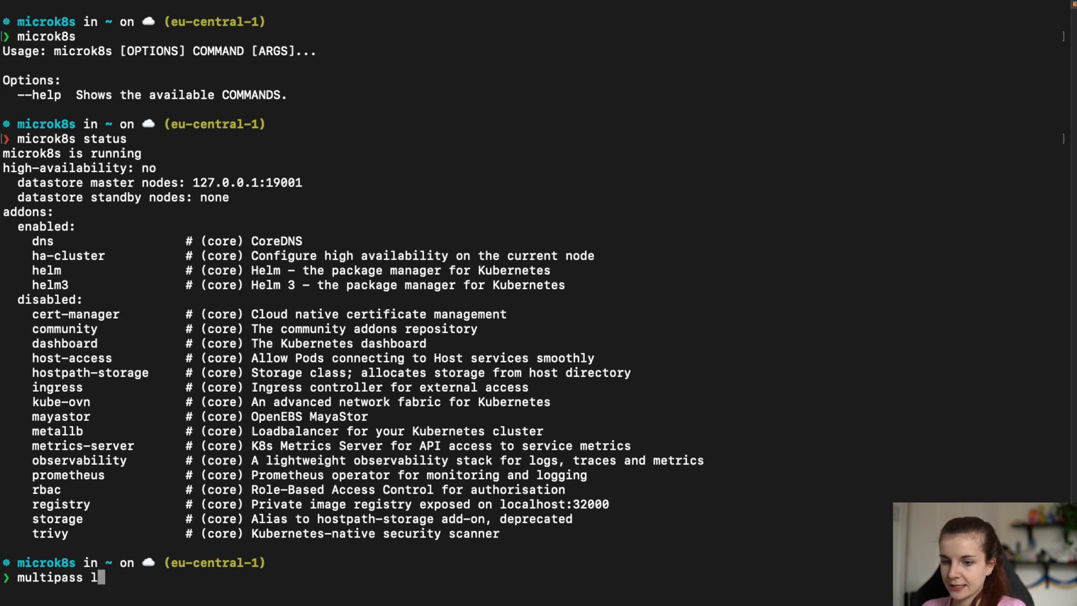
key(Return)
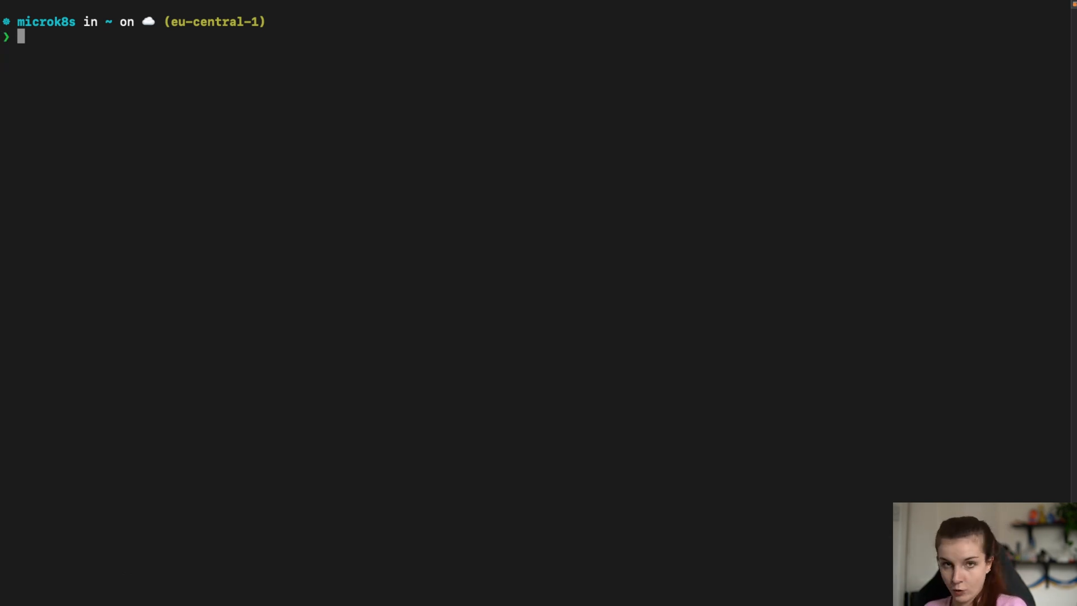
- Run 'multipass purge', then type 'multipass' to list the VMs
text(mult)
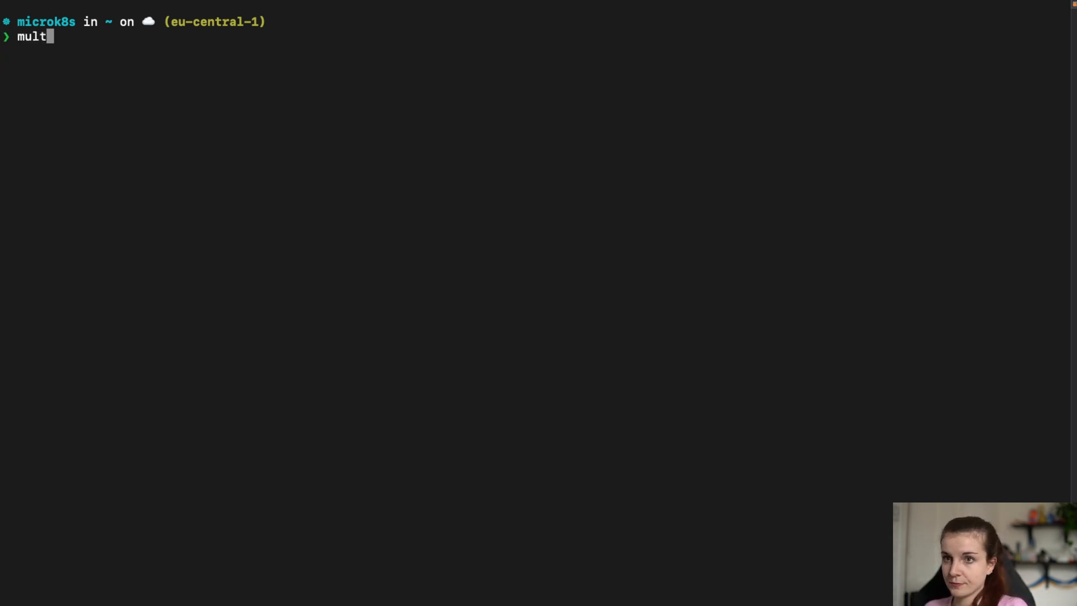
text(ipass purge)
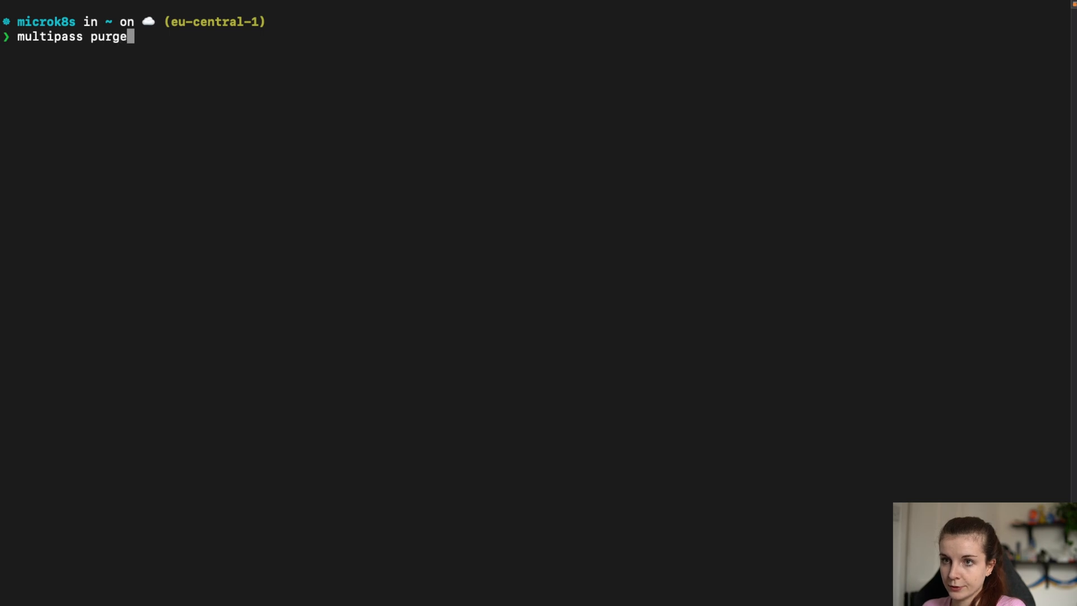
key(Return)
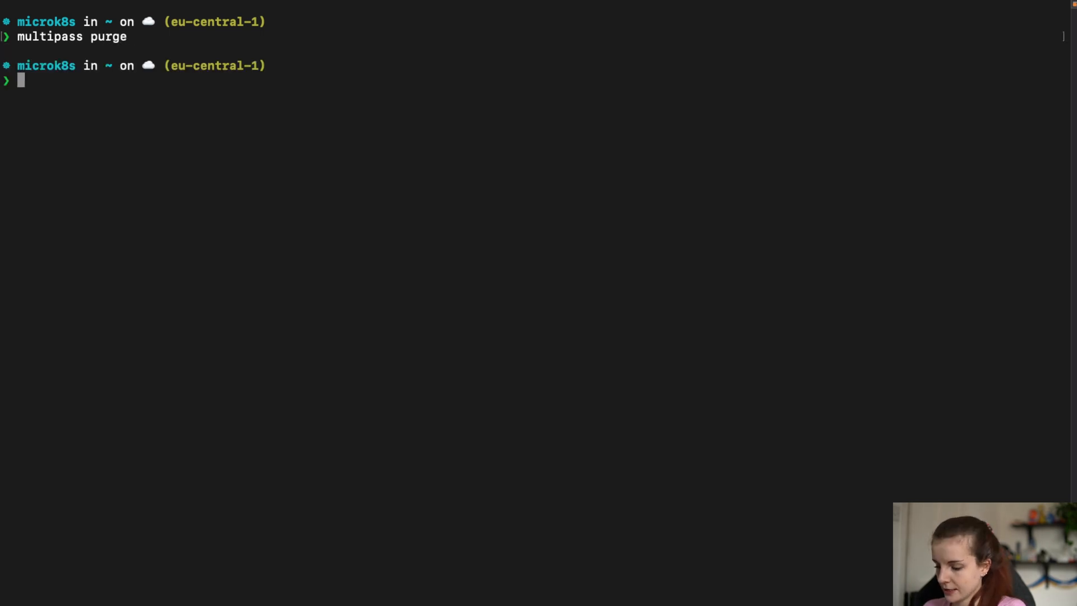
text(multipass list)
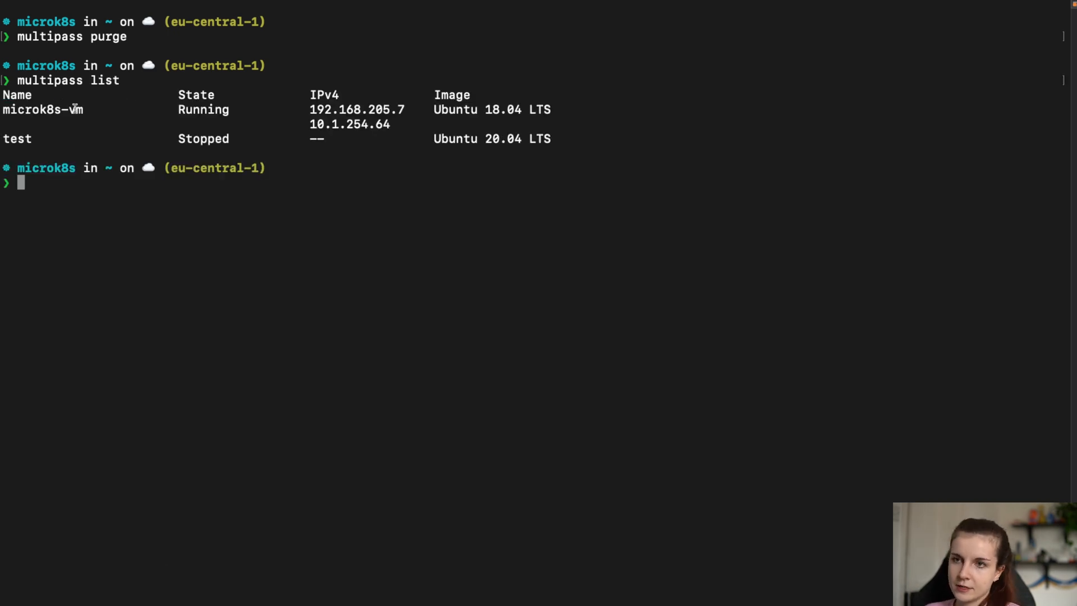
double_click(41, 109)
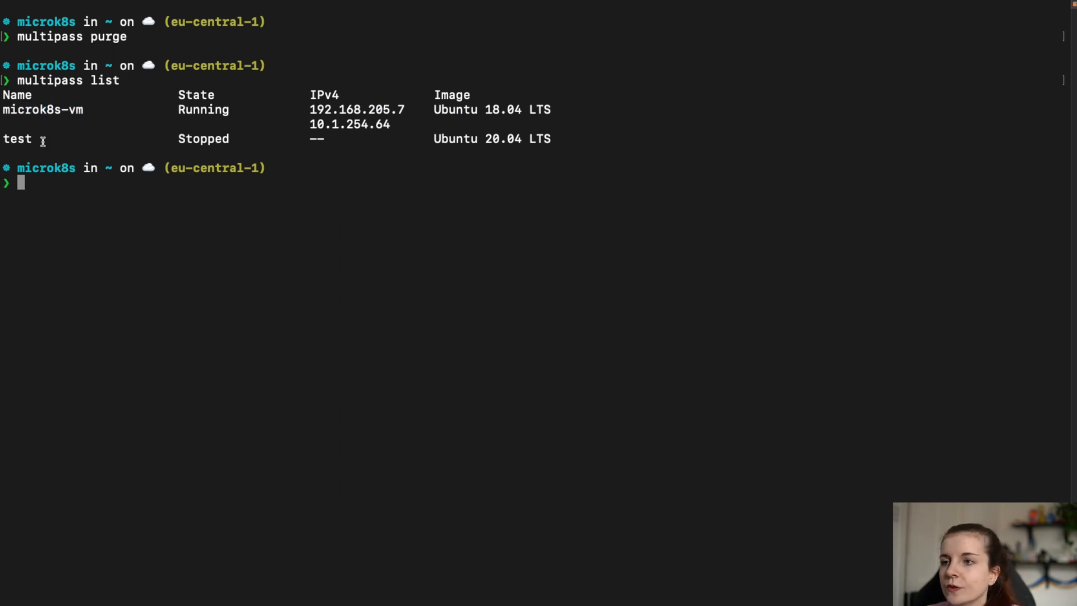
- Rerun 'microk8s status' to check disabled addons, then type a multipass command
text(microk8s status)
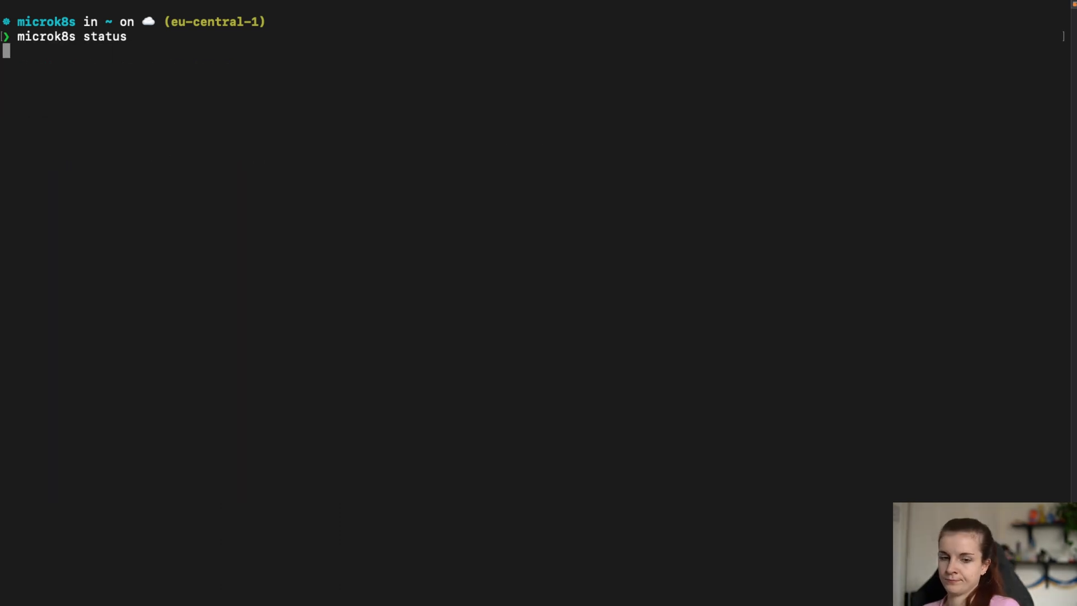
key(Return)
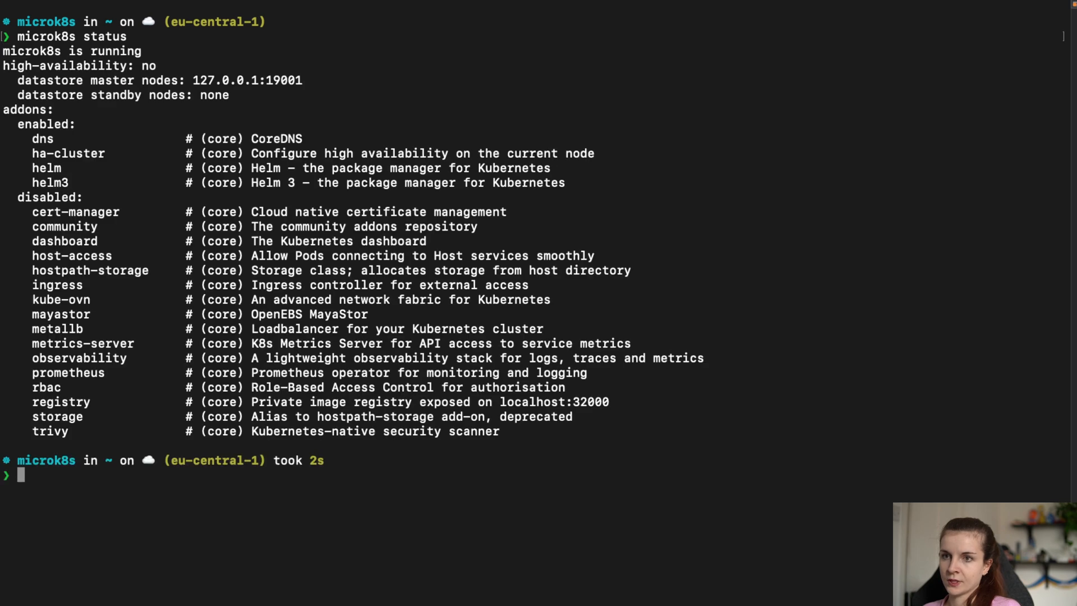
mouse_move(194, 57)
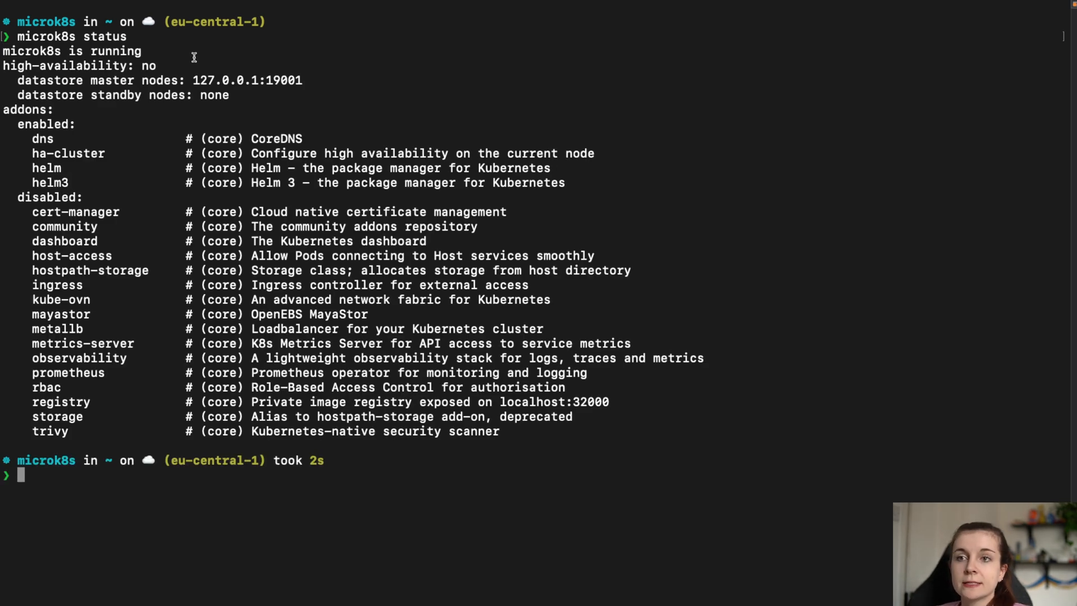
double_click(70, 51)
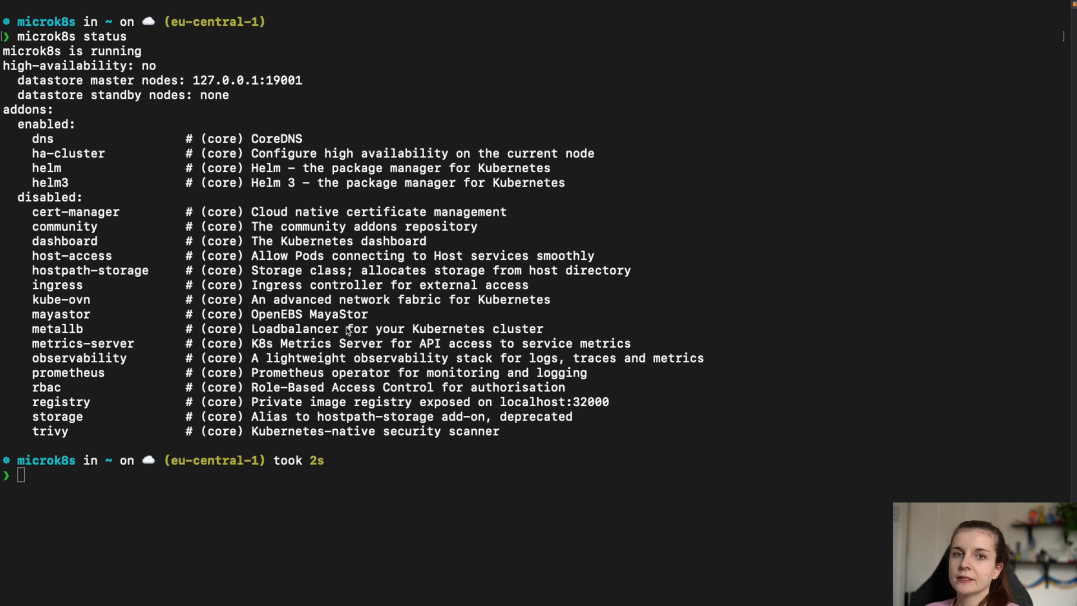
mouse_move(346, 330)
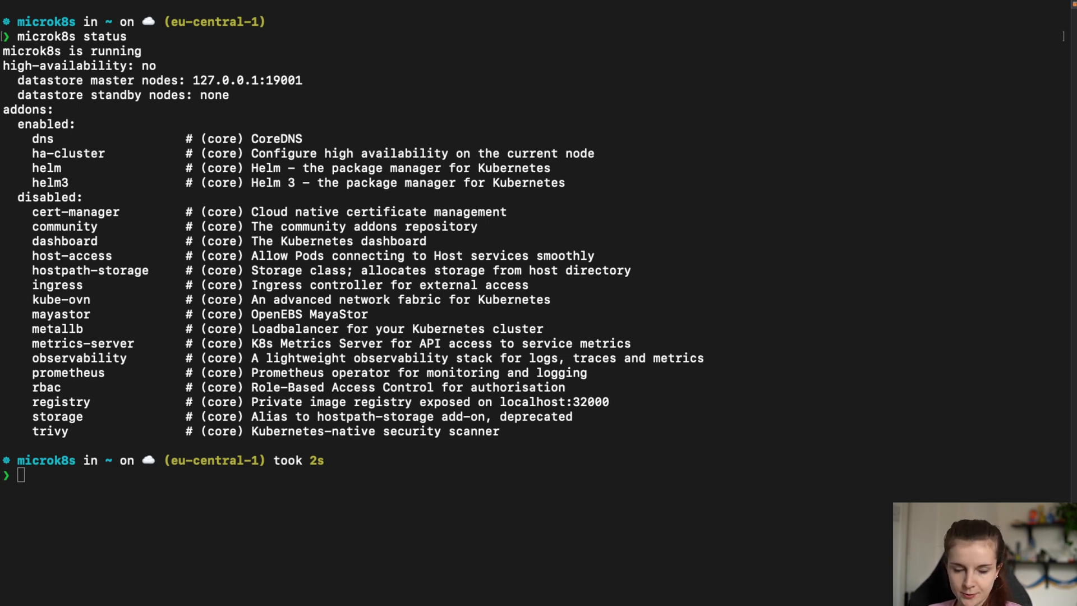
mouse_move(127, 396)
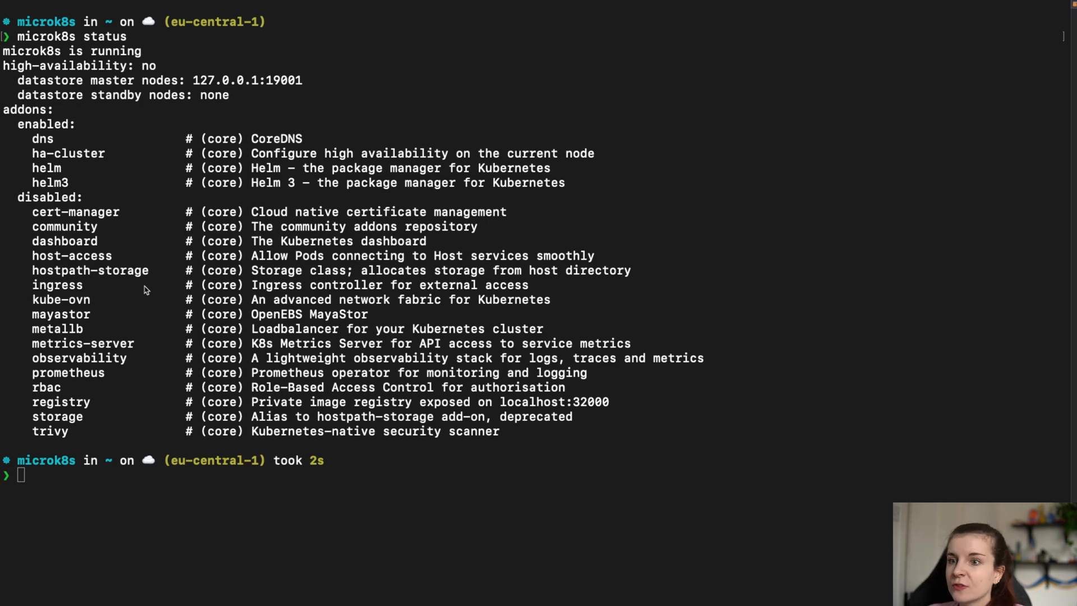
mouse_move(95, 492)
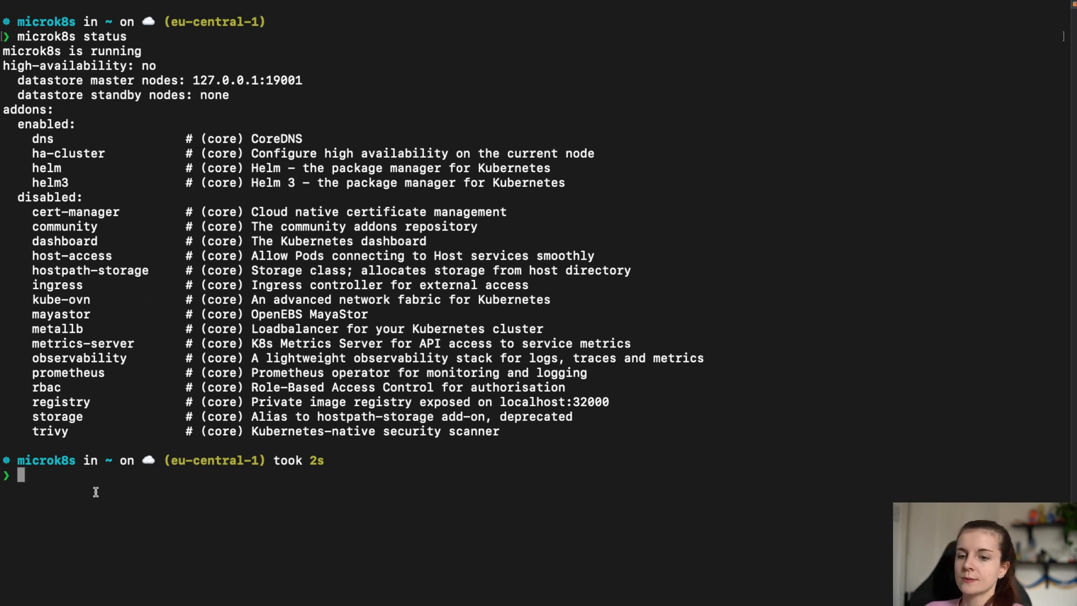
mouse_move(104, 483)
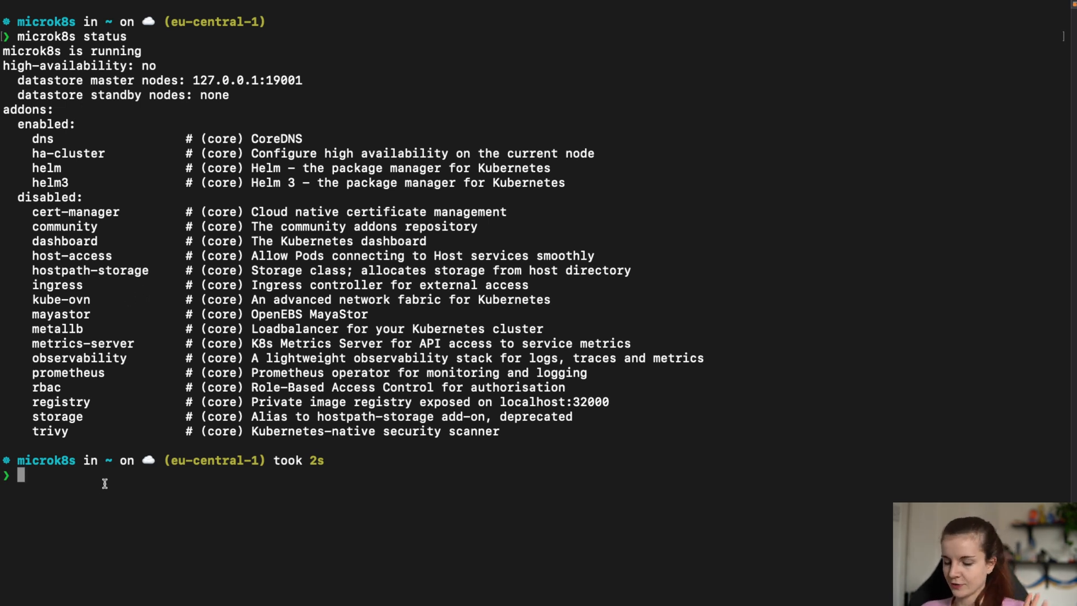
text(multi)
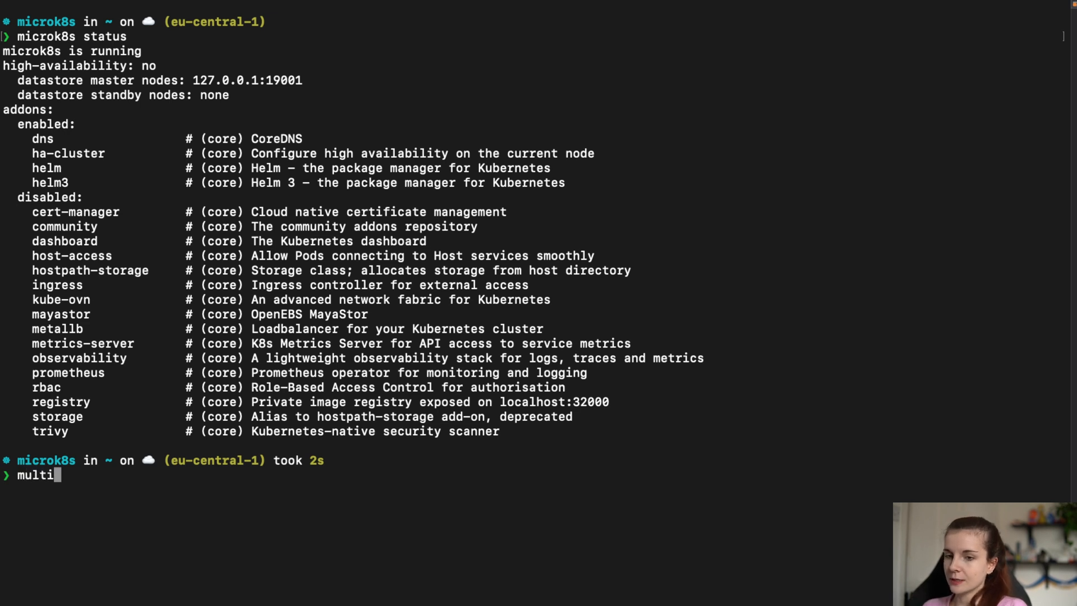
text(pass k)
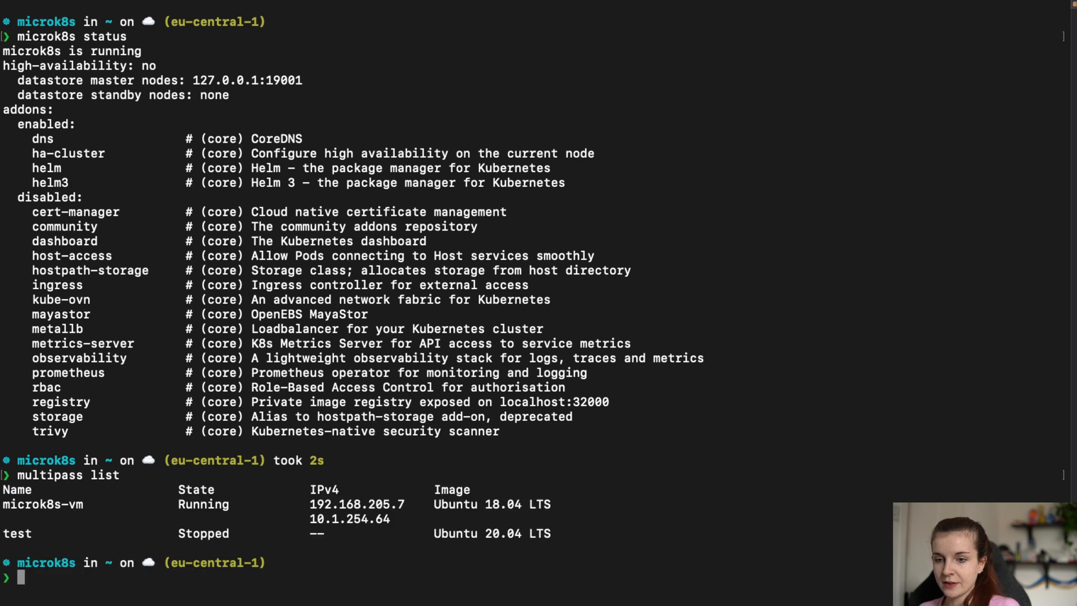
- Copy the VM name, shell into microk8s-vm, become root with sudo su, and clear the screen
double_click(42, 504)
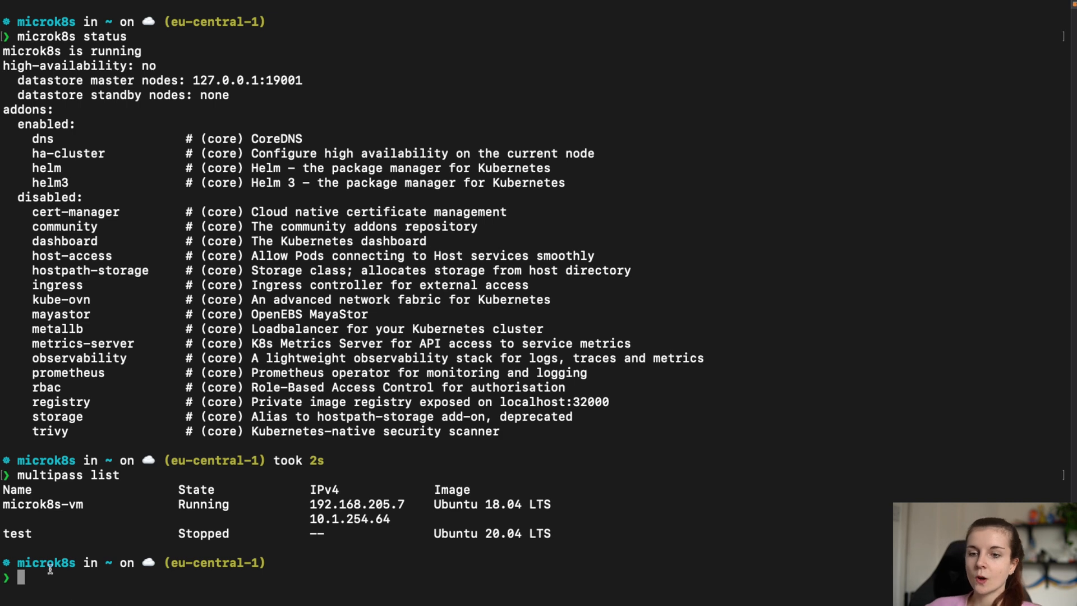
double_click(41, 504)
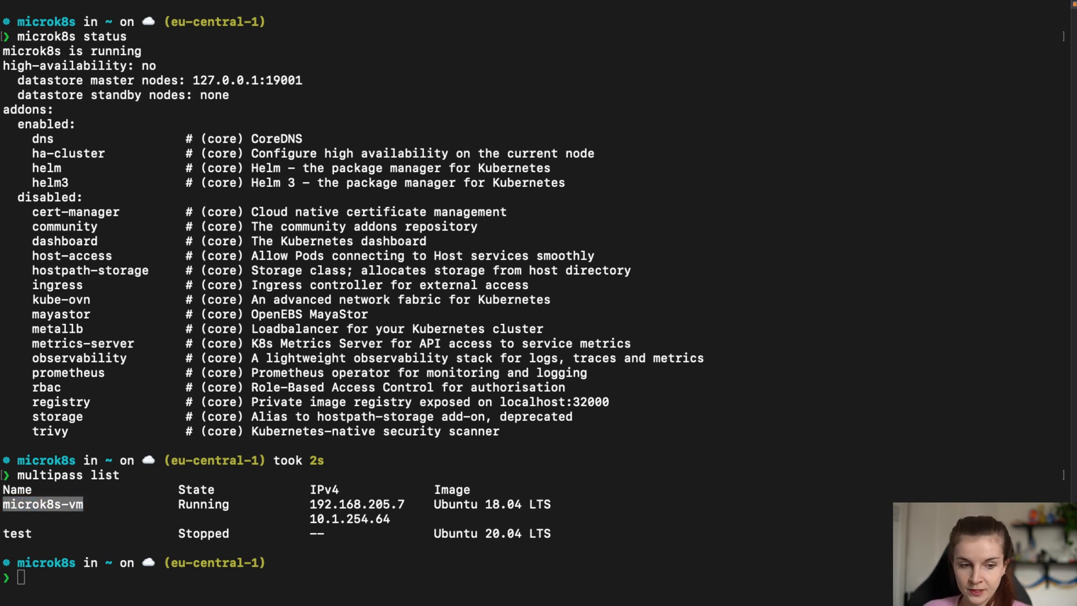
mouse_move(318, 424)
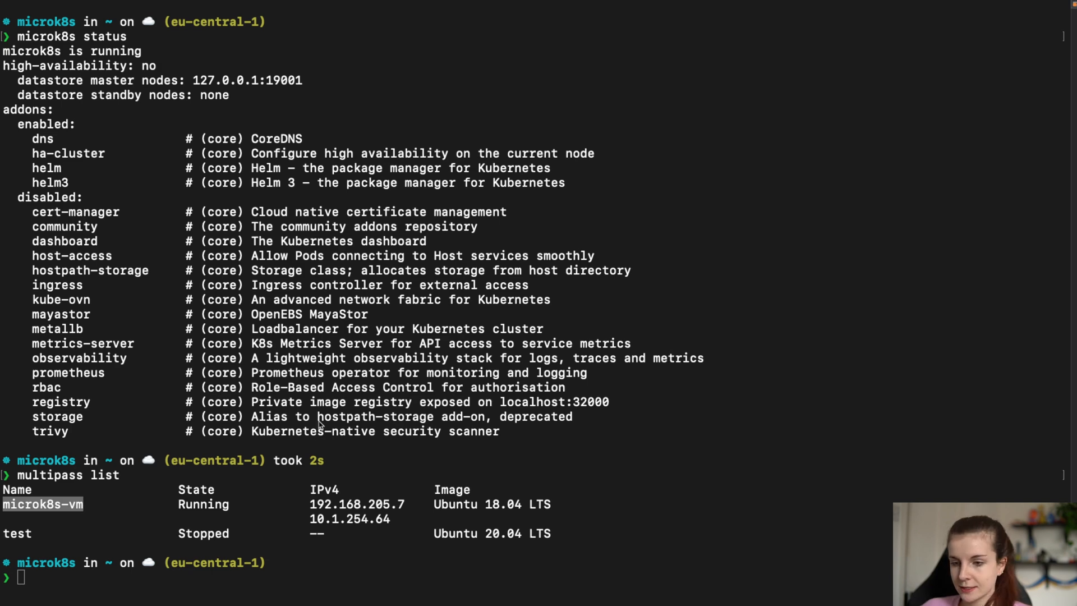
text(multipass shell microk8s-vm)
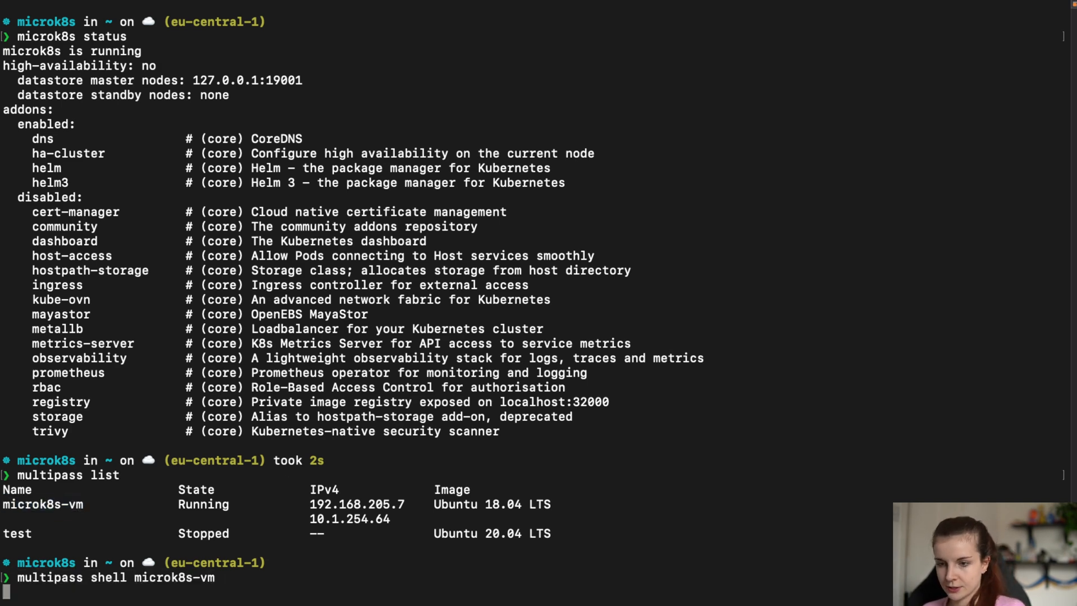
key(Return)
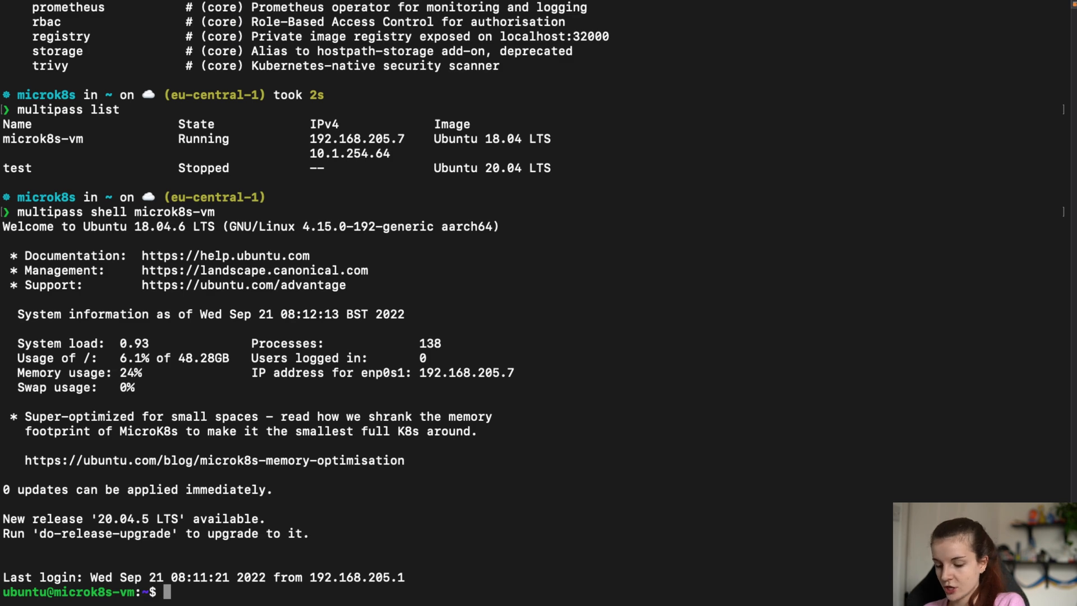
text(sudo su)
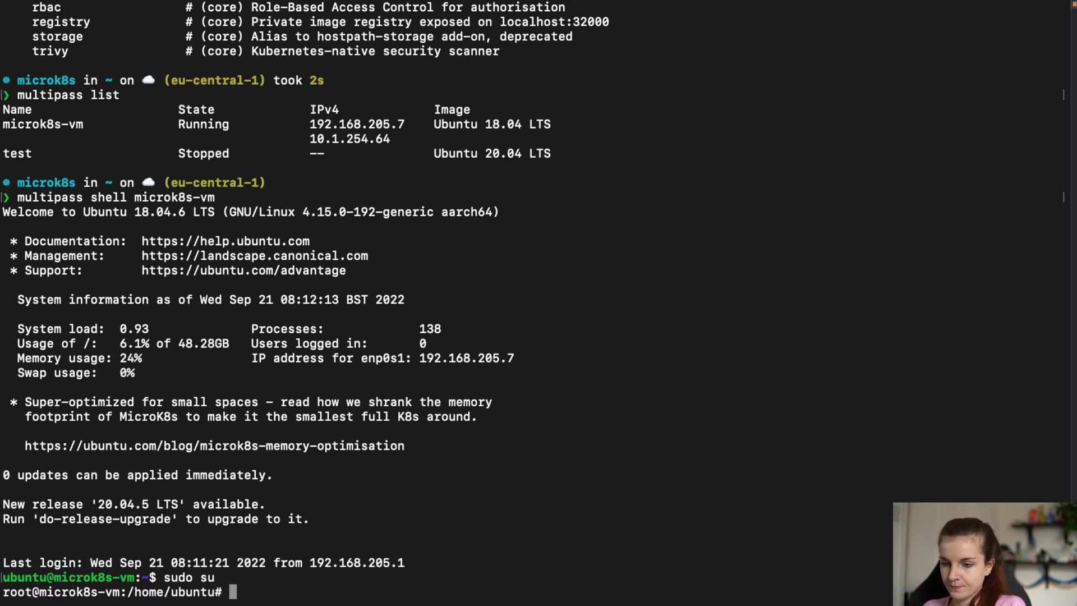
text(clea)
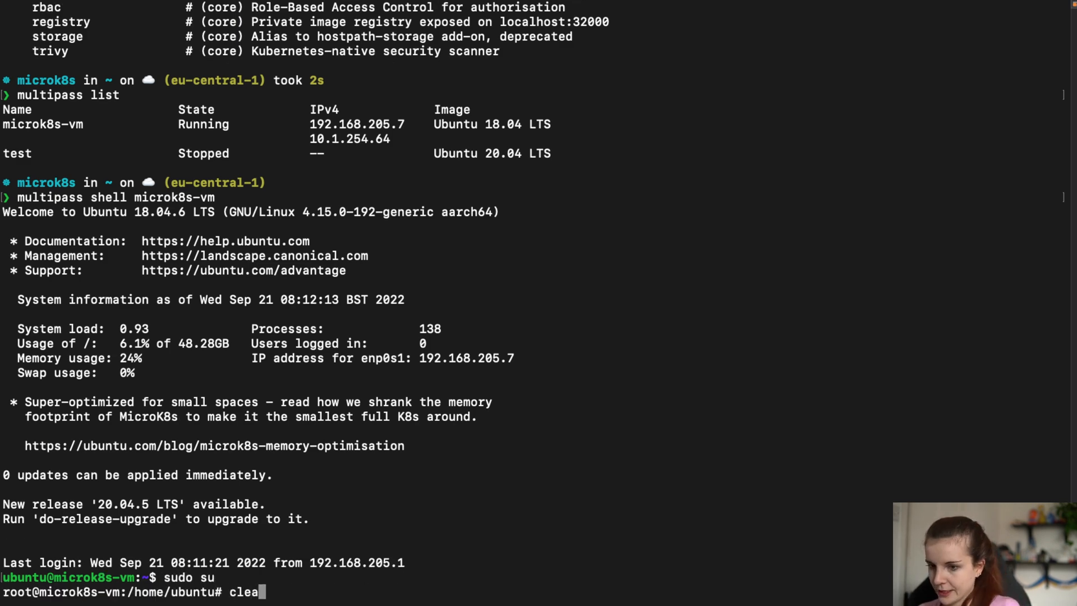
key(Return)
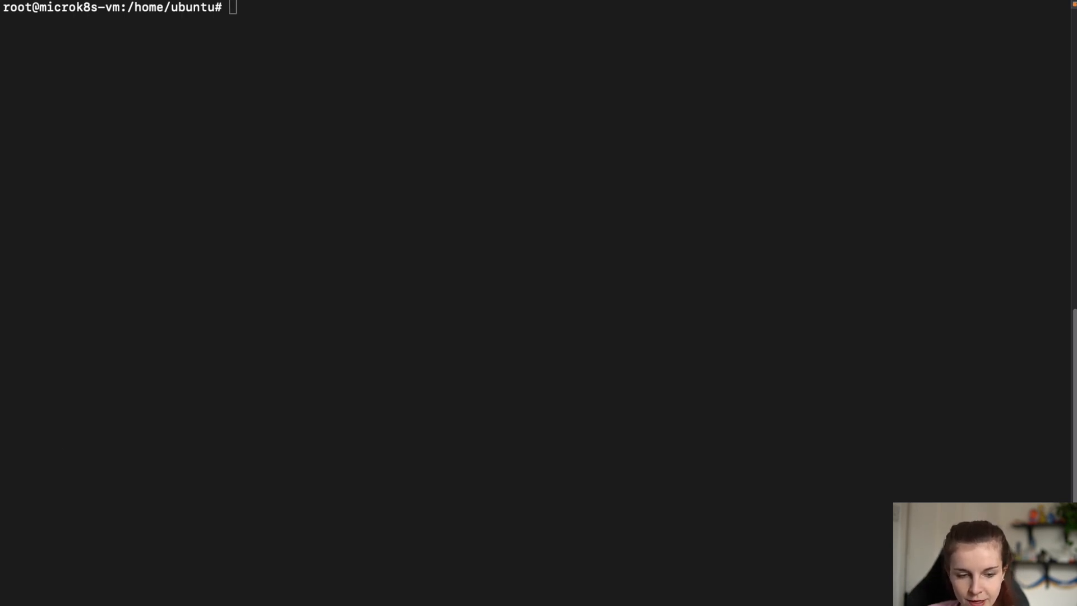
- Refresh MicroK8s to the 1.25/edge channel, then recheck microk8s status on the host
text(snap refresh microk8s --channel 1.25/edge)
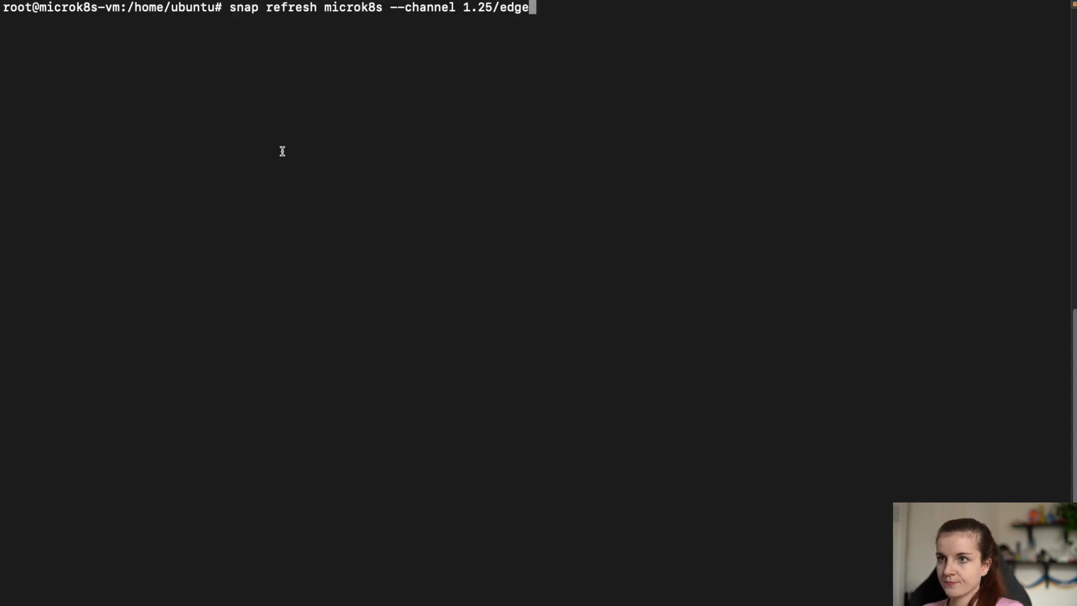
mouse_move(576, 27)
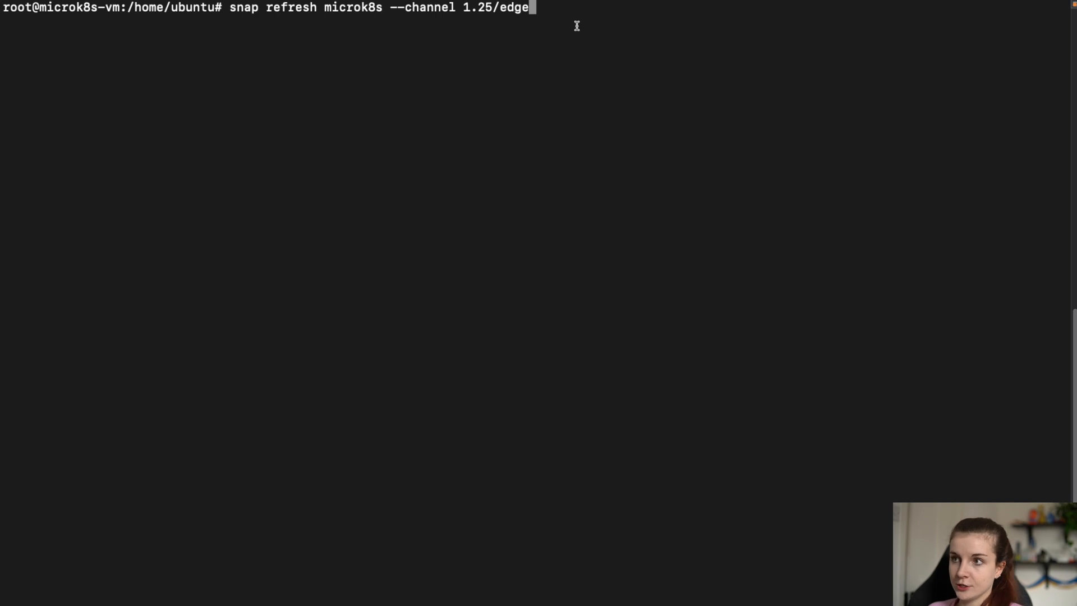
key(Return)
text(microk8s status)
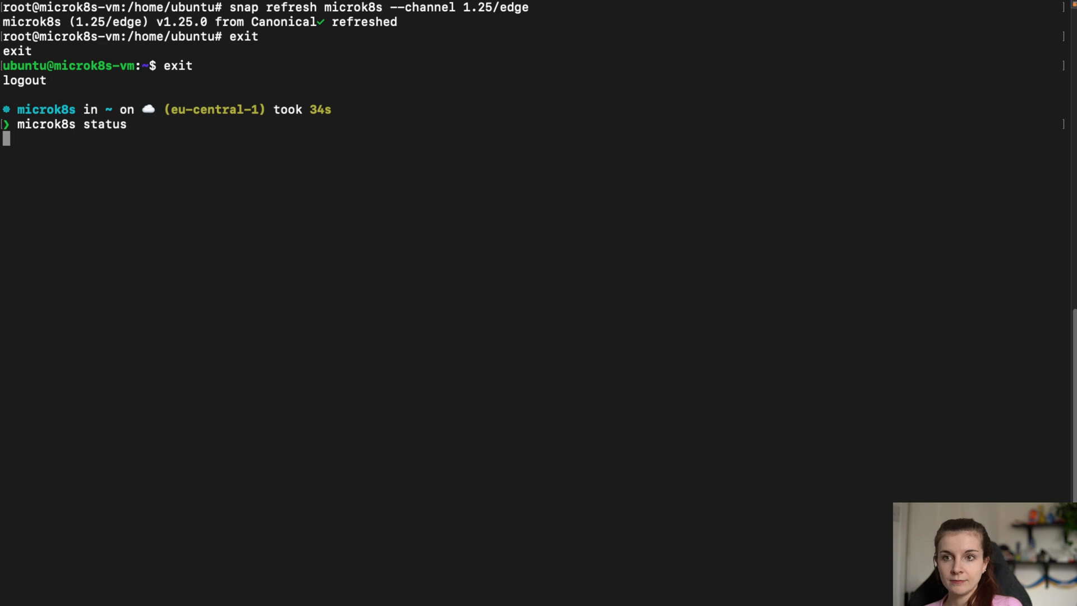
key(Return)
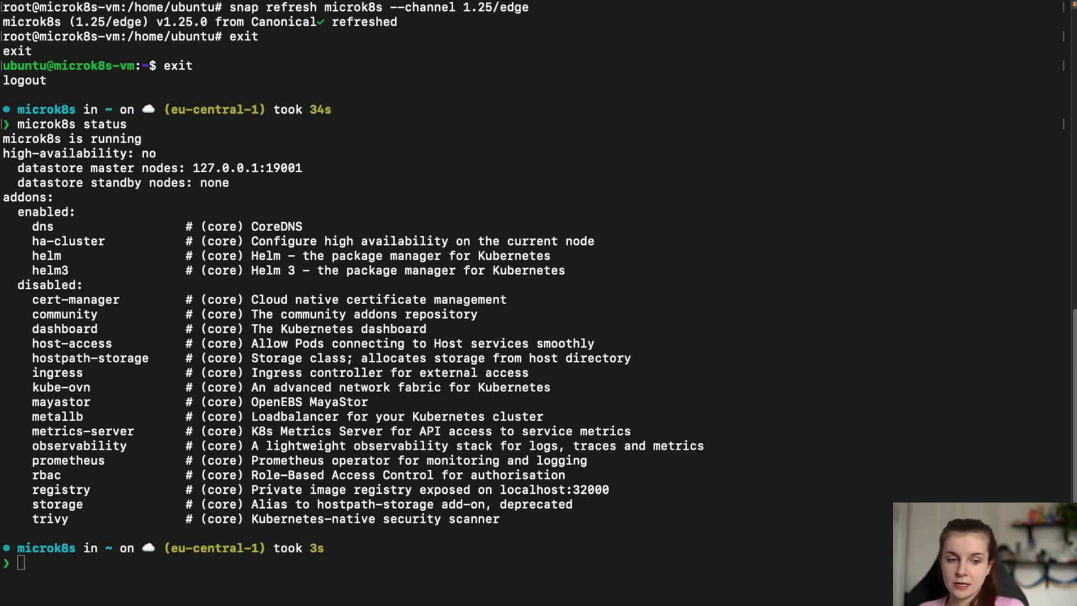
mouse_move(16, 468)
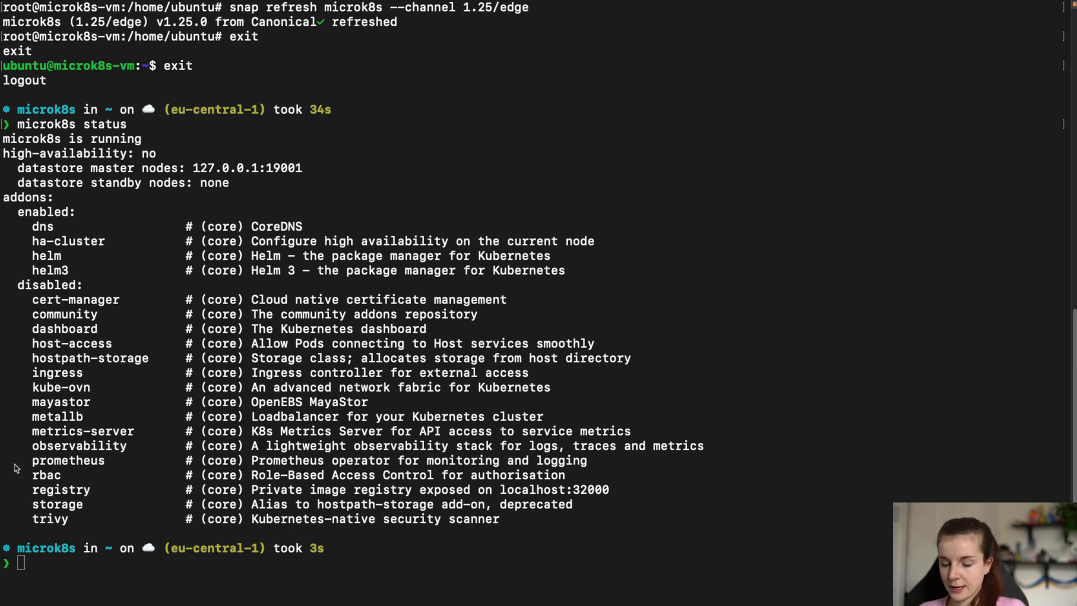
- Reopen a root shell in microk8s-vm and go to /var/snap/microk8s/common/addons/core/addons
text(multipass shell microk8s-vm)
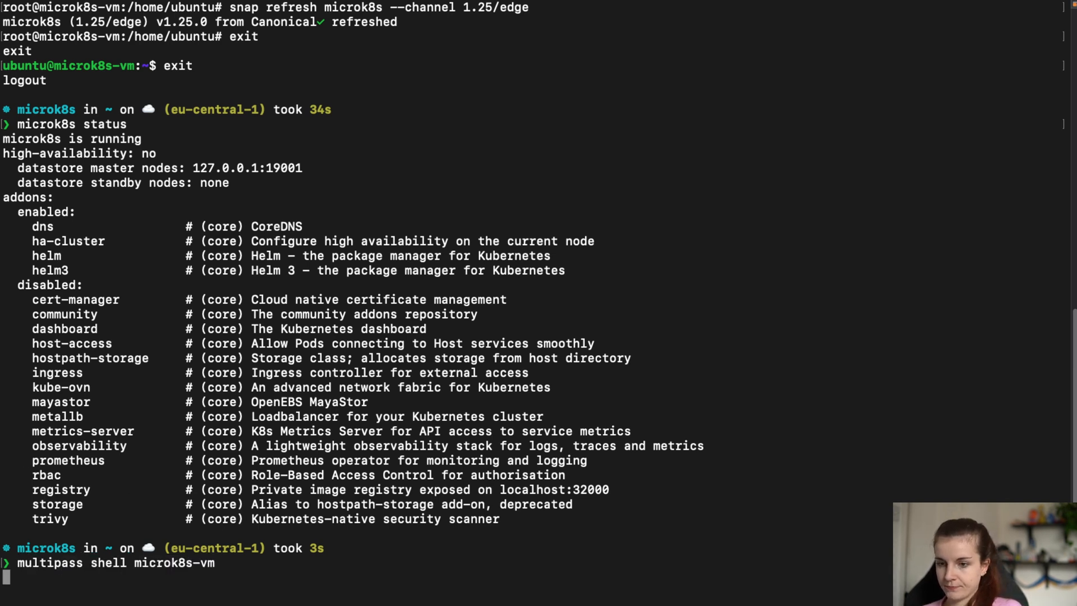
key(Return)
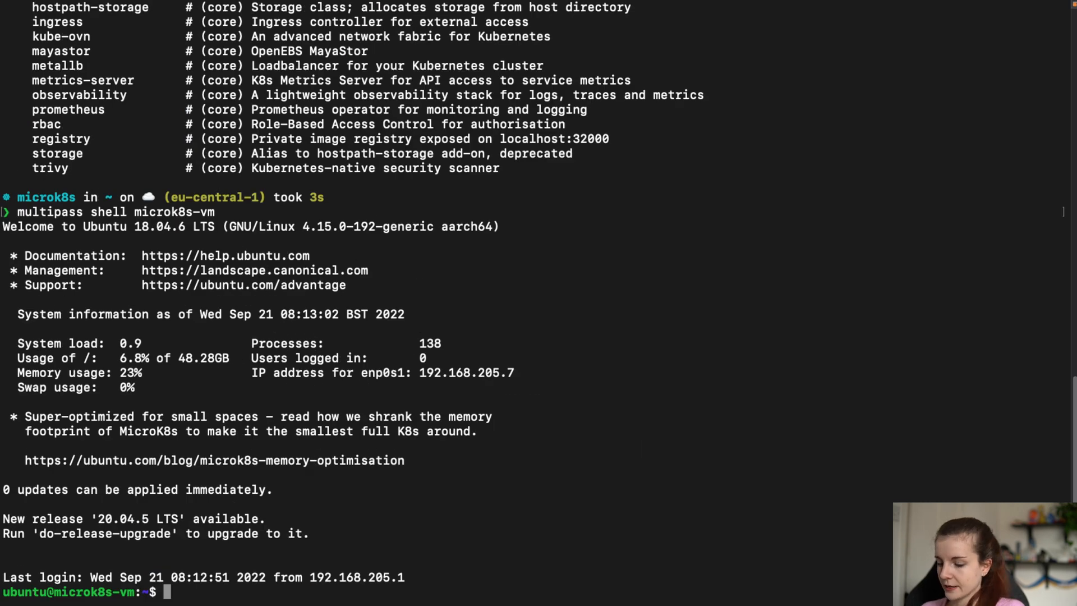
text(sudo su)
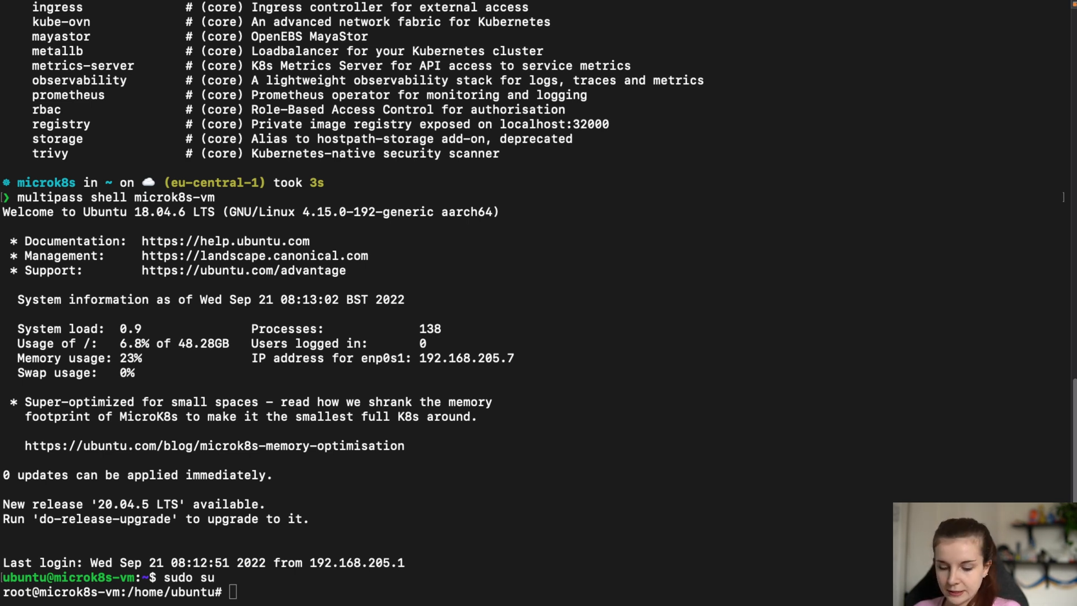
text(cd /var/snap/microk8s/common/addons/core/addons)
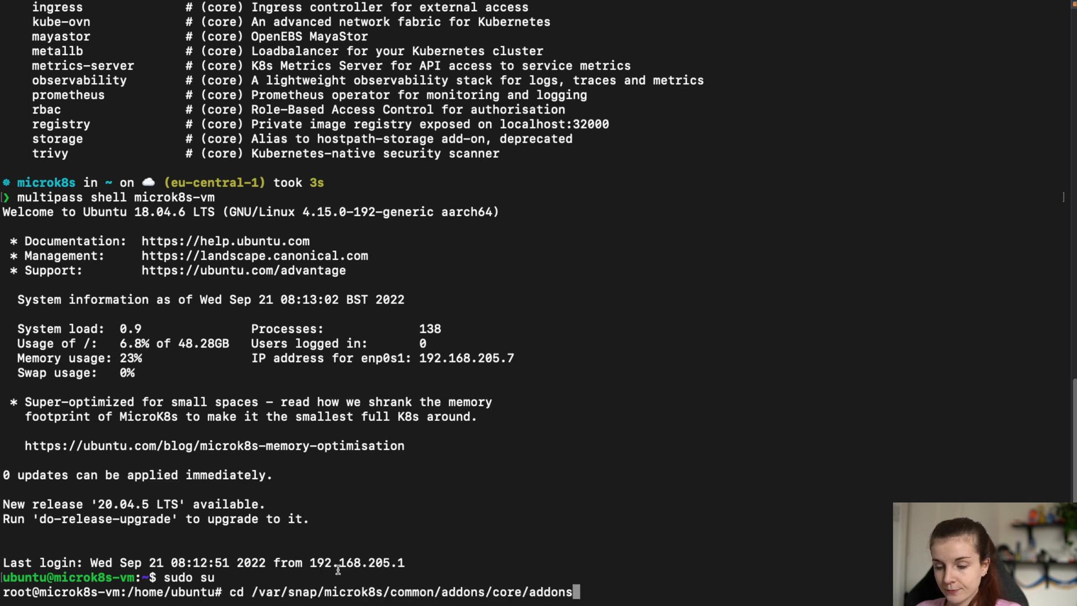
key(Return)
text(ls)
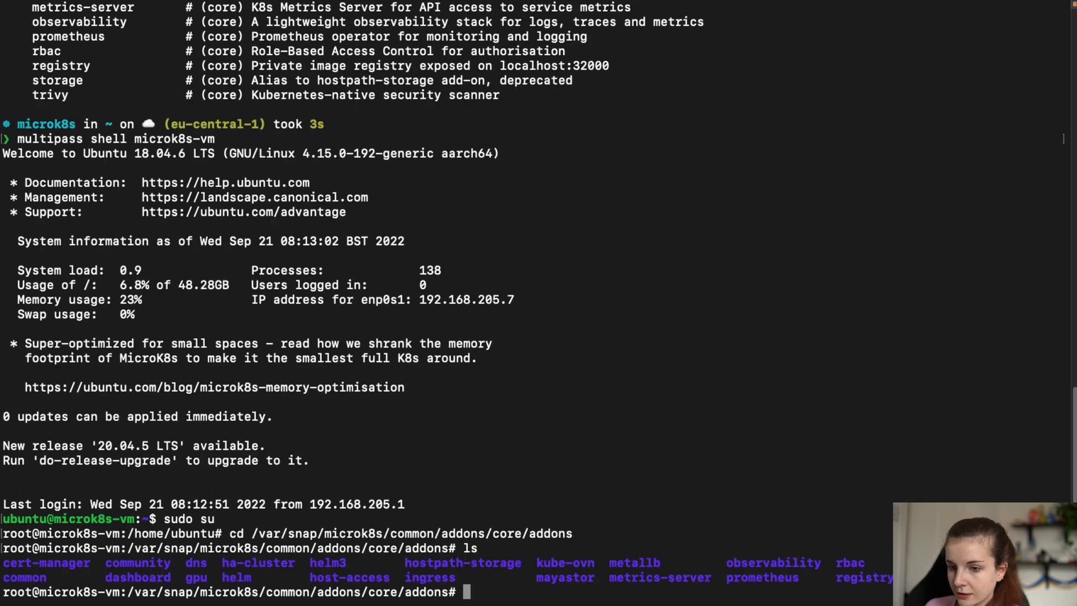
mouse_move(319, 566)
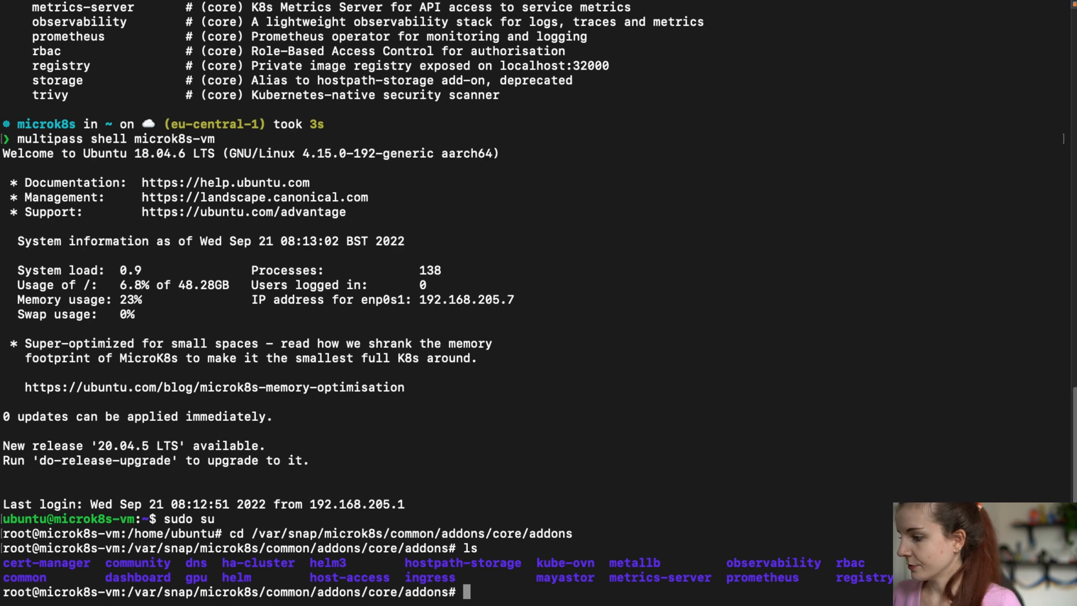
mouse_move(208, 546)
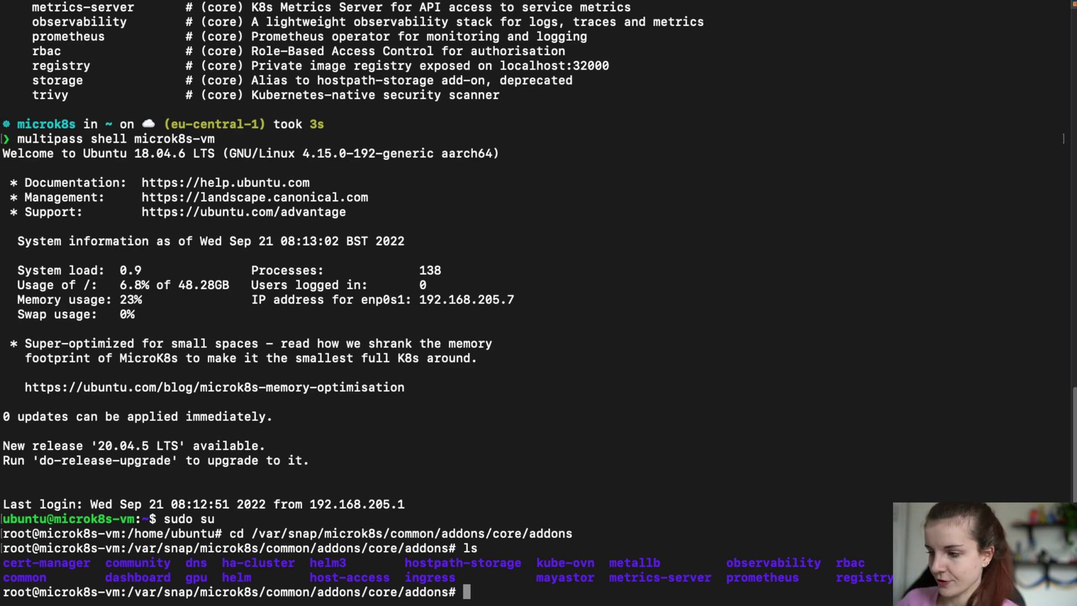
- Delete the old trivy folder with rm -r and create a new empty one
text(r)
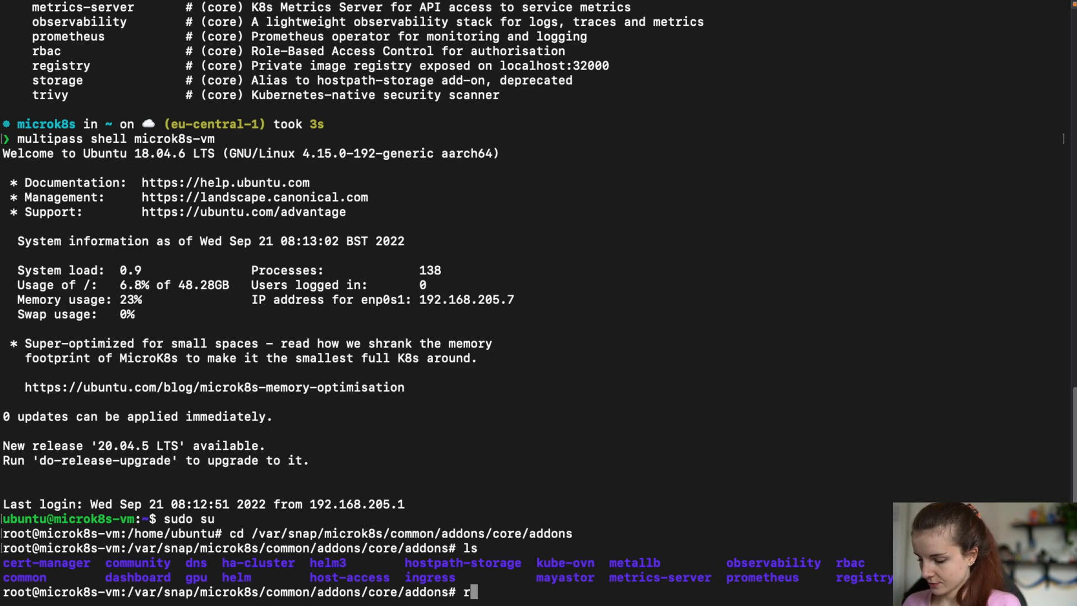
text(m -r)
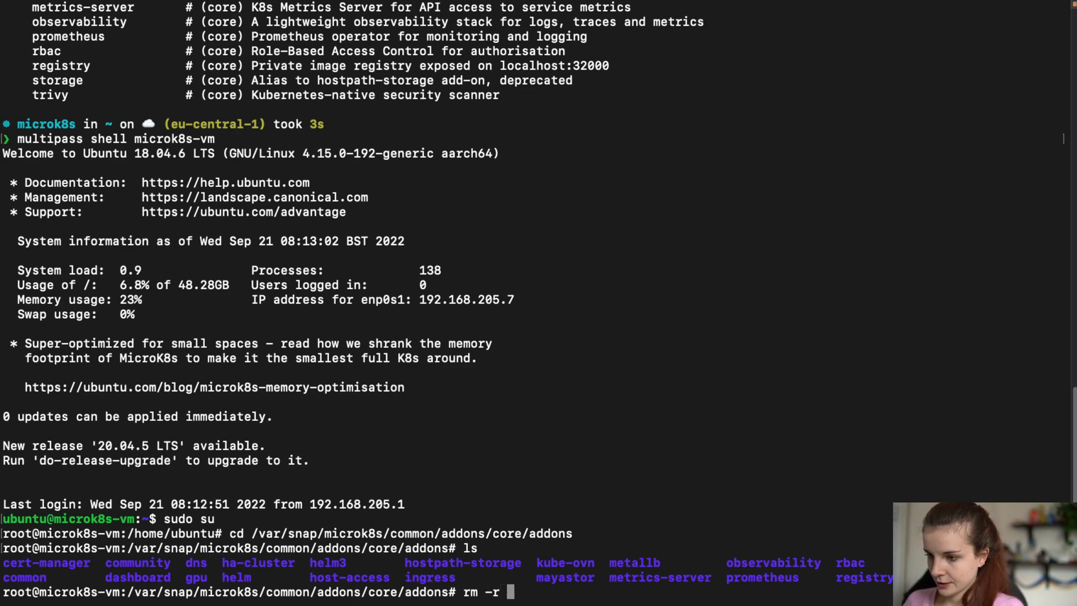
text(trivy)
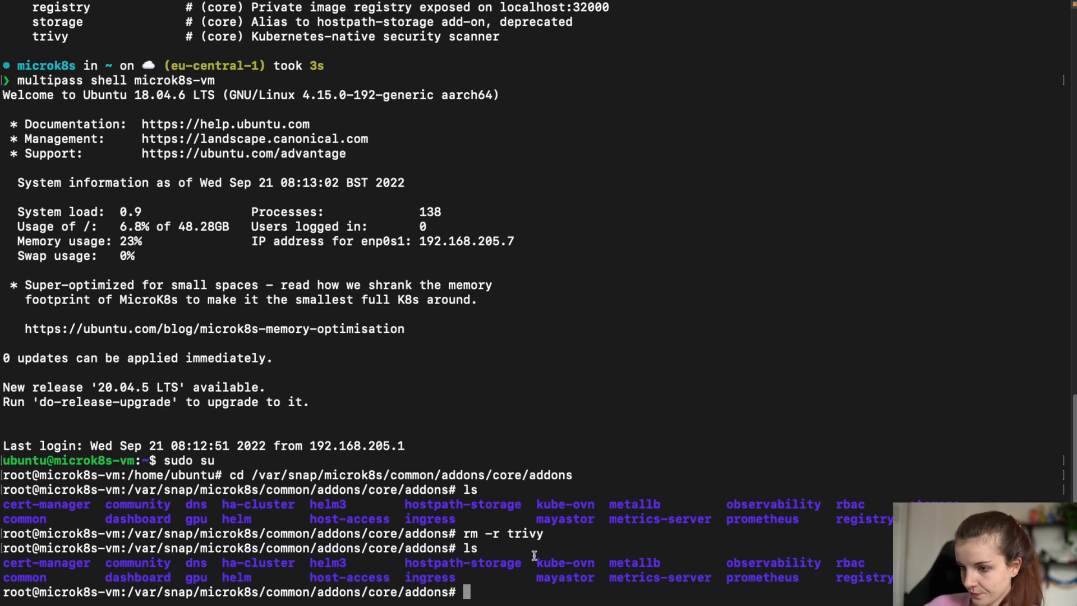
text(ls)
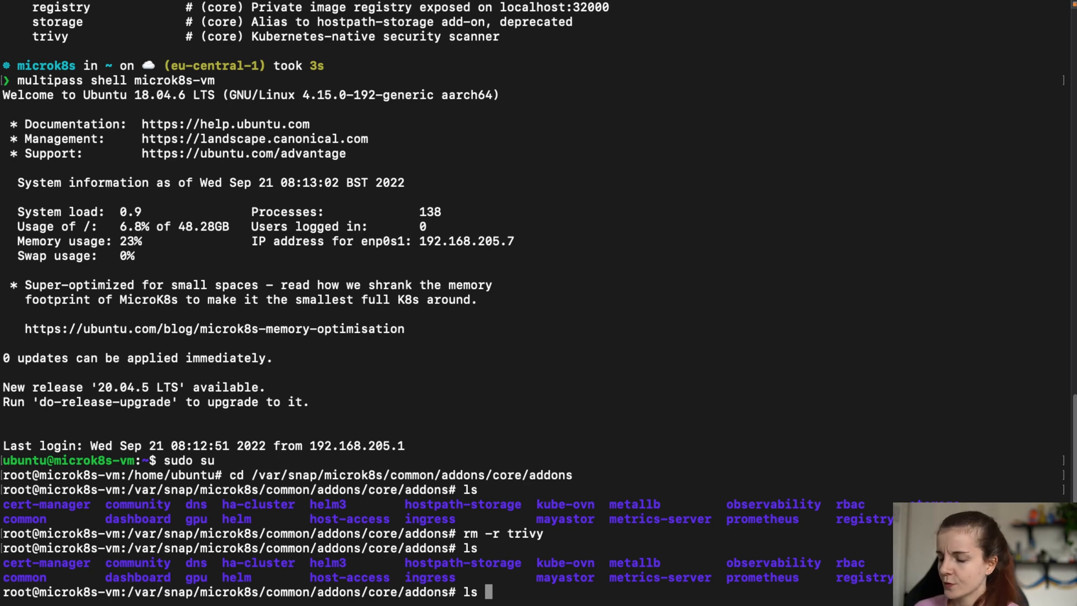
text(m)
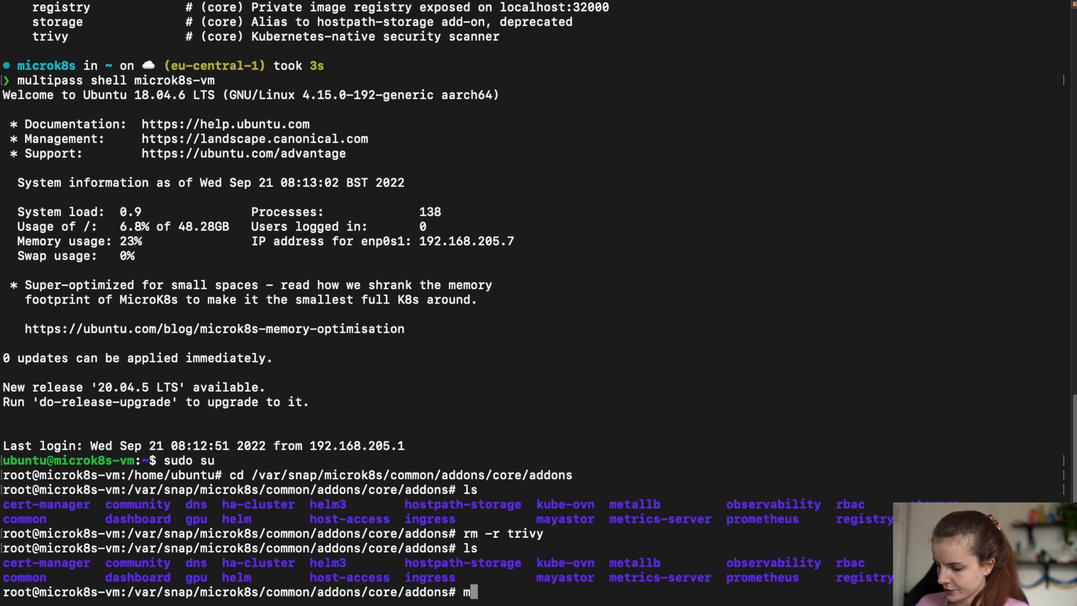
text(kdir triv)
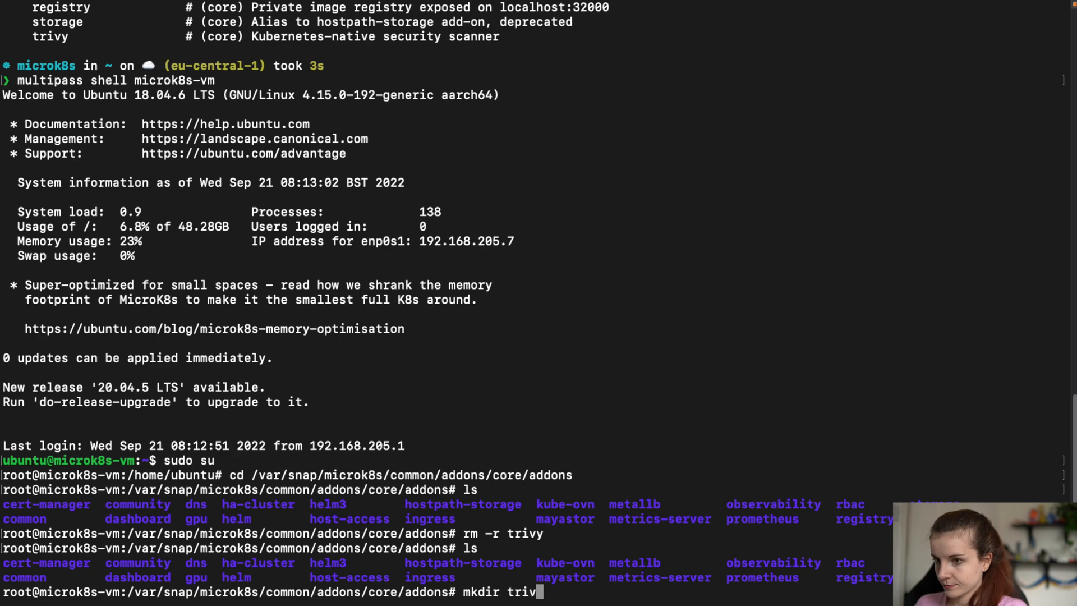
key(Return)
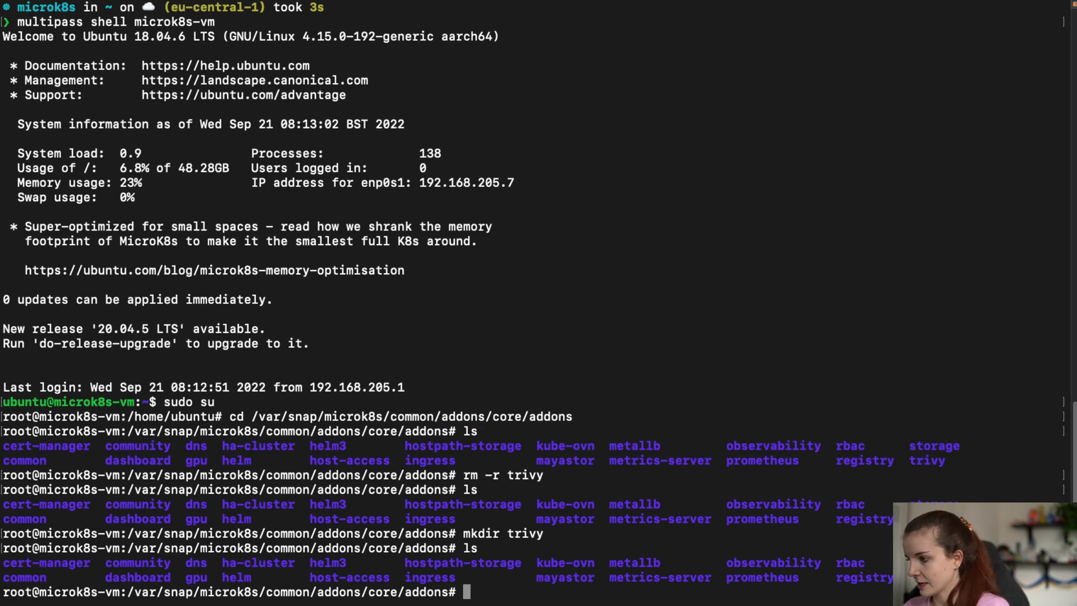
- Check the trivy folder, then start a new trivy/disable script in nano
text(ls tri)
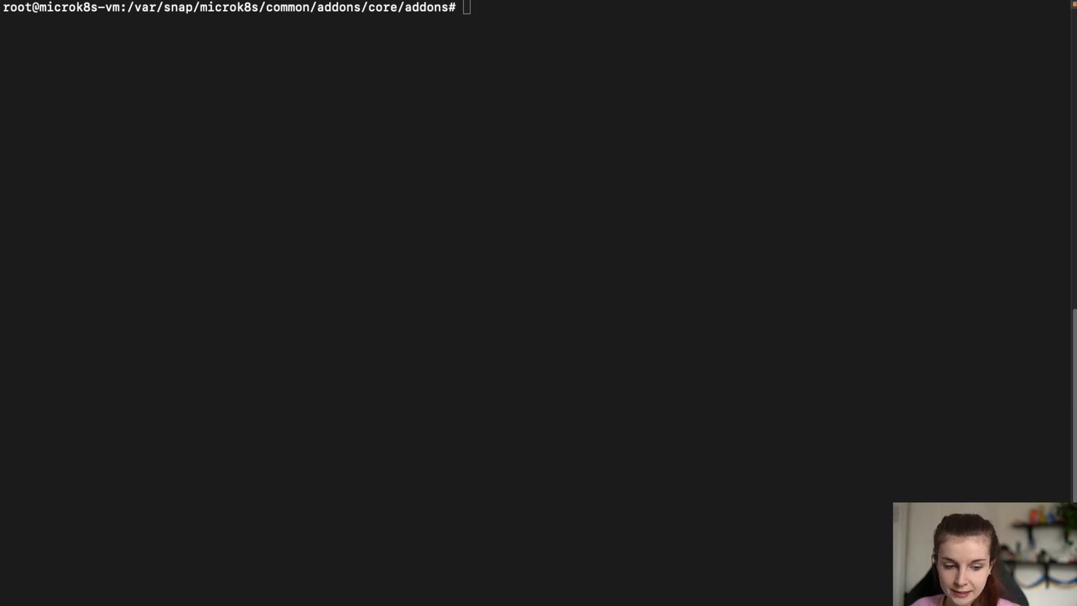
mouse_move(179, 351)
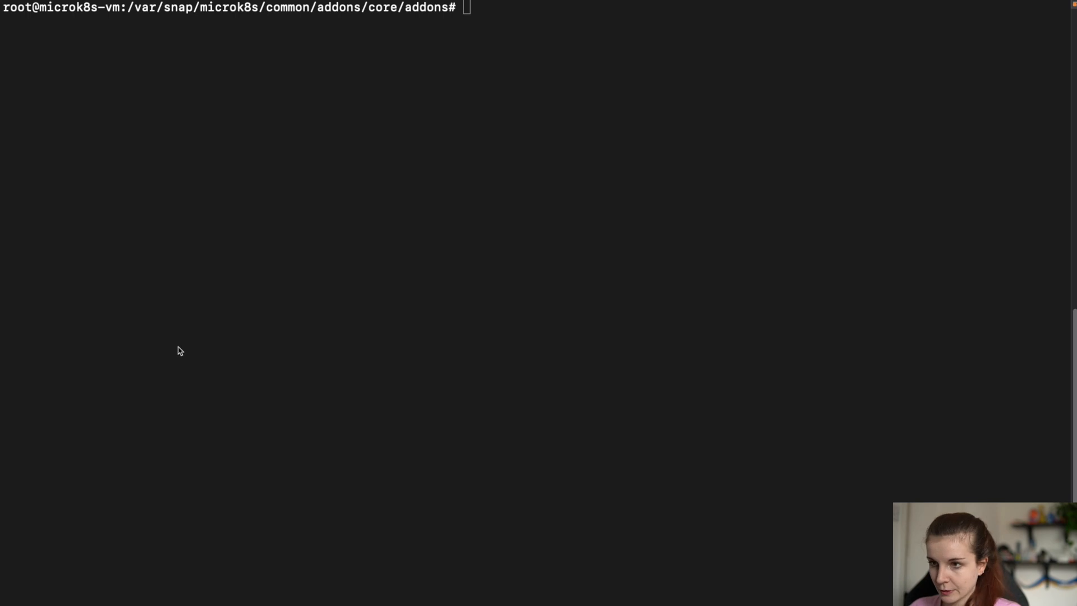
text(nano trivy/disable)
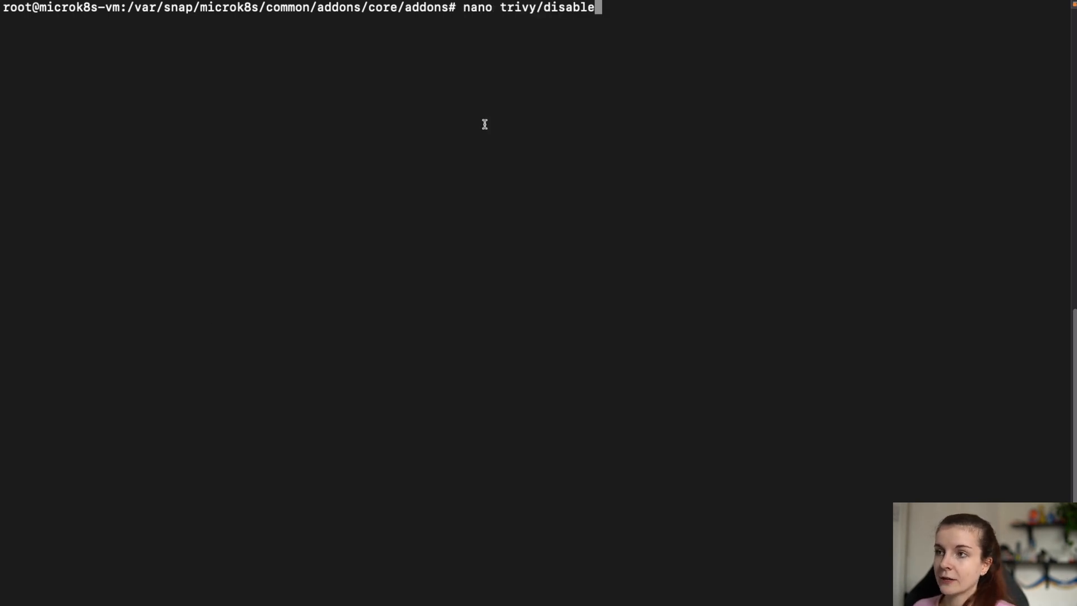
key(Return)
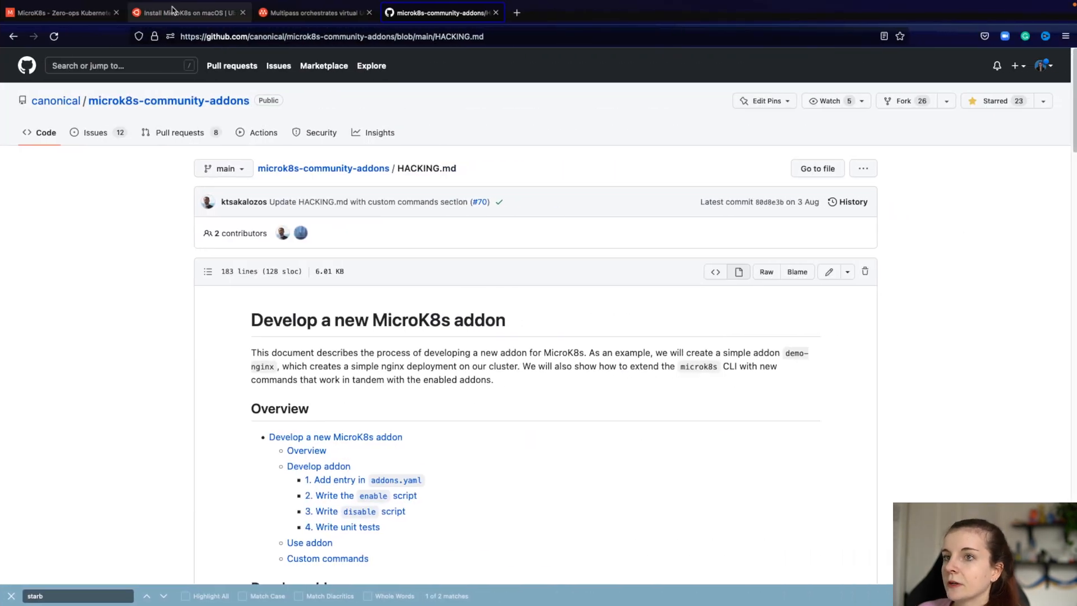
mouse_move(414, 65)
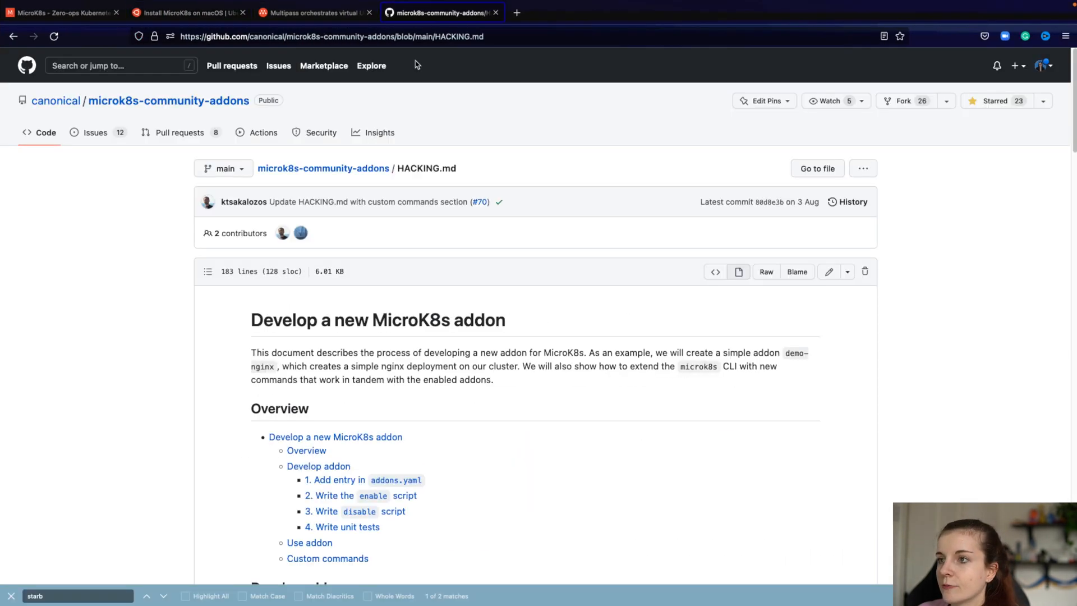
- Open pull request #86 'Changing Starboard to the Trivy Operator' and view its files changed
click(181, 132)
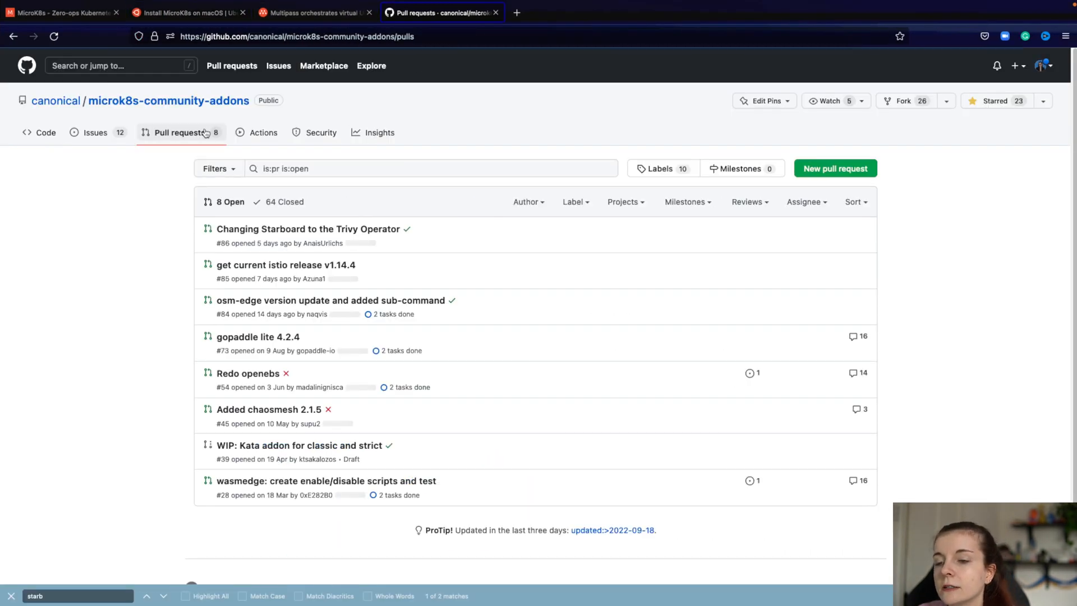
click(306, 229)
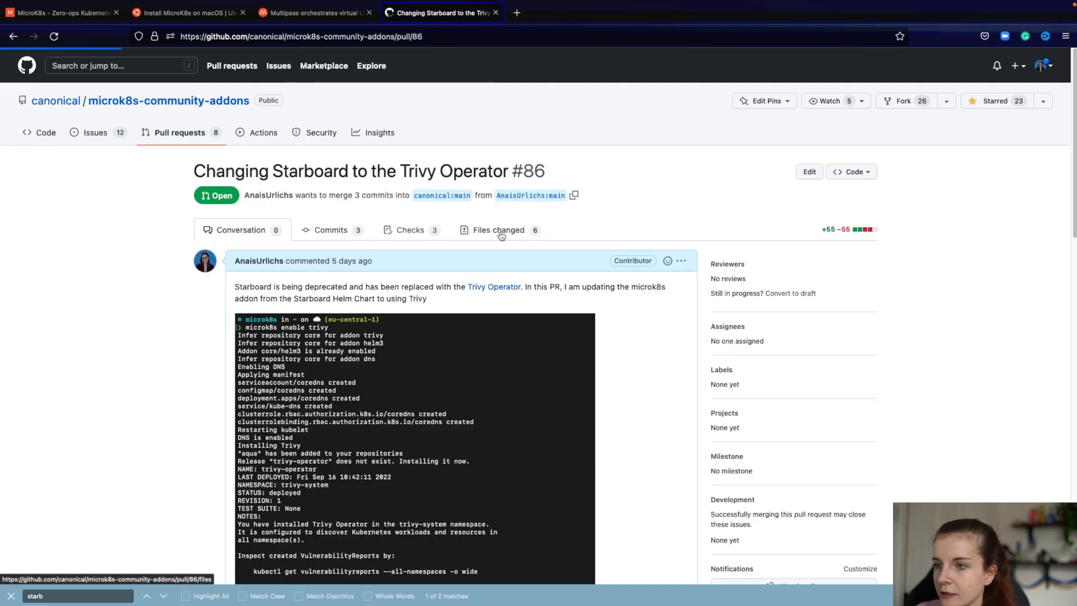
click(498, 230)
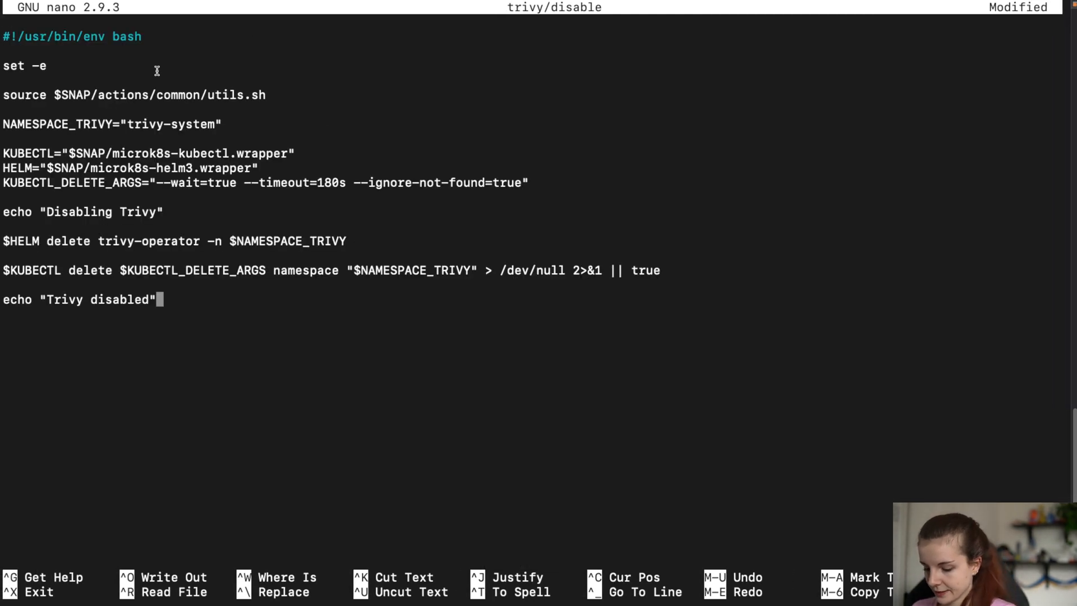
- Save and exit the trivy disable script, then start editing trivy/enable in nano
key(ctrl+x)
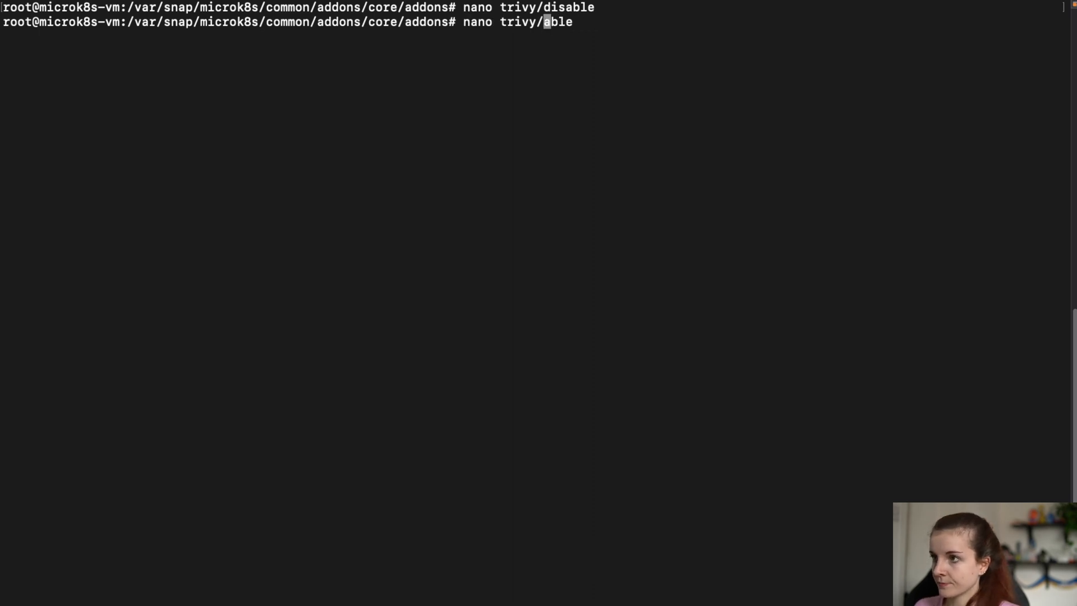
key(Return)
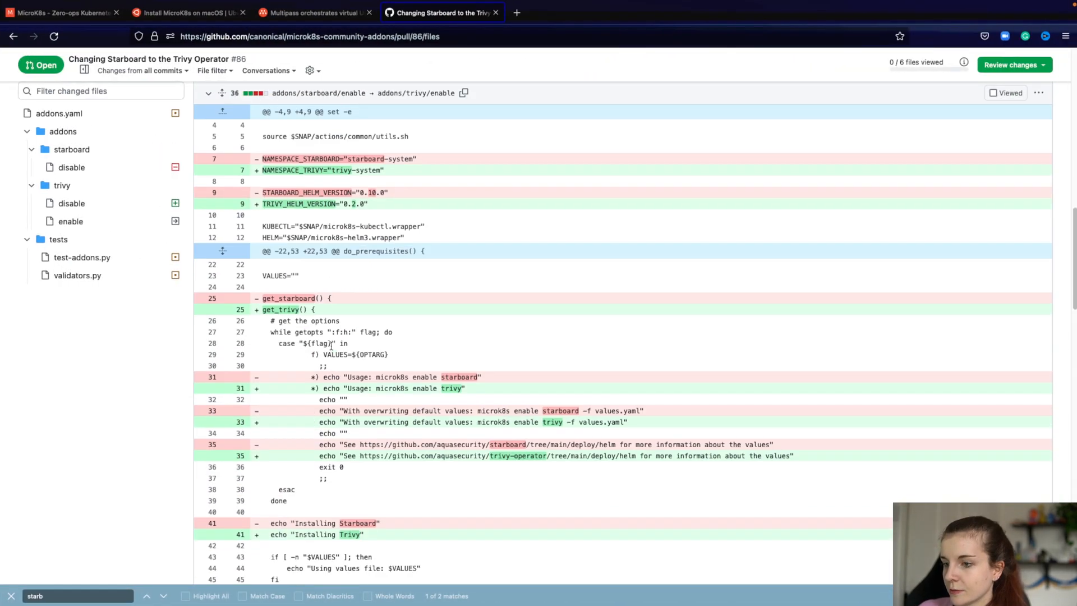
scroll(down, 3)
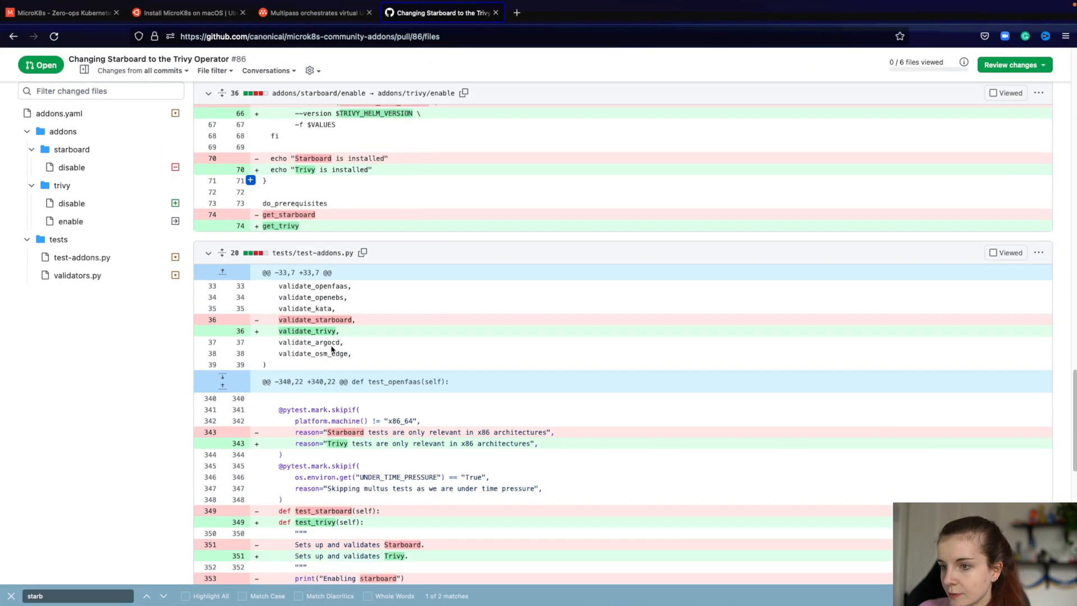
scroll(up, 3)
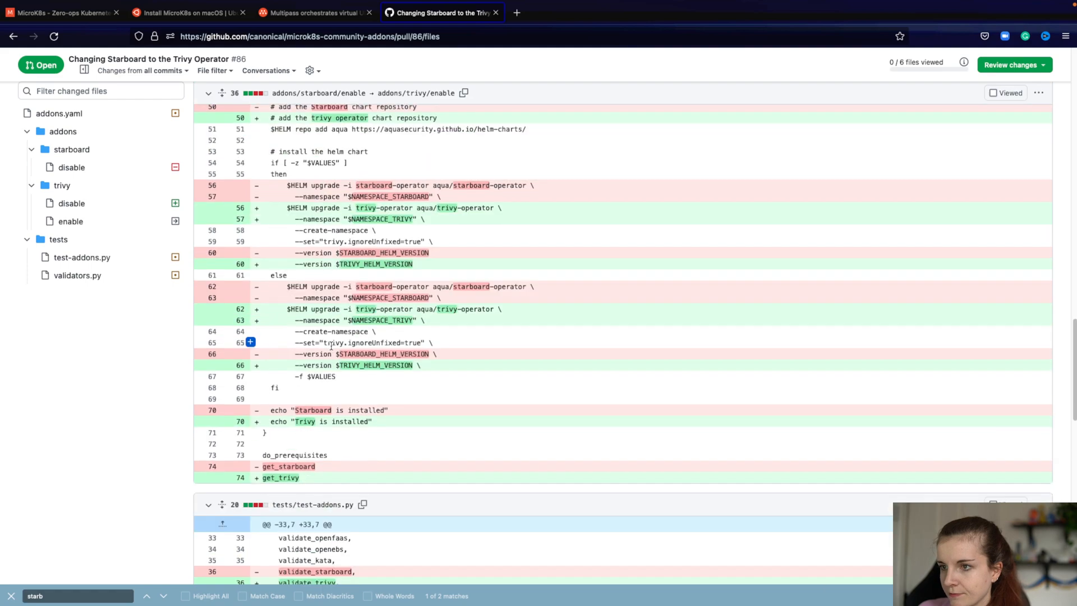
scroll(up, 3)
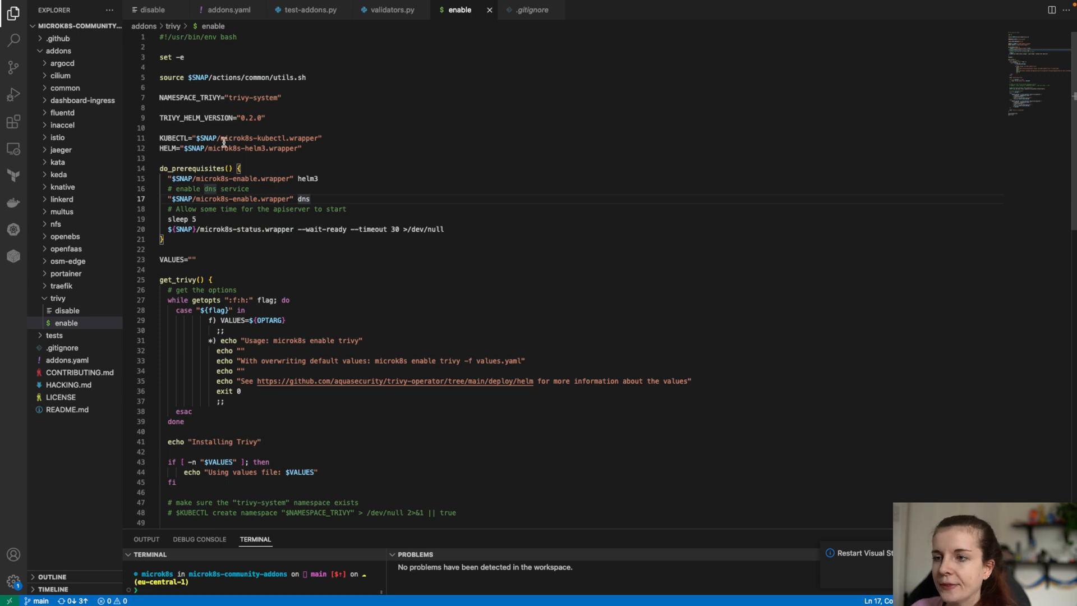
mouse_move(288, 241)
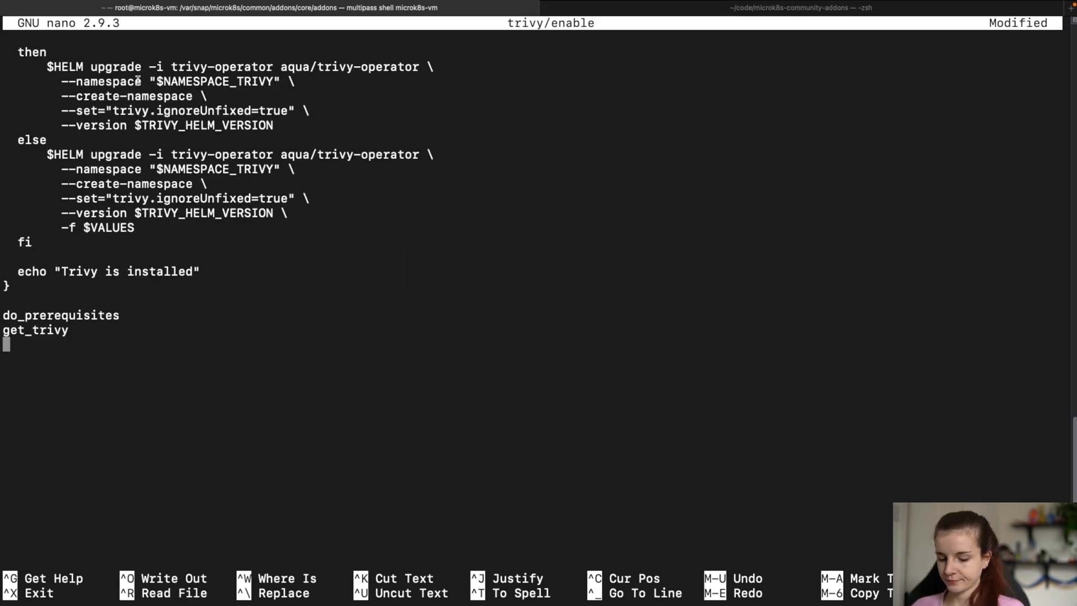
- Save trivy/enable, print its contents with cat, and clear the screen
key(ctrl+x)
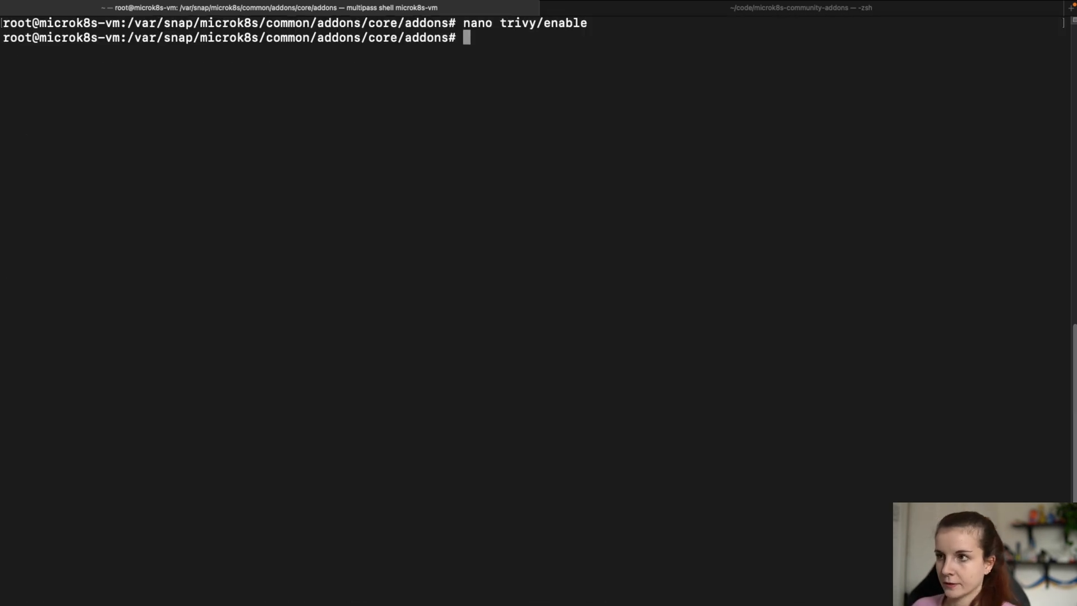
text(cat)
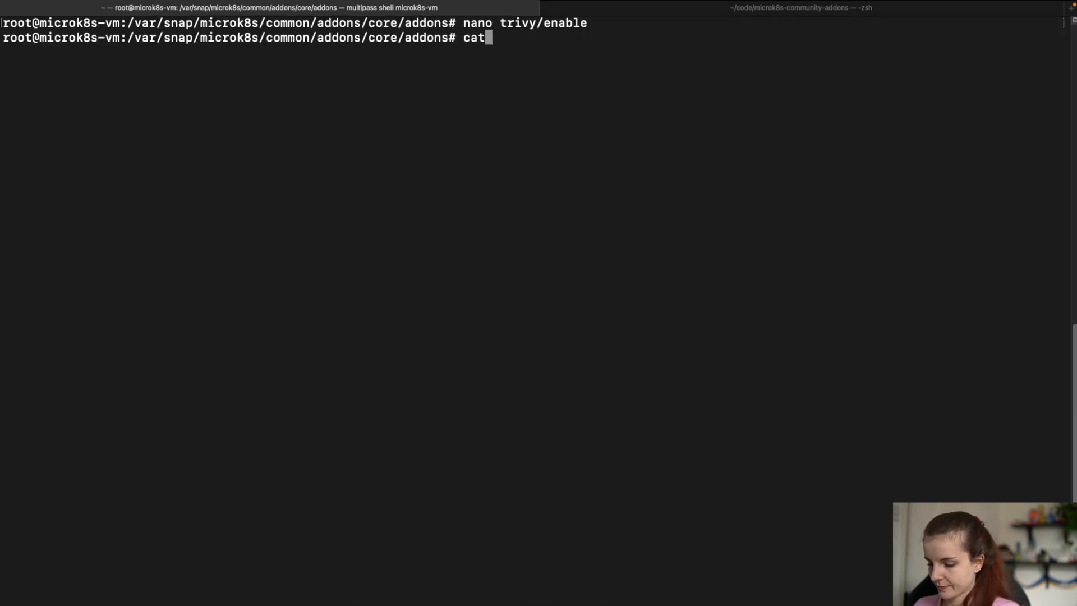
text(trivy/)
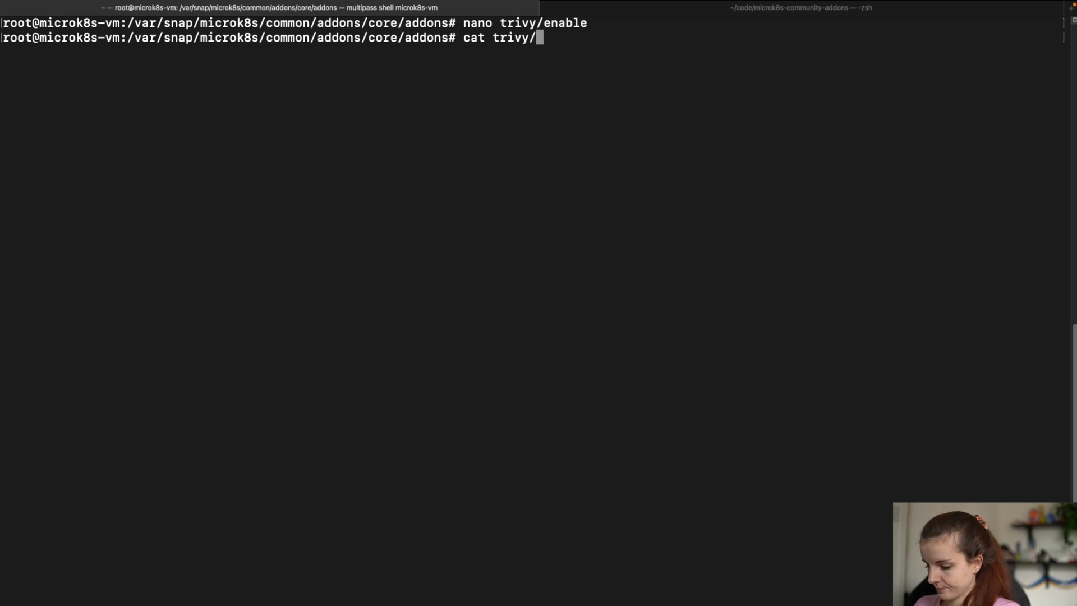
key(Return)
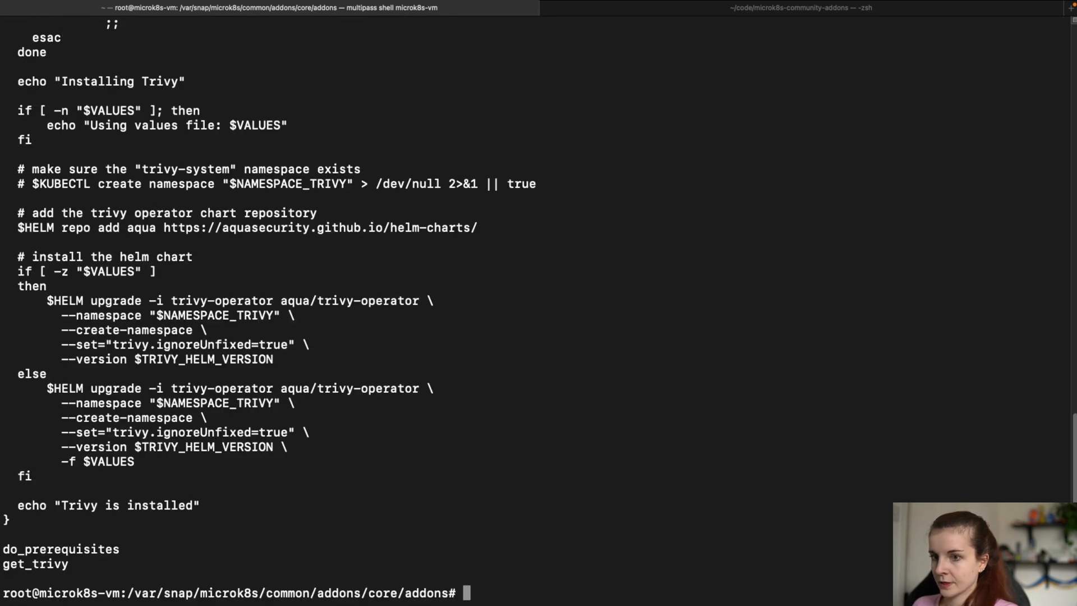
key(Return)
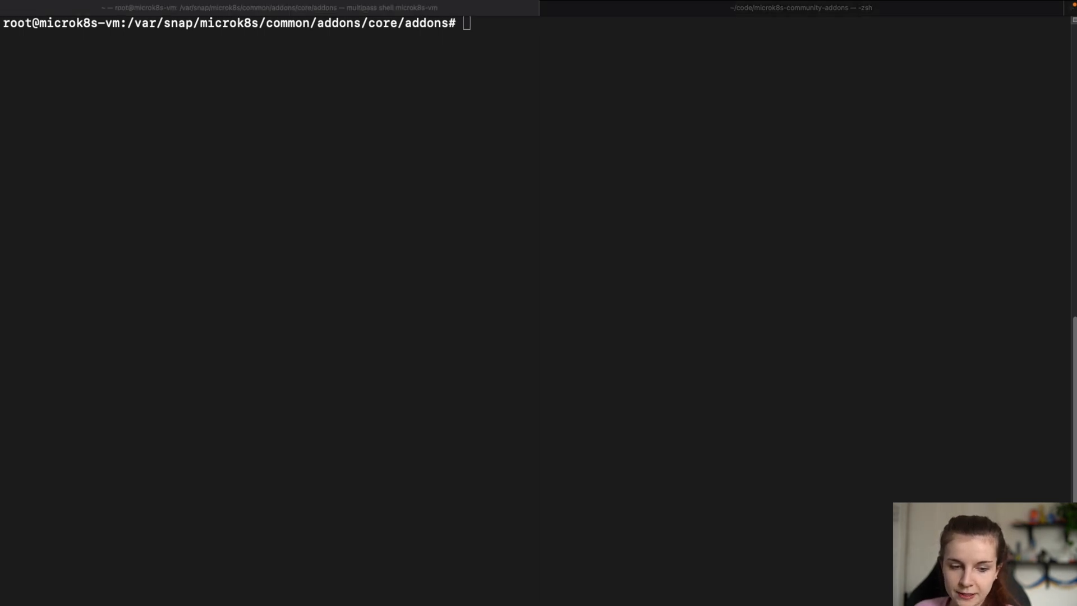
- Make trivy/enable and trivy/disable executable with chmod +x, and copy the addons.yaml name
text(chmod +x trivy/enable)
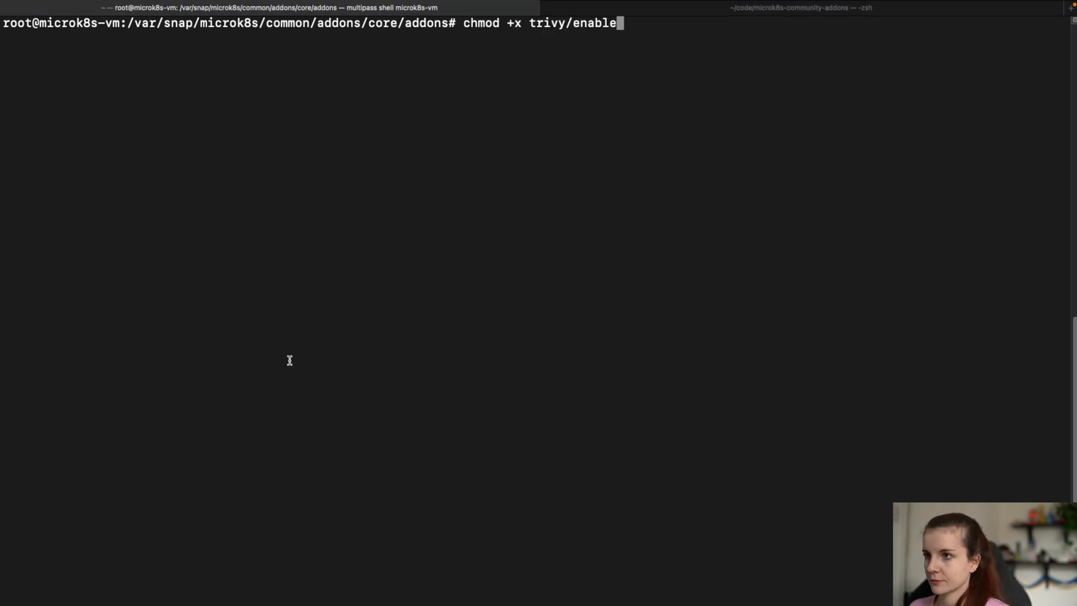
key(Return)
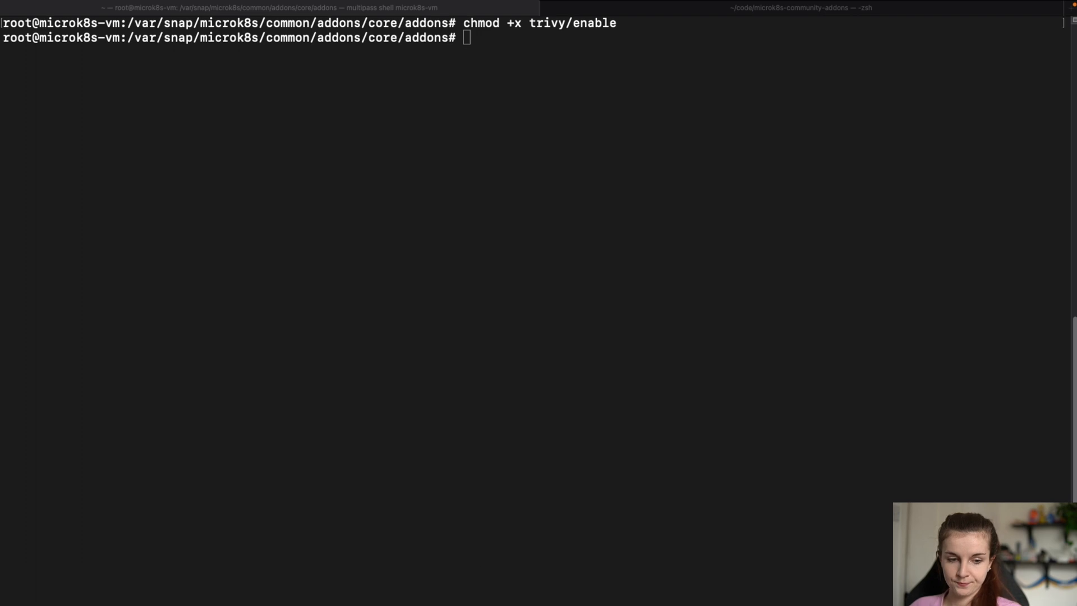
text(chmod +x trivy/disable)
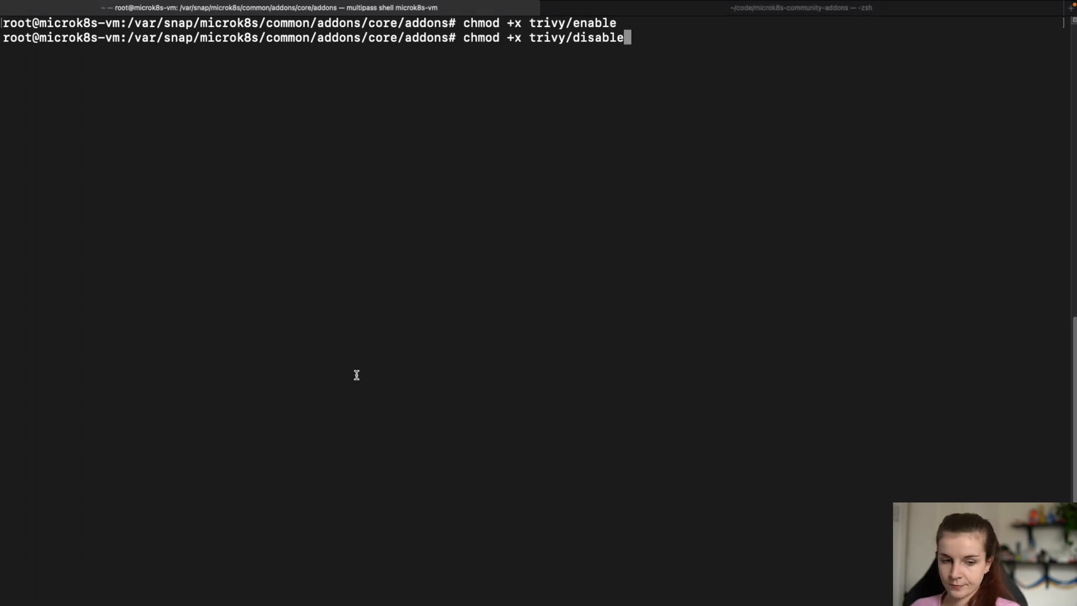
key(Return)
text(ls)
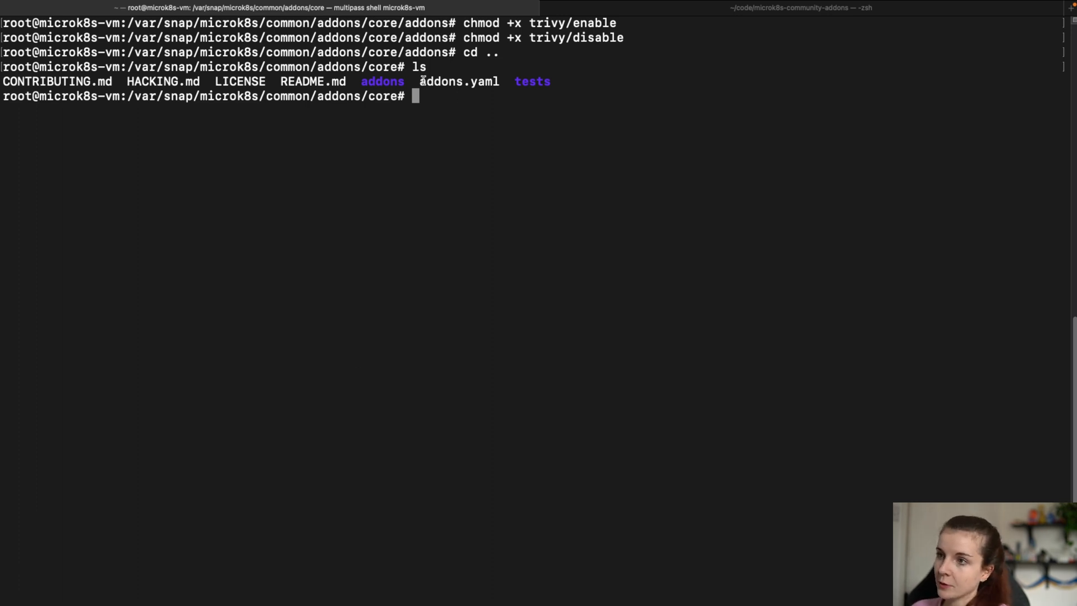
double_click(459, 81)
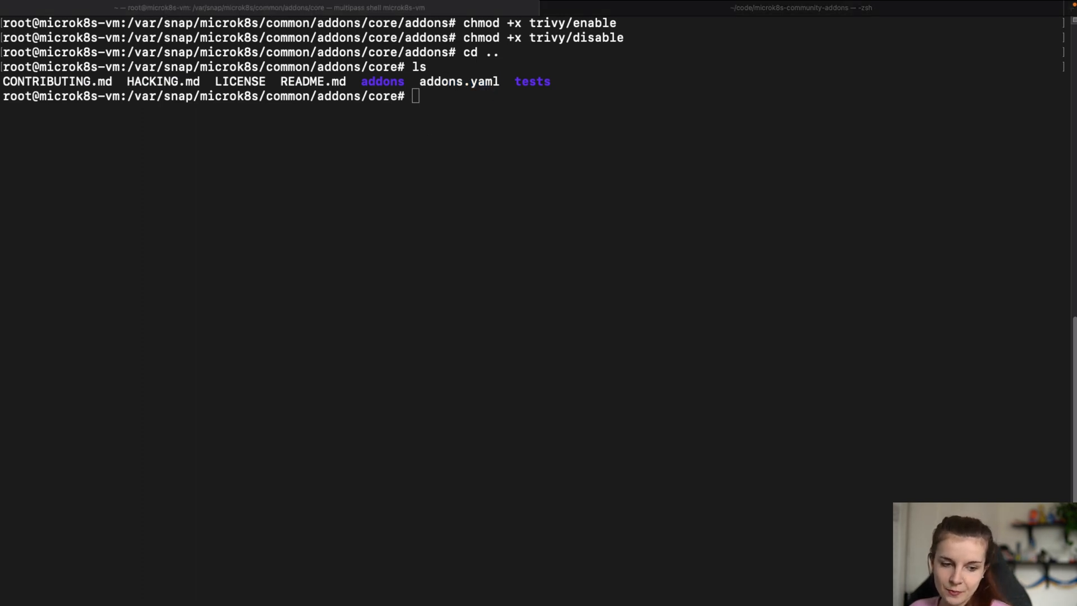
- Add a trivy entry (version 0.2.0, trivy-operator check, arm64/amd64) to addons.yaml in vim and save
text(vim addons.yaml)
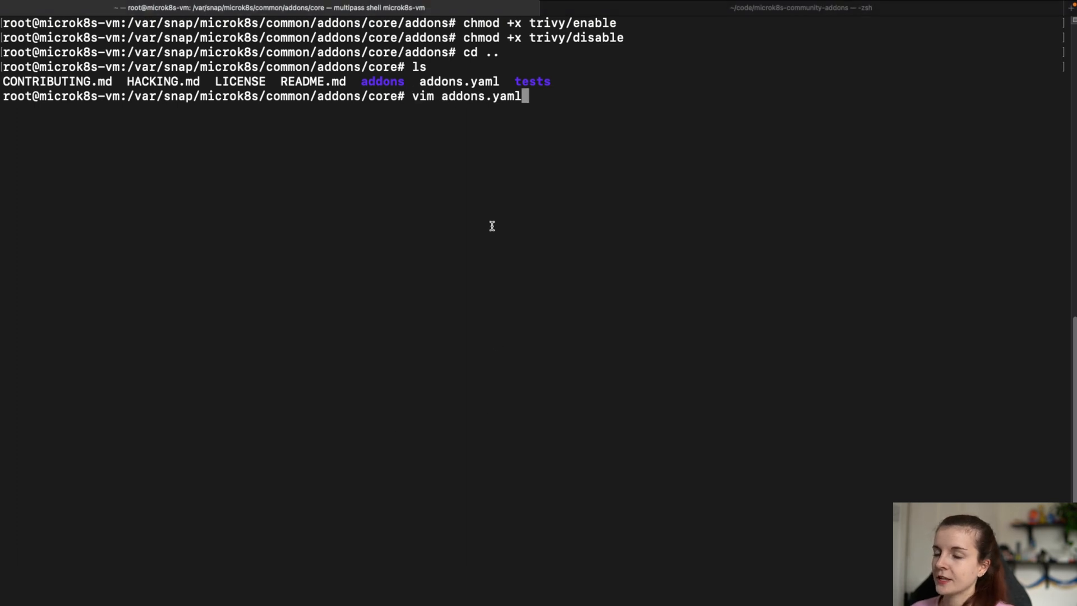
key(Return)
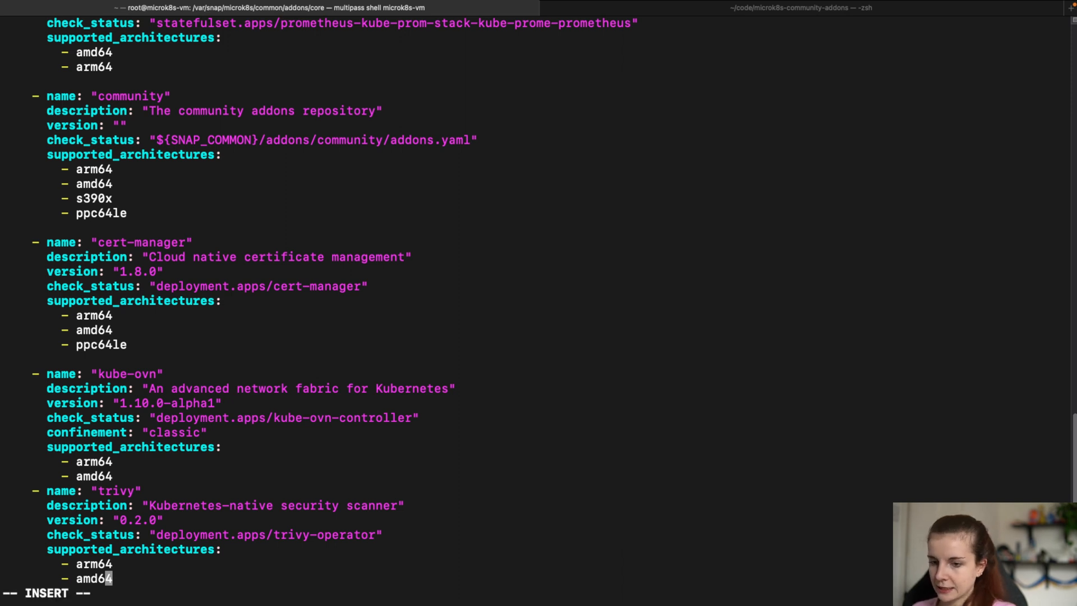
key(Backspace)
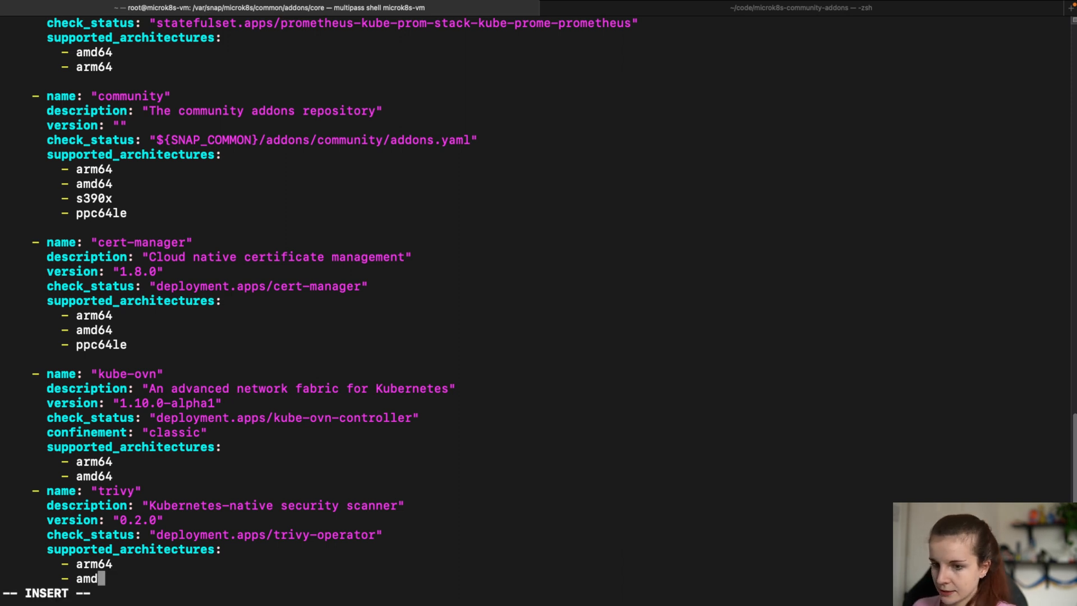
text(64)
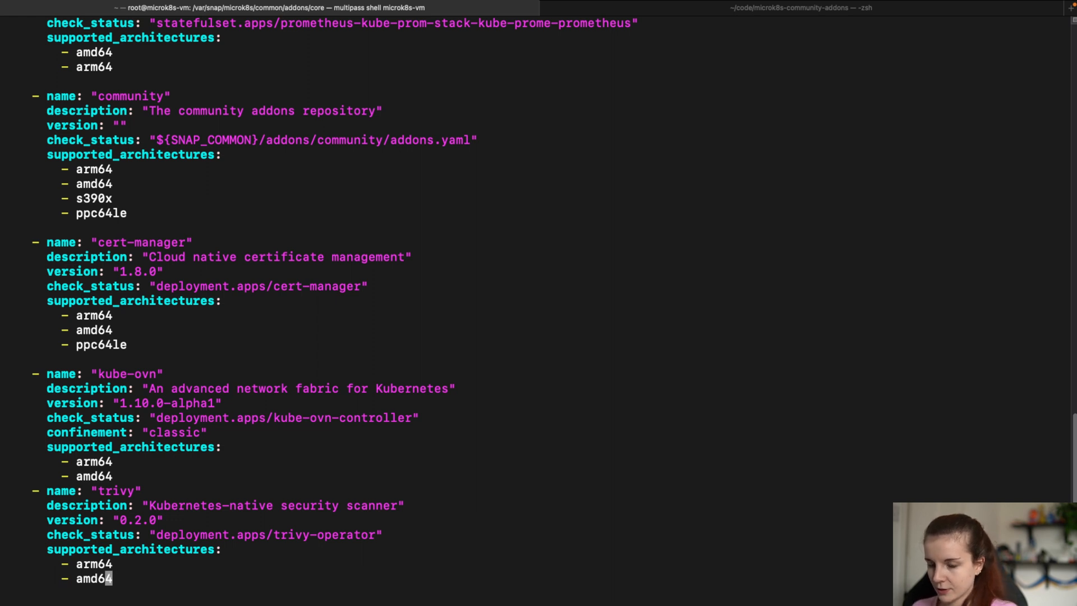
text(:wq)
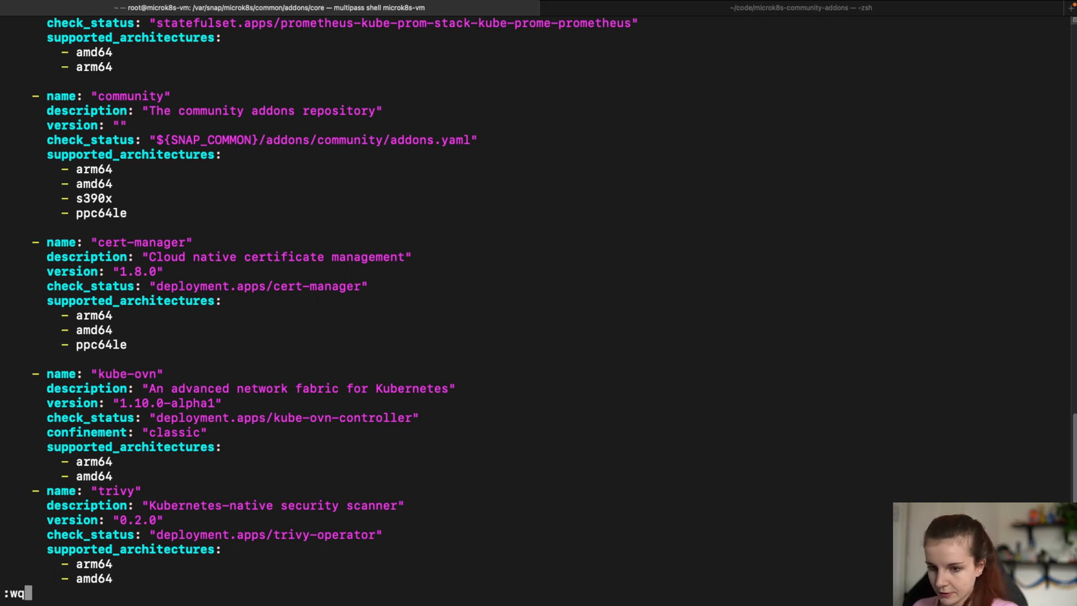
key(Return)
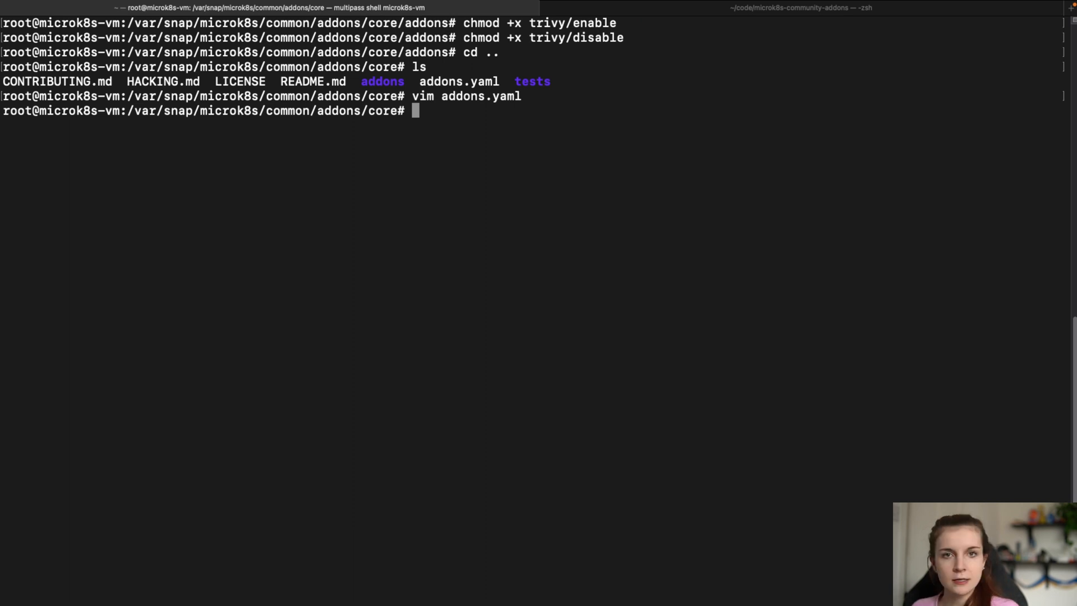
- Clear the screen at the core addons root prompt
text(clear)
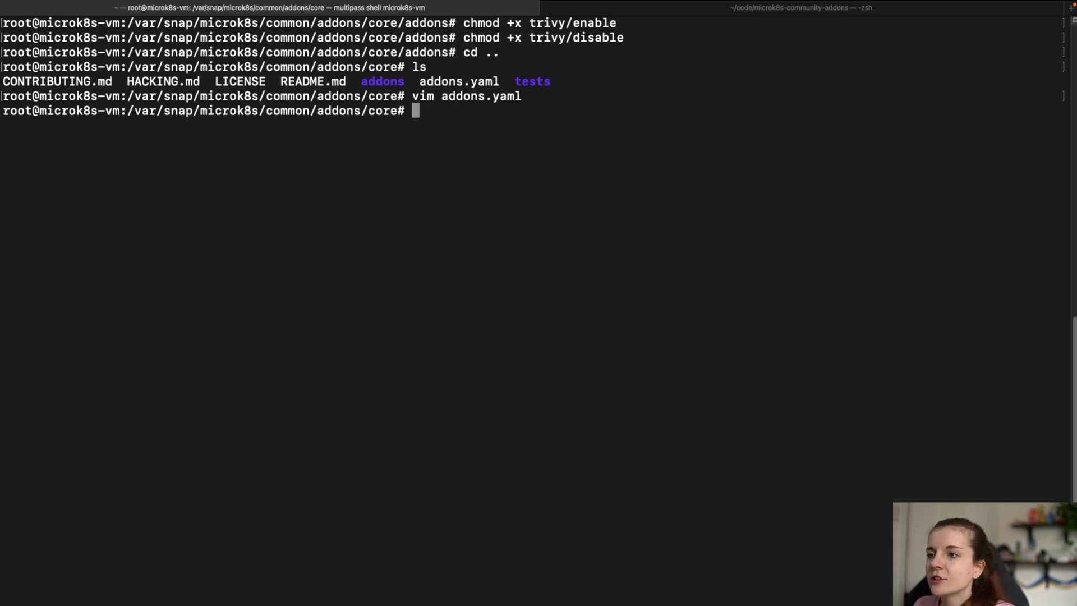
mouse_move(498, 223)
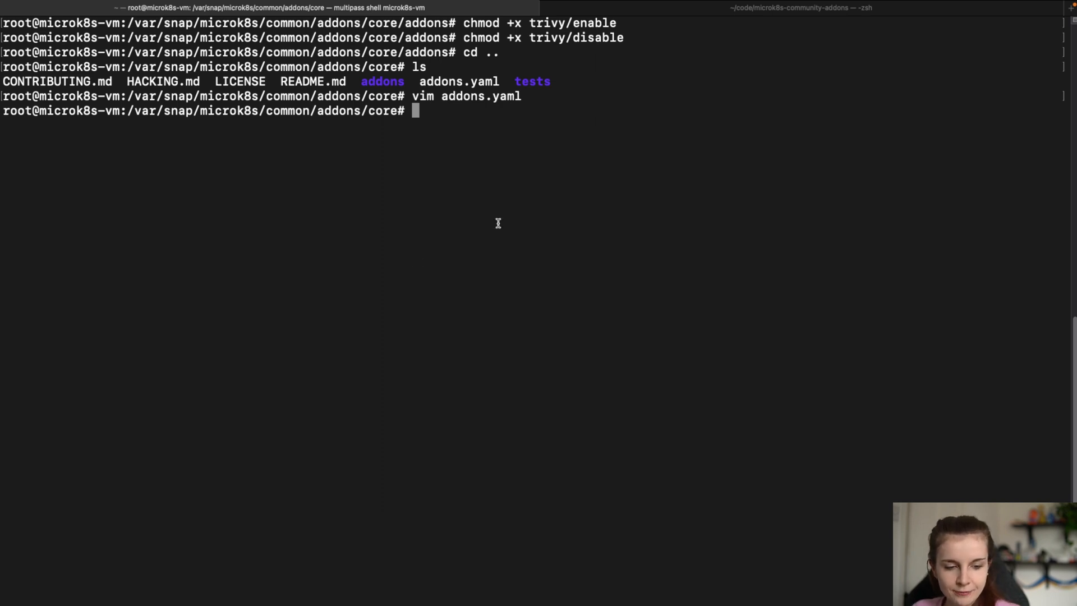
mouse_move(344, 399)
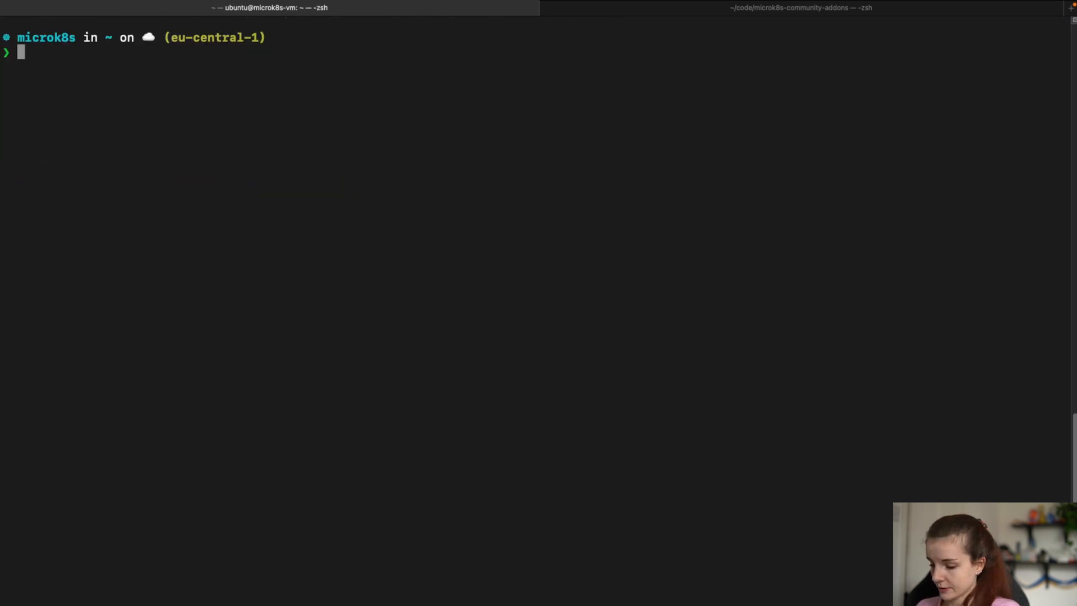
- Run microk8s status to confirm trivy is listed among the available addons
text(microk8s statu)
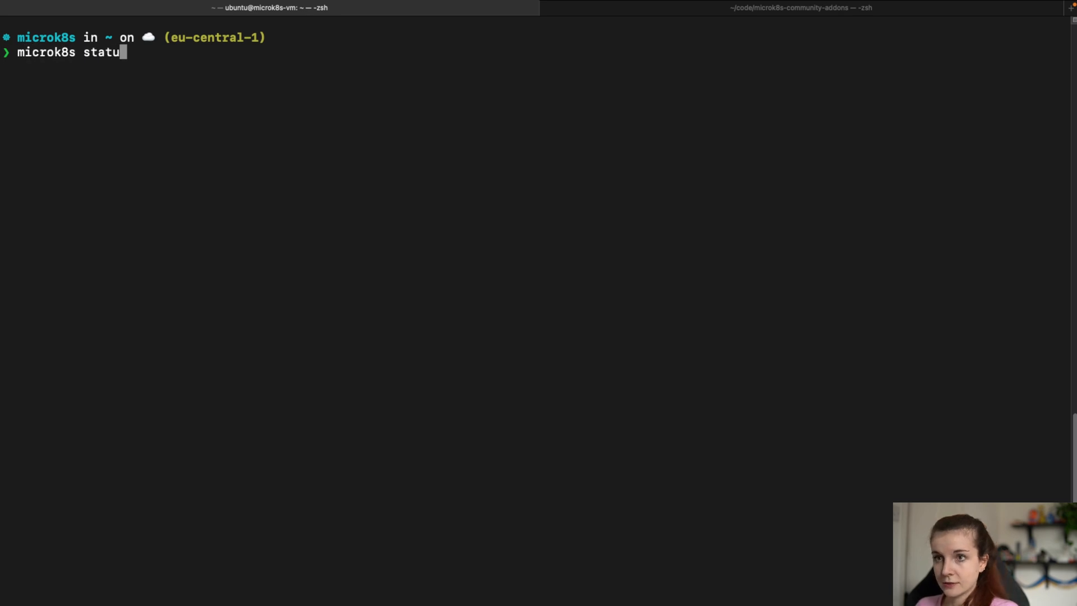
key(Return)
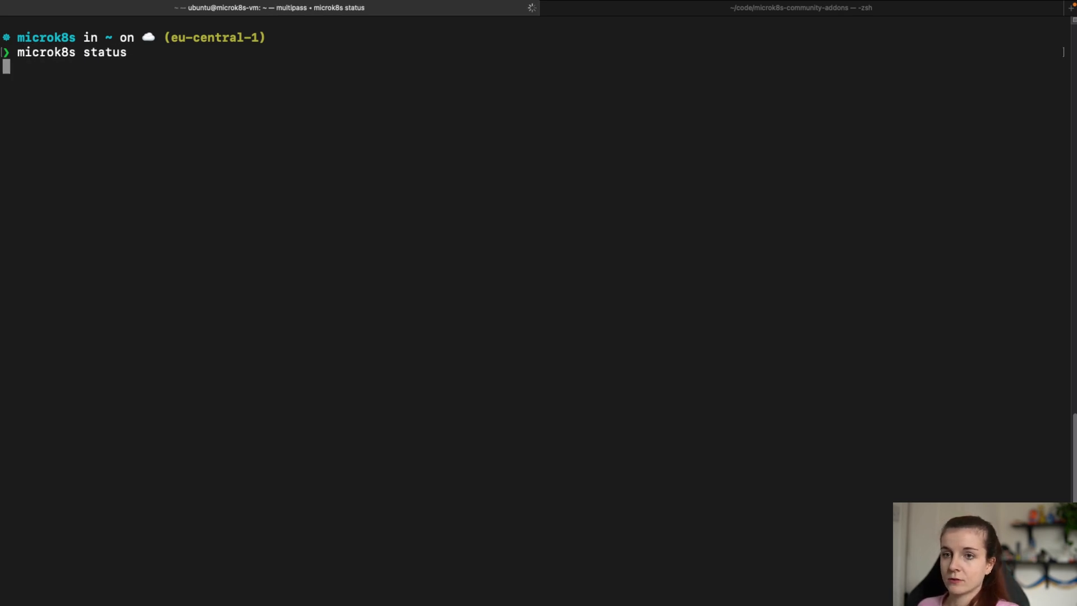
key(Return)
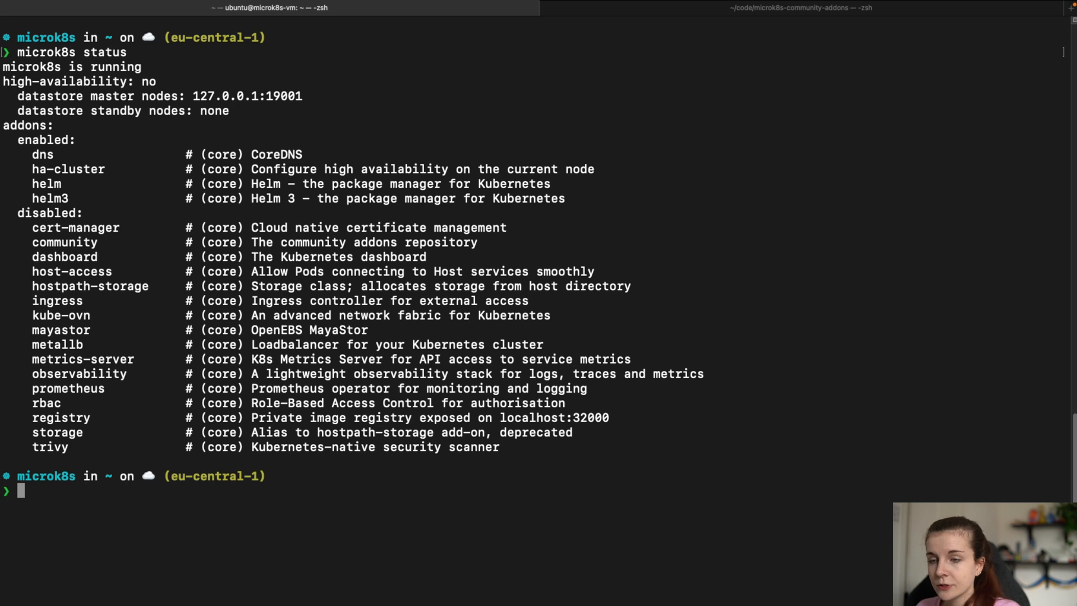
- Enable the trivy addon, installing the trivy-operator Helm release into trivy-system
text(micro)
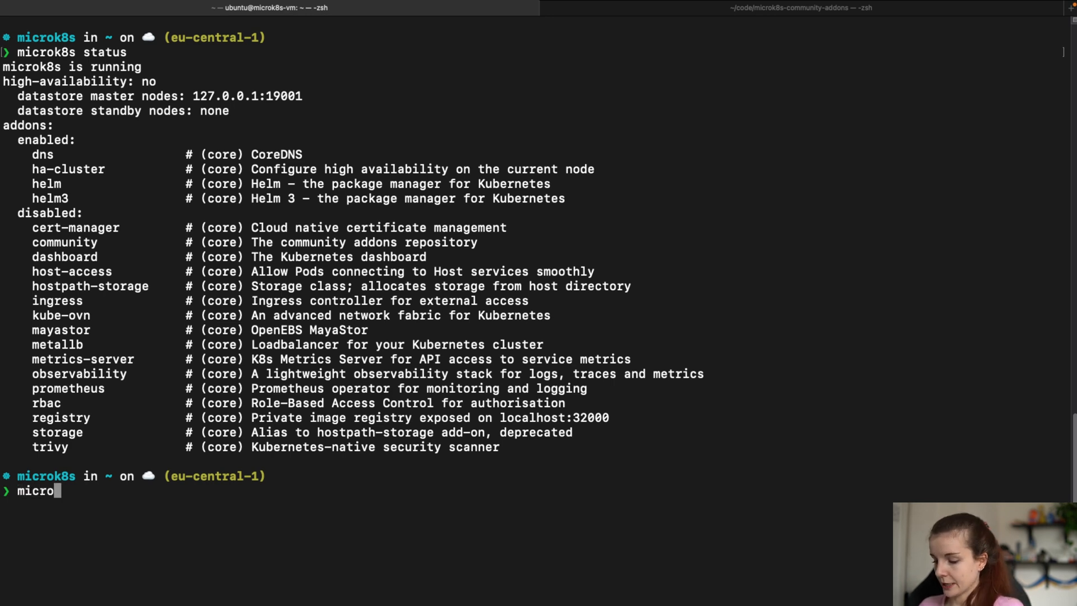
text(k8s enable t)
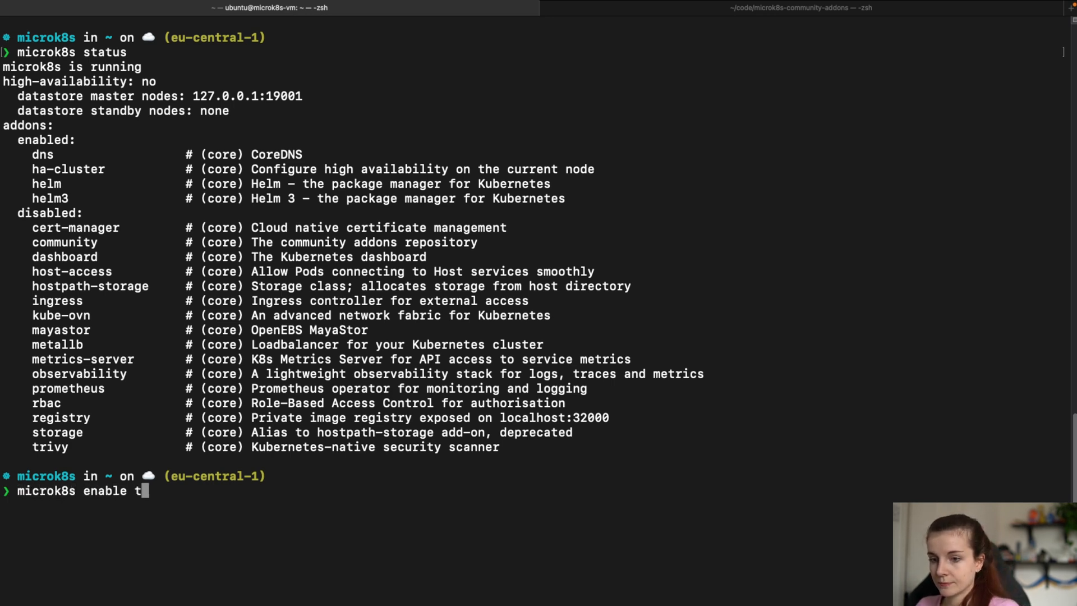
key(Return)
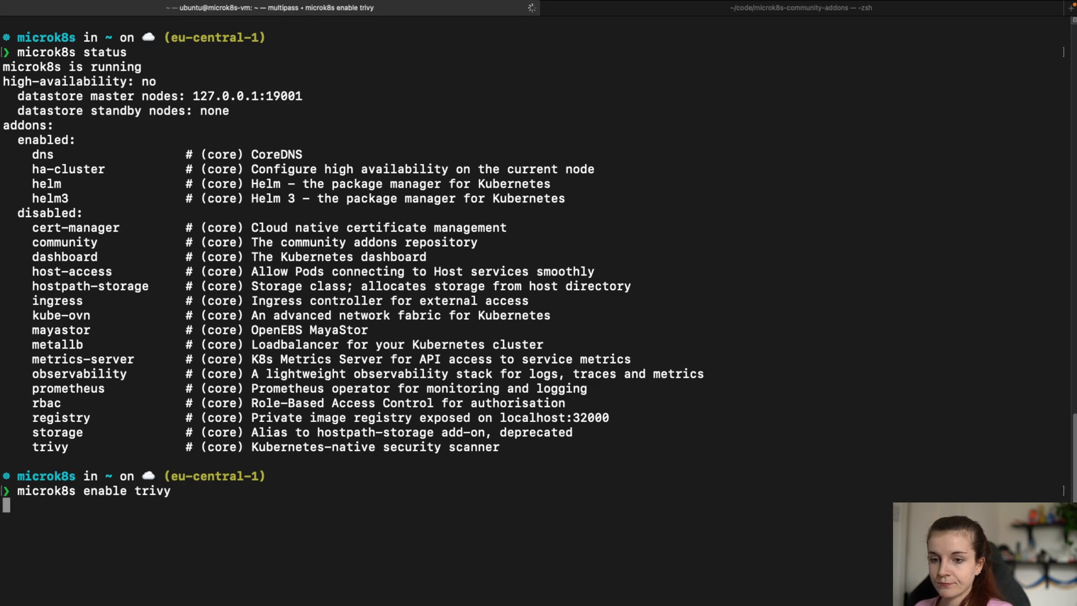
key(Return)
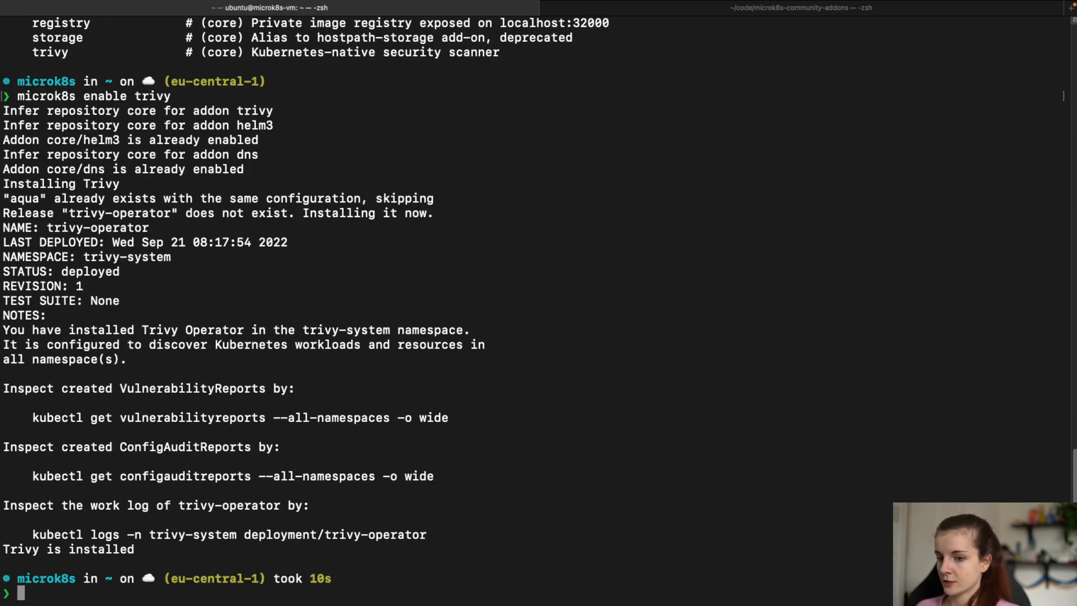
- In k9s, check the trivy-operator pod and Helm release, view empty vulnerability reports, then quit
text(k9s)
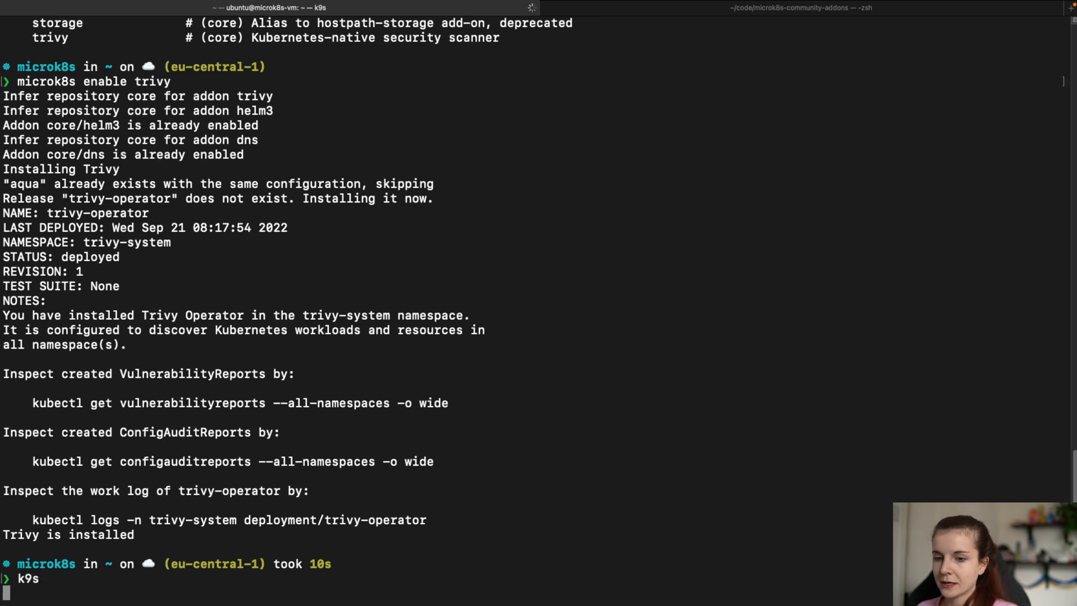
key(Return)
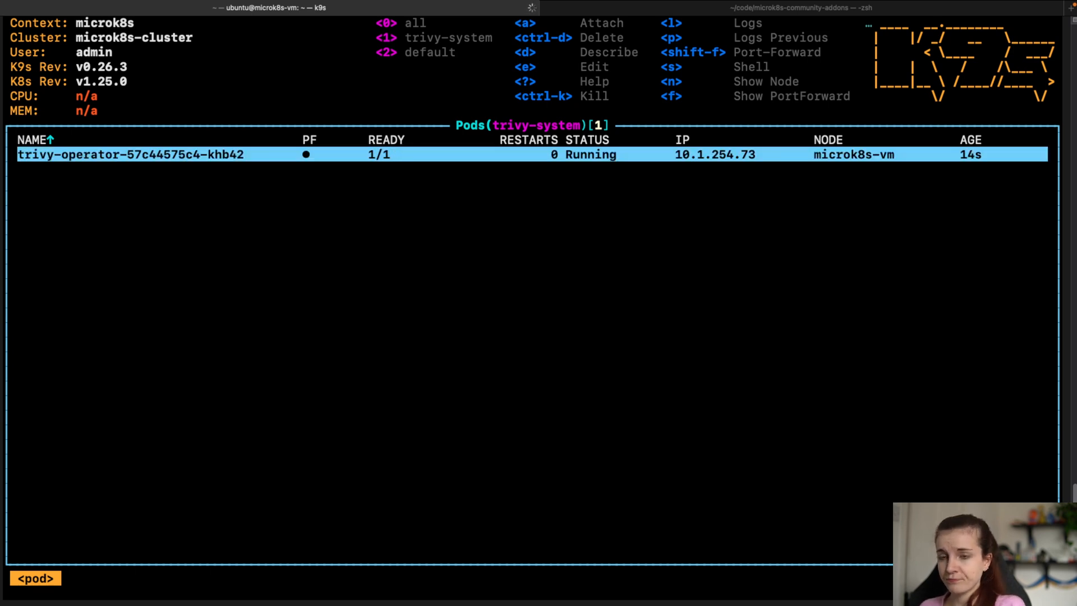
text(helm)
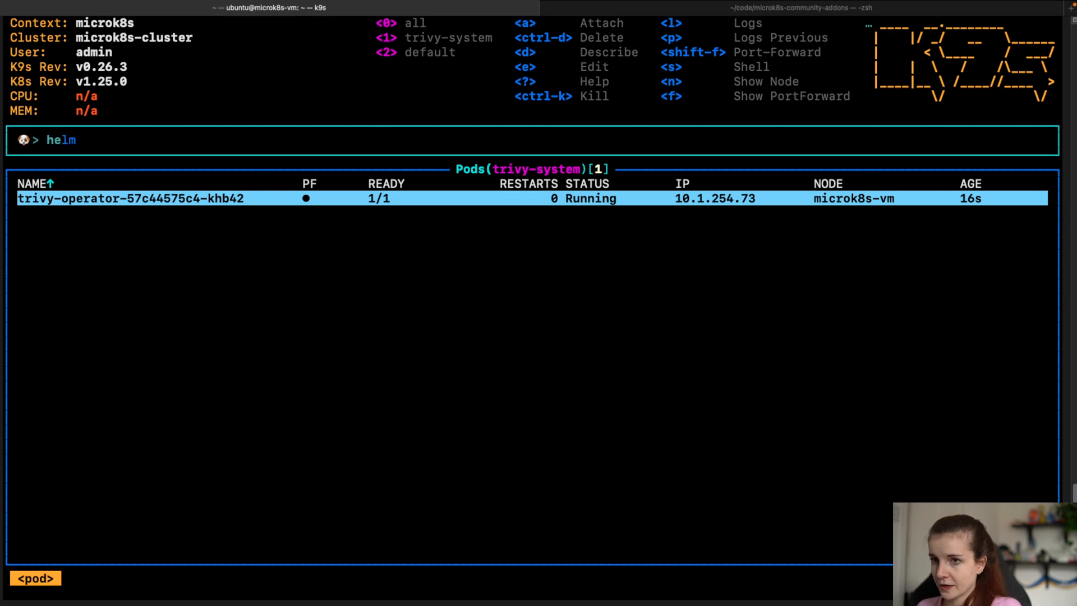
key(Return)
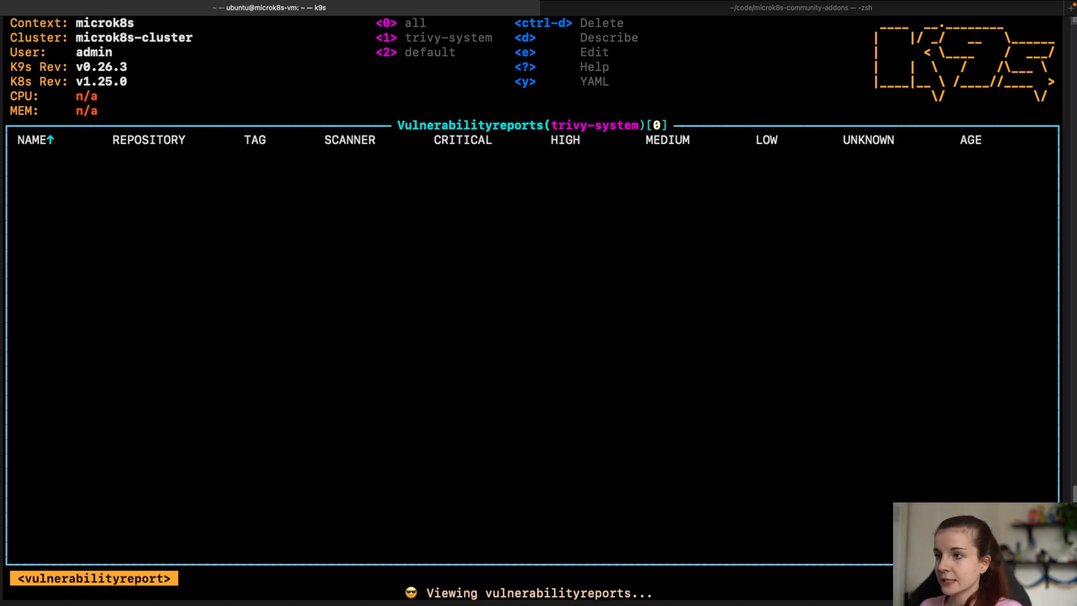
key(0)
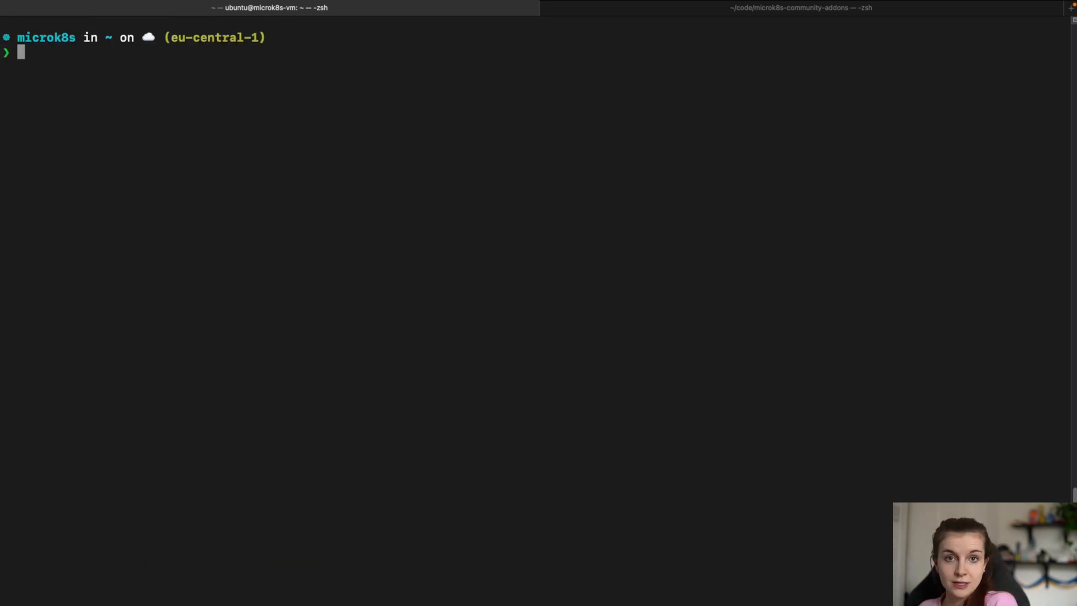
- Run microk8s disable trivy to uninstall trivy-operator, then clear the screen
text(microk8s disable)
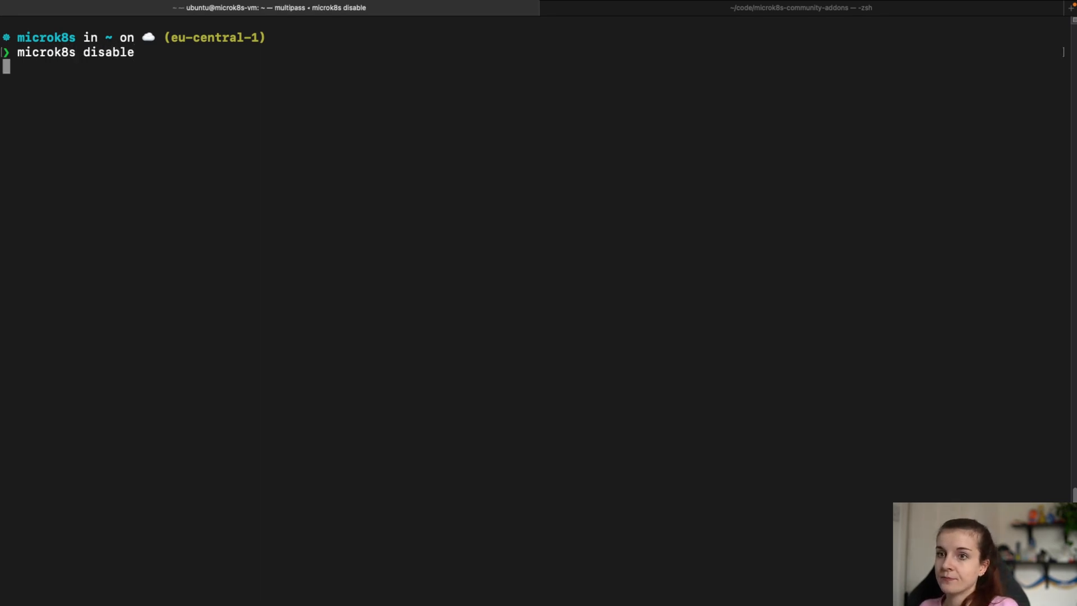
key(Return)
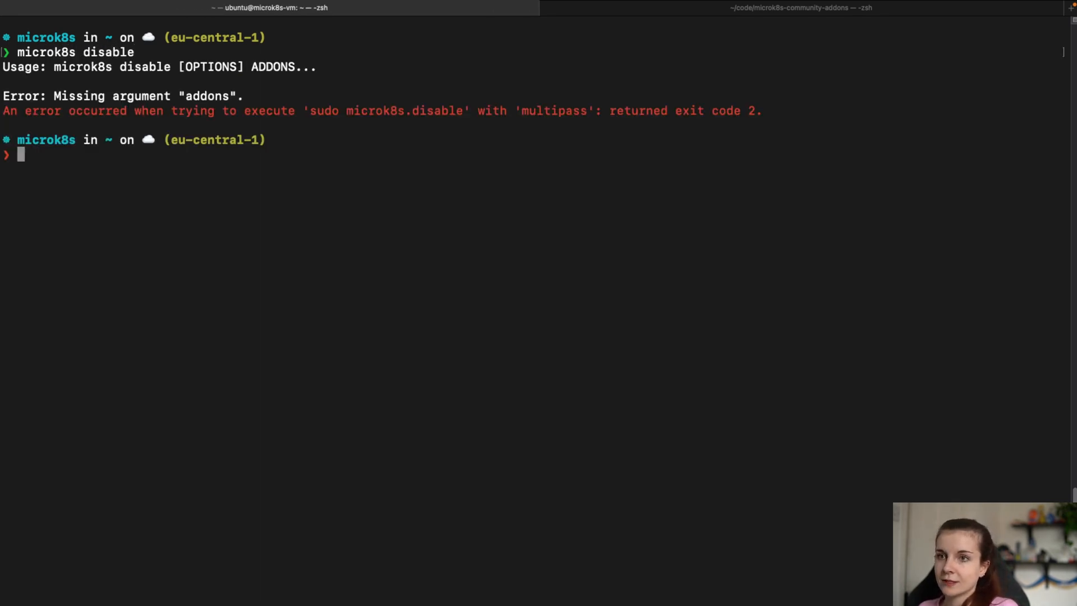
text(microk8s disable)
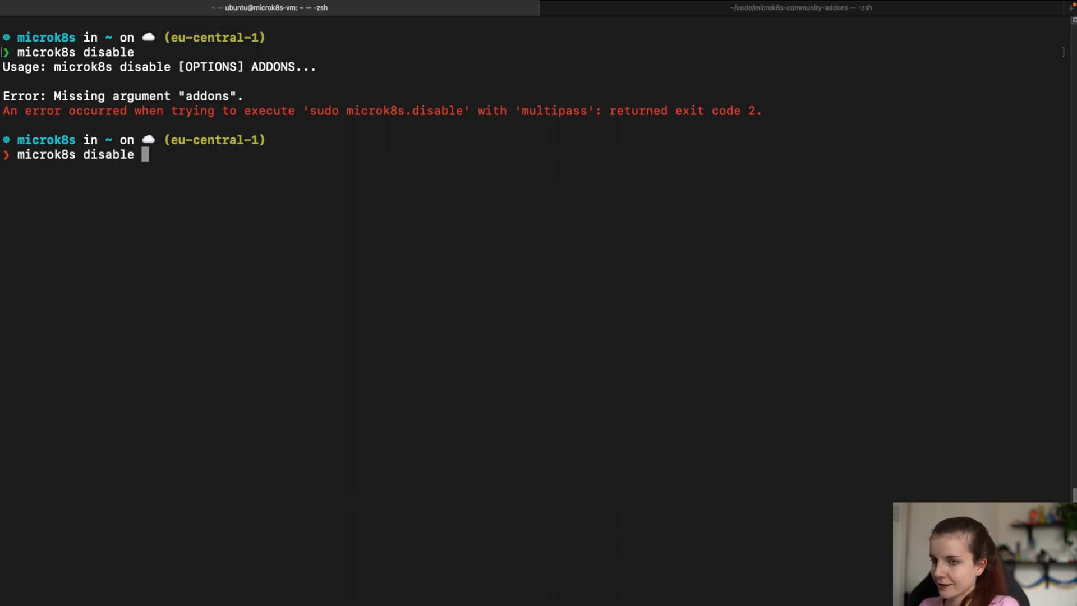
text(trivy)
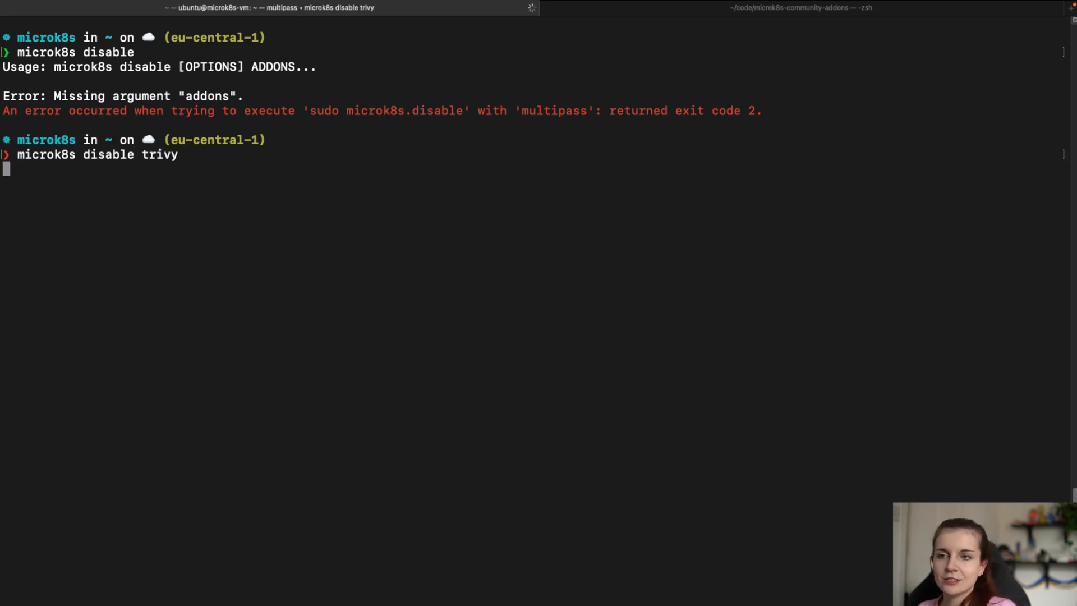
key(Return)
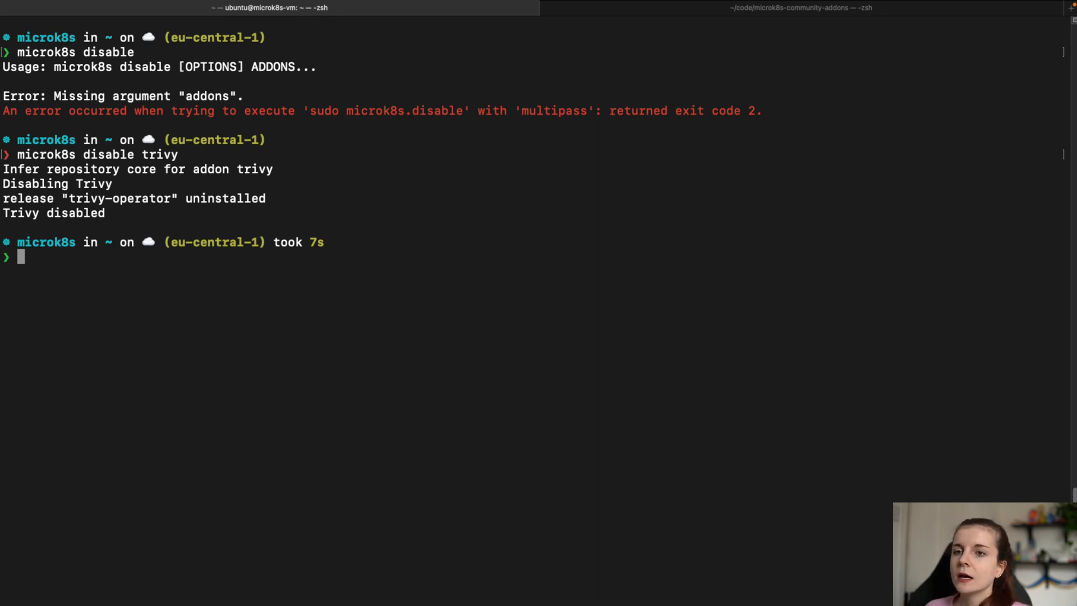
text(clea)
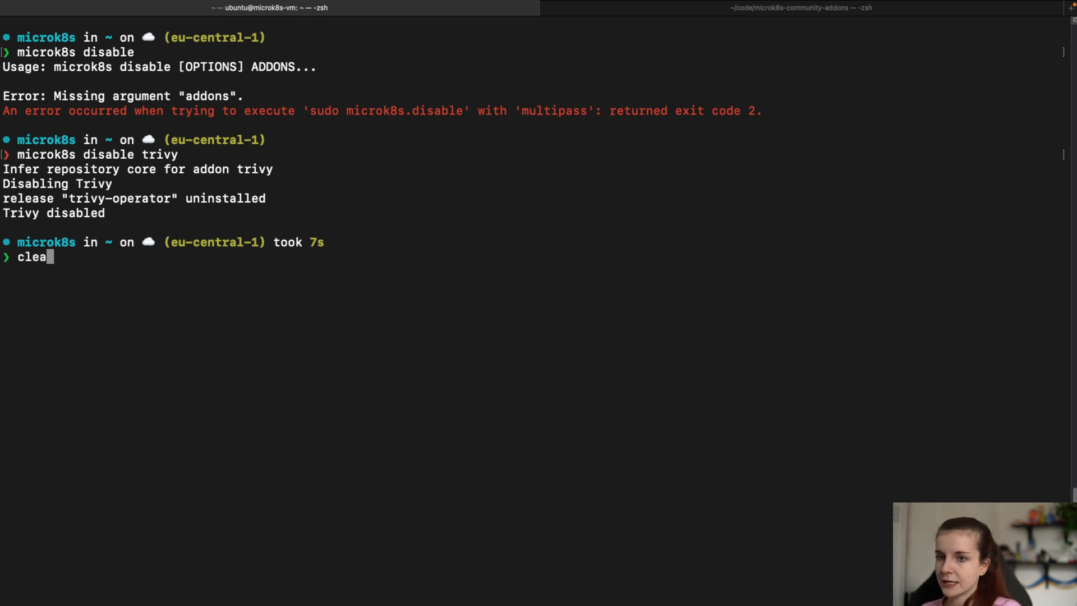
key(Return)
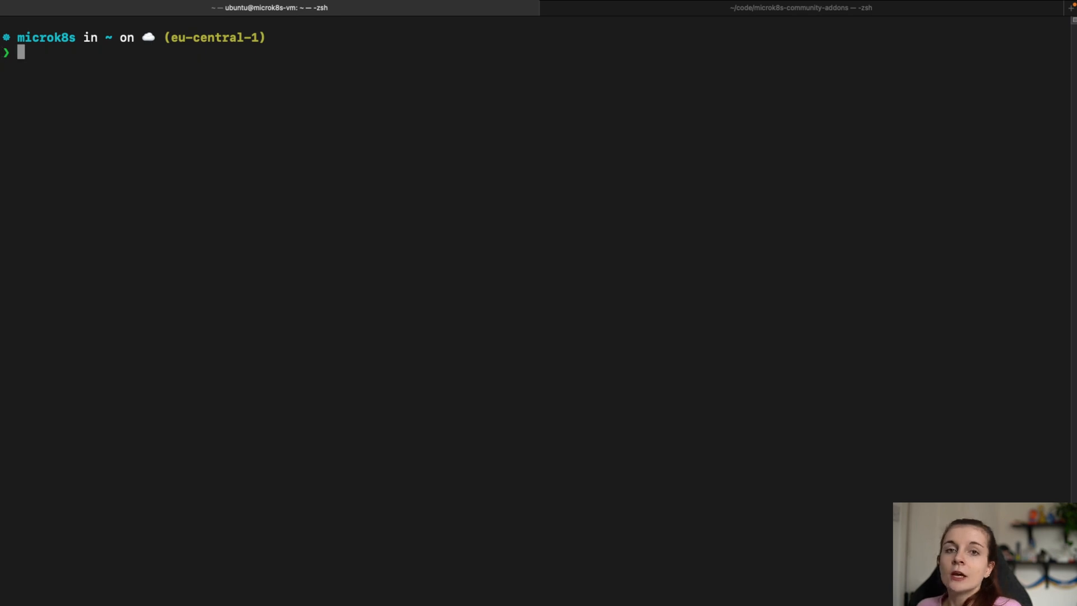